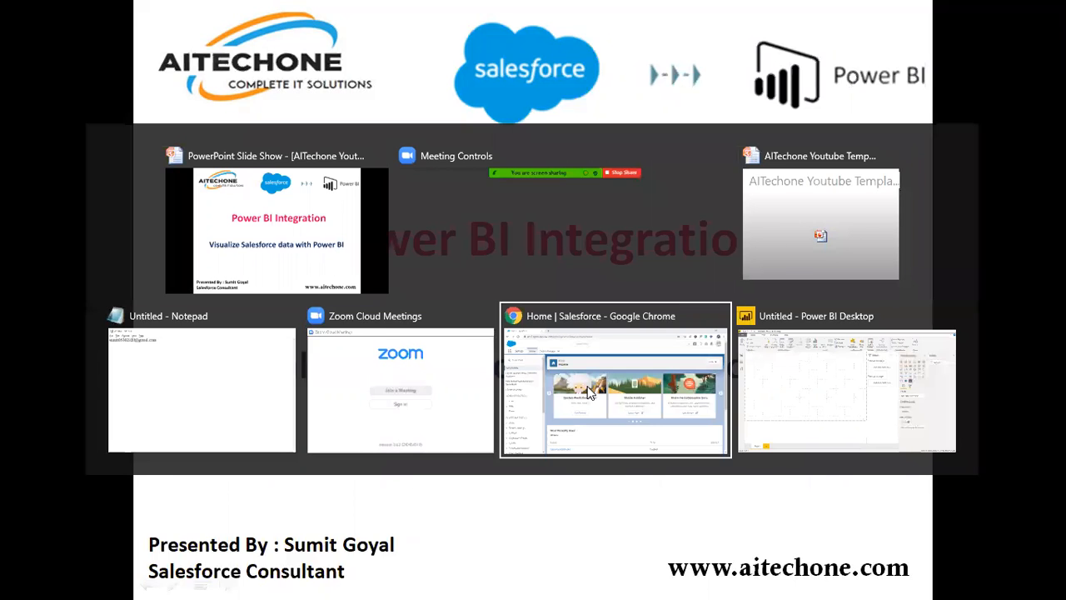
- Share the Chrome Salesforce window in Zoom and switch Salesforce to the Sales app
click(614, 379)
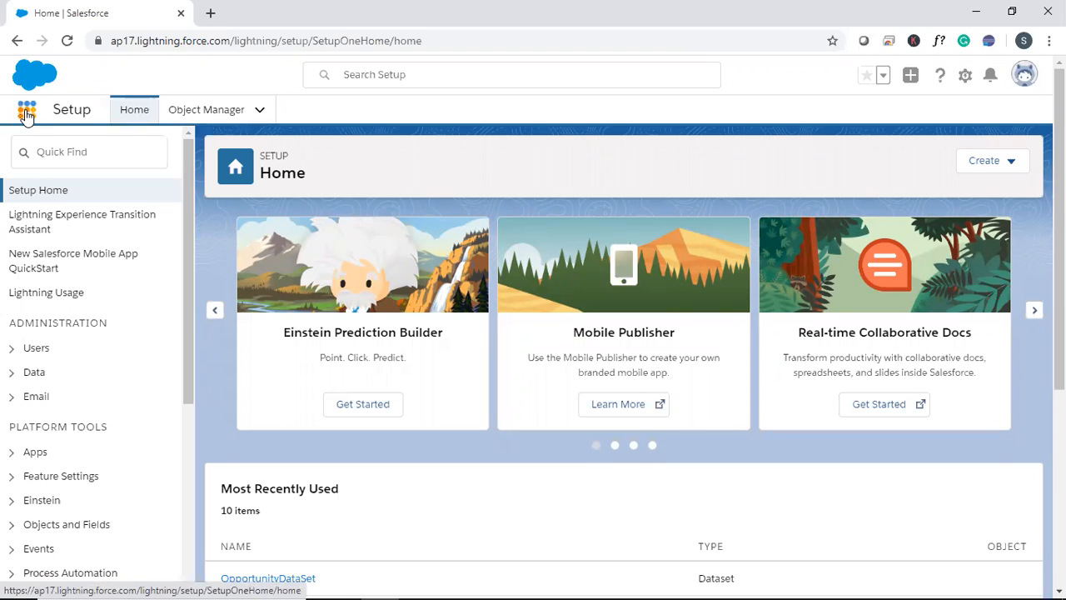
click(26, 109)
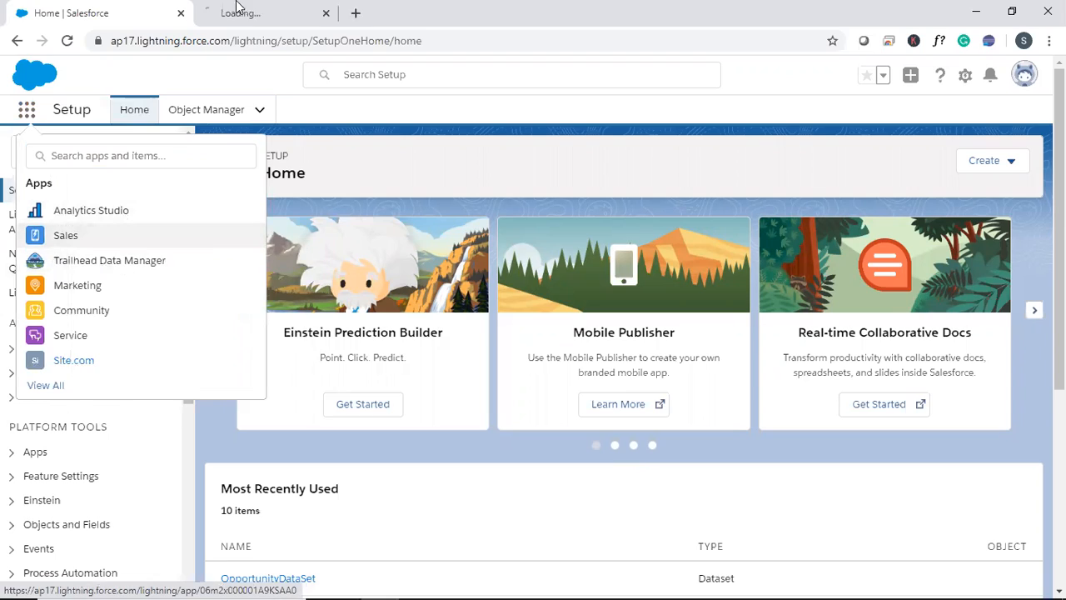
click(65, 235)
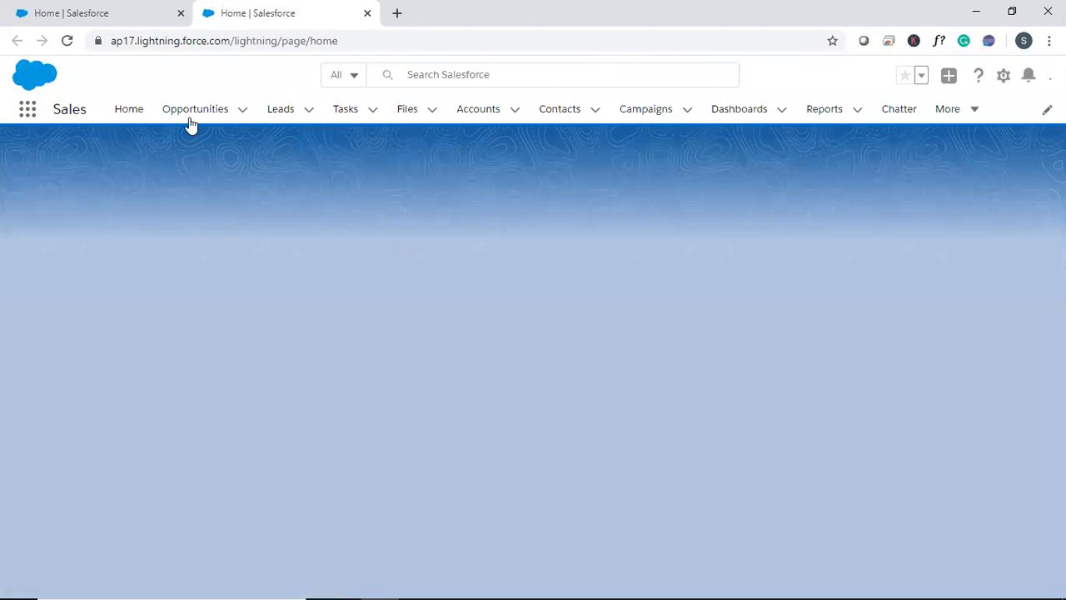
- Show the All Opportunities list view and scroll through its 150+ opportunity records
click(195, 108)
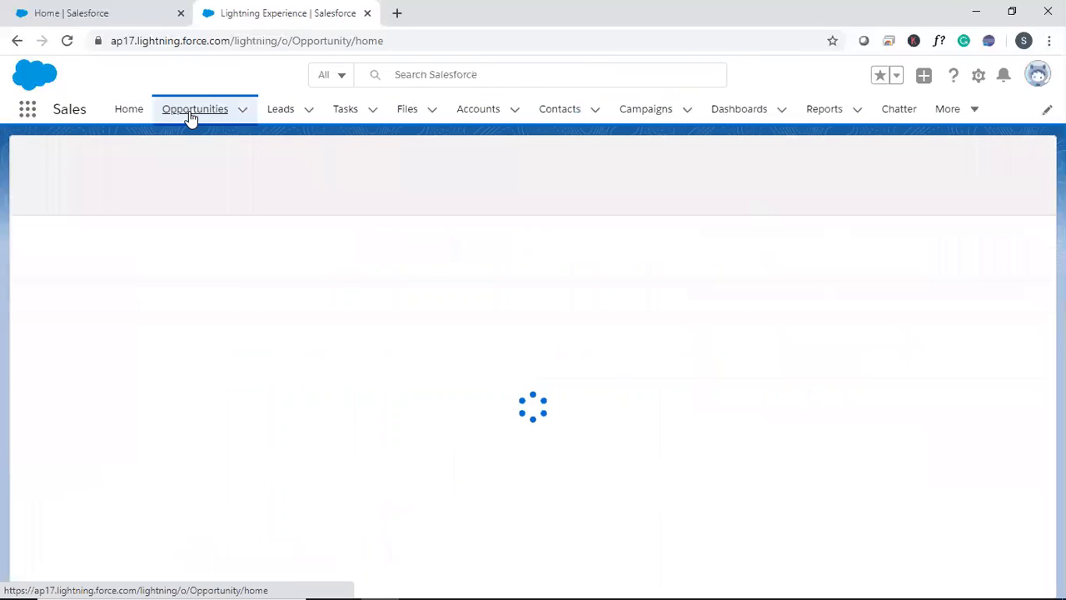
click(195, 108)
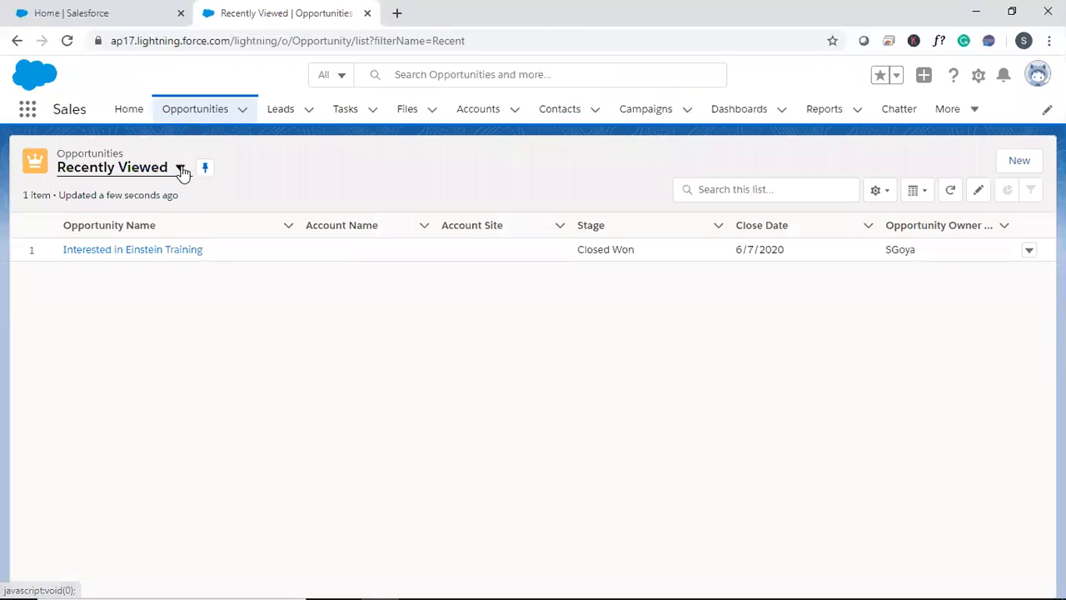
click(180, 168)
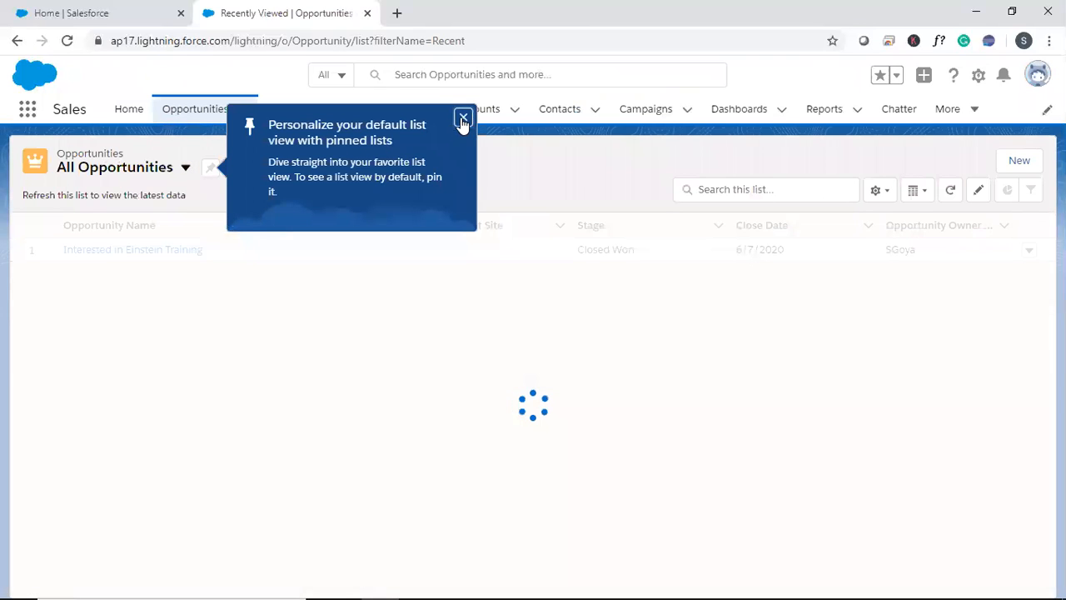
click(463, 118)
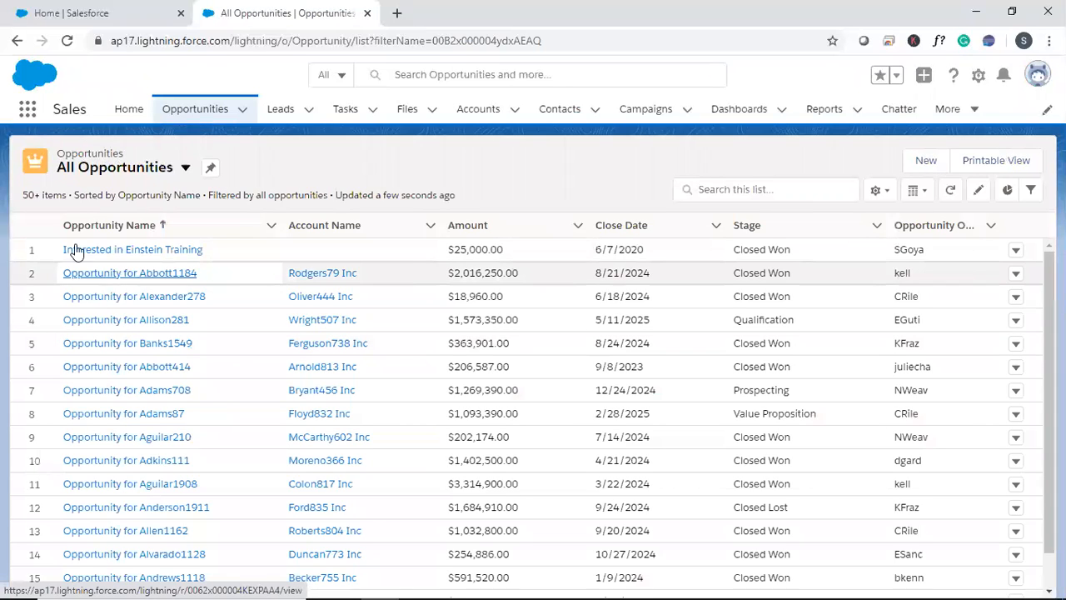
scroll(down, 3)
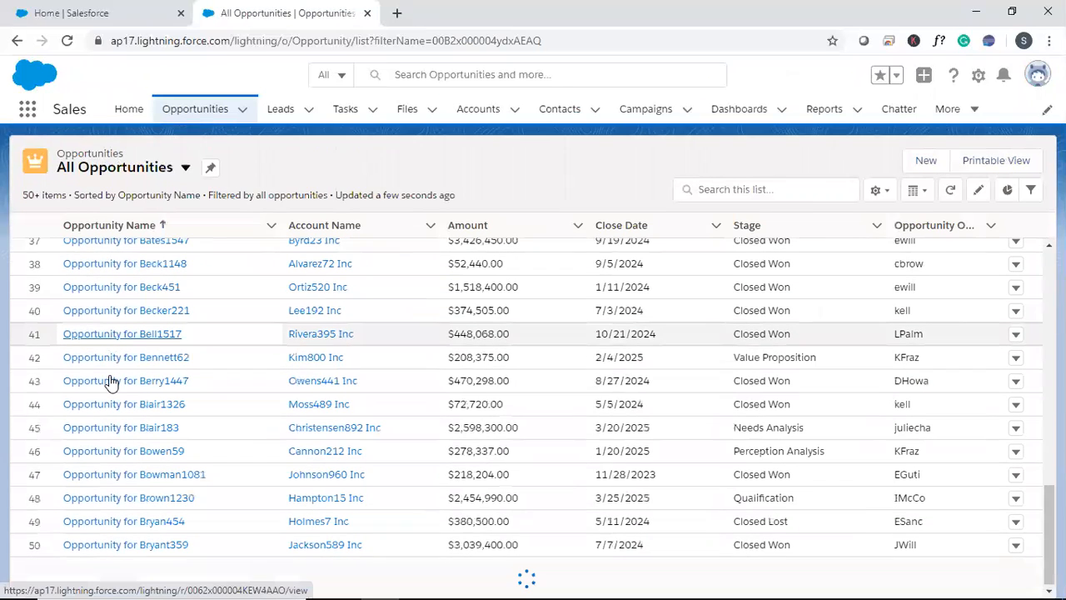
scroll(down, 3)
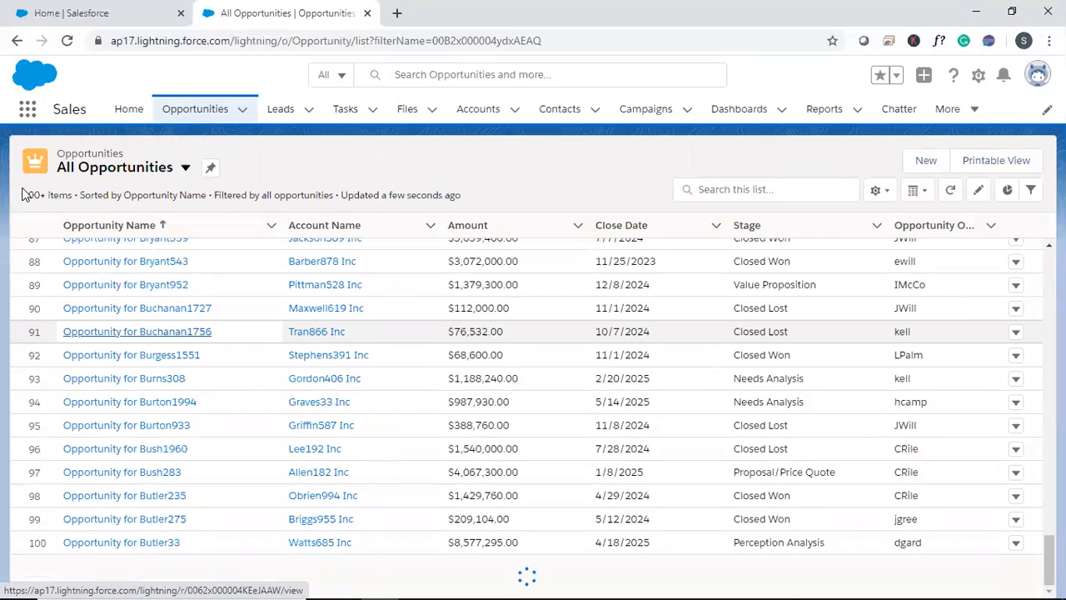
scroll(down, 3)
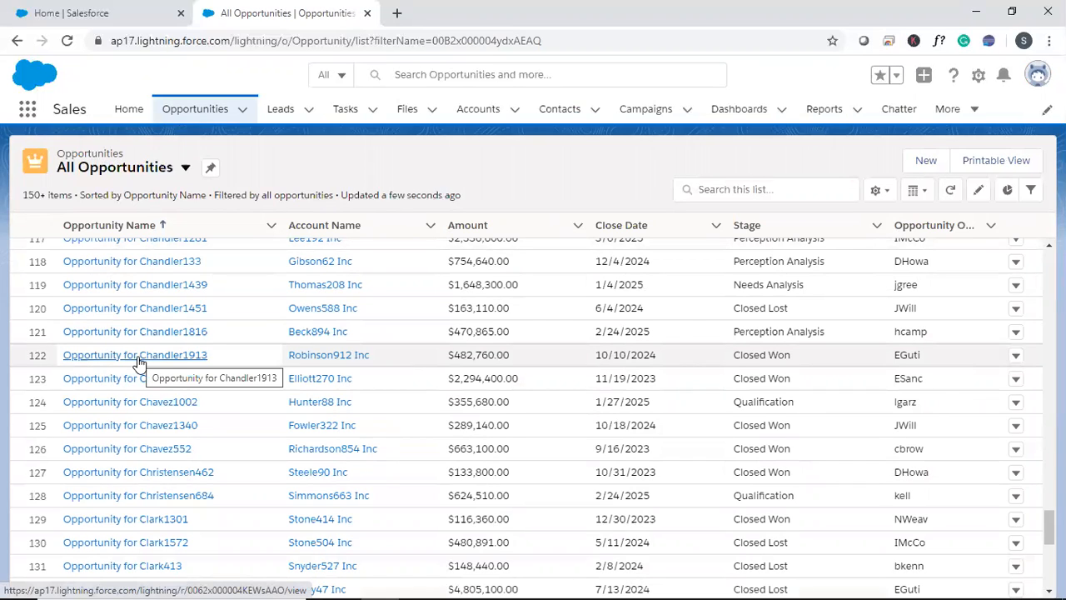
mouse_move(608, 198)
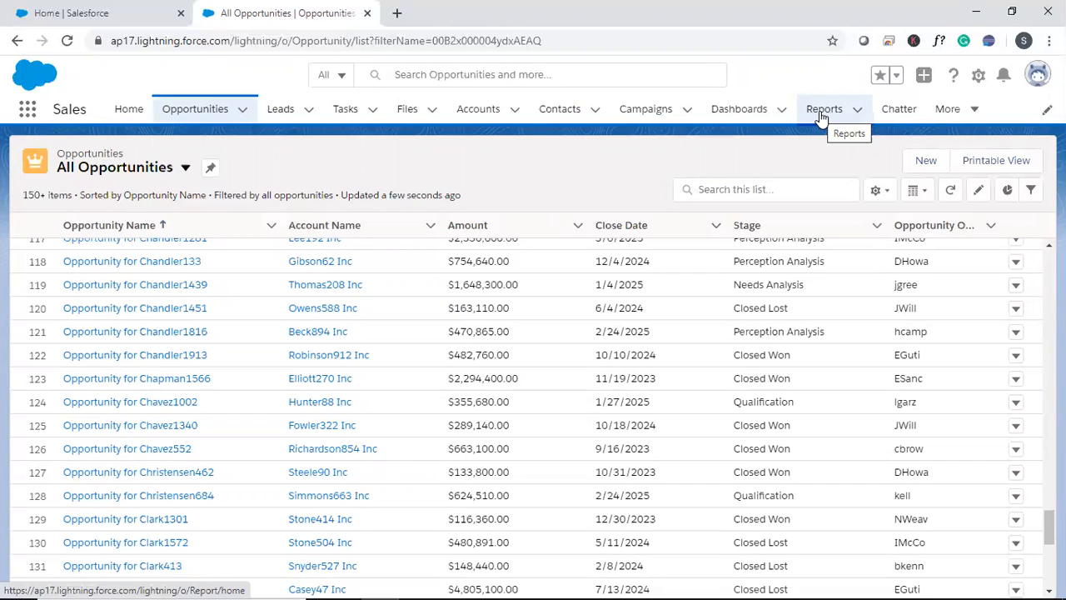
key(alt+tab)
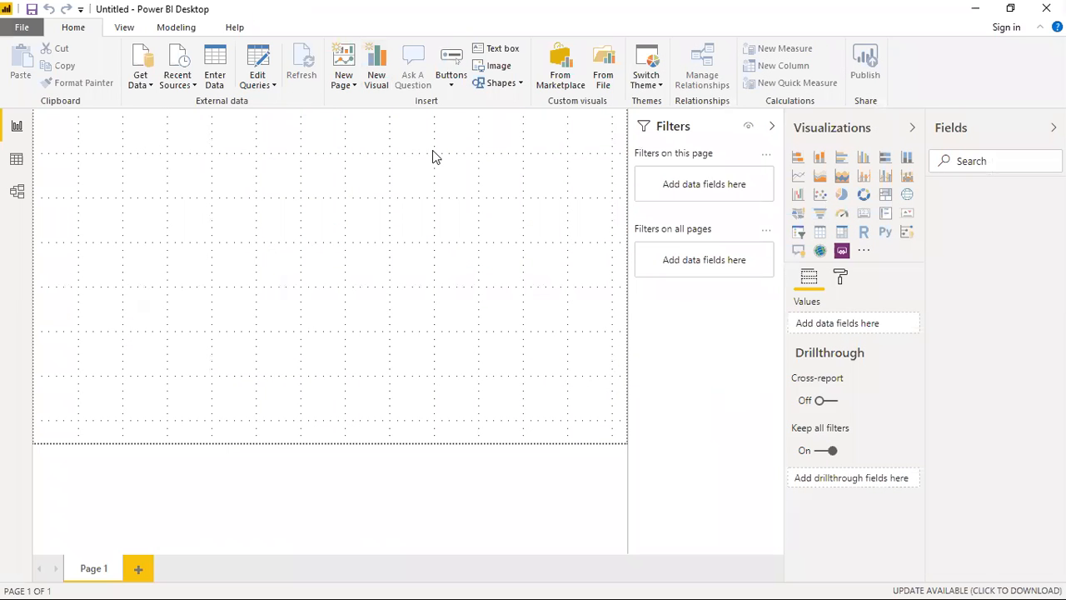
mouse_move(312, 187)
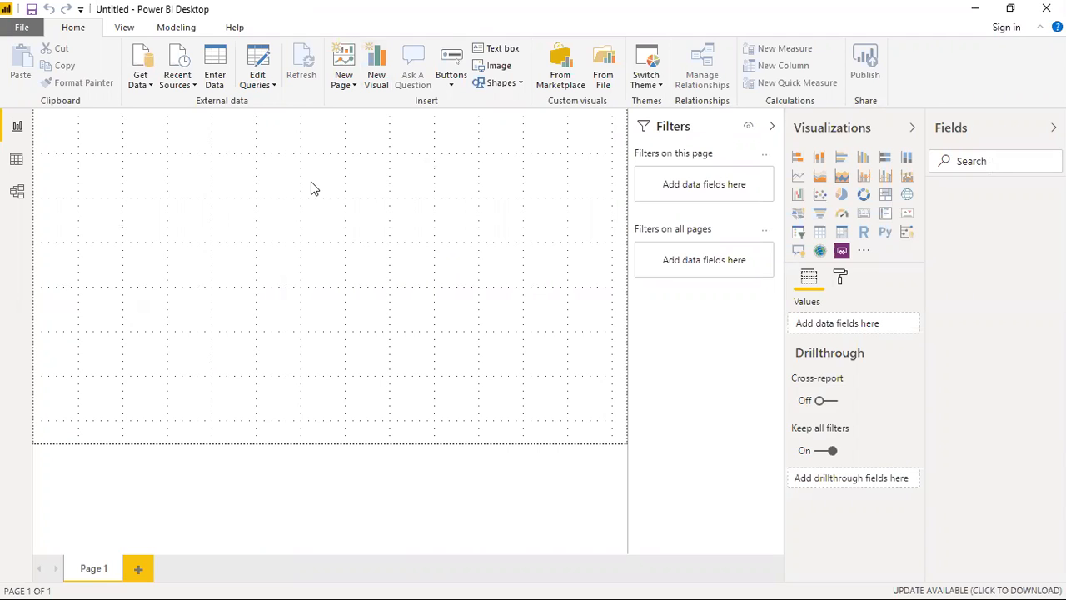
mouse_move(325, 173)
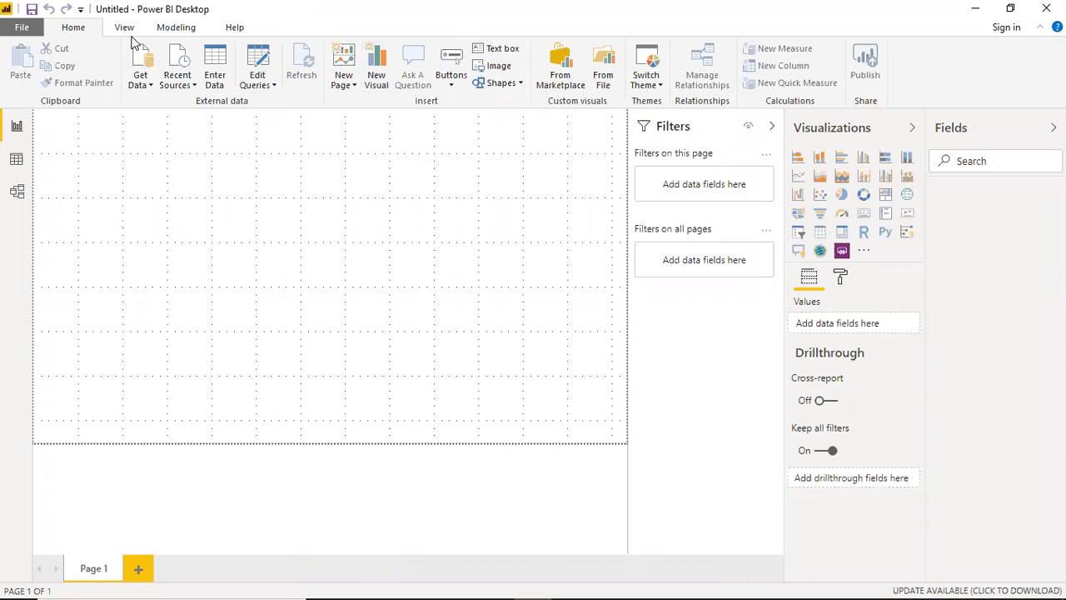
click(21, 27)
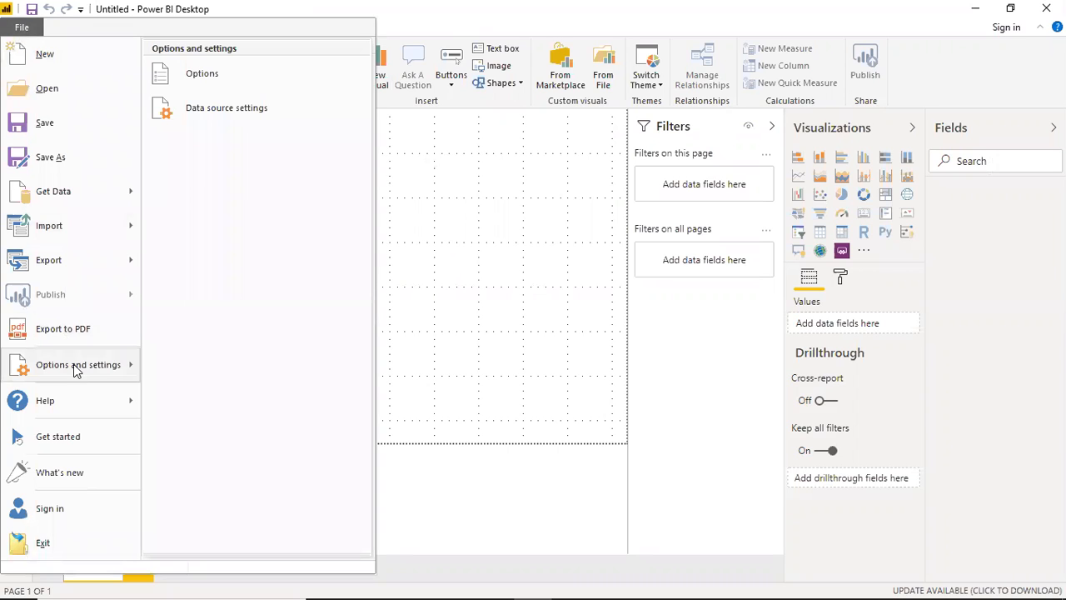
mouse_move(225, 107)
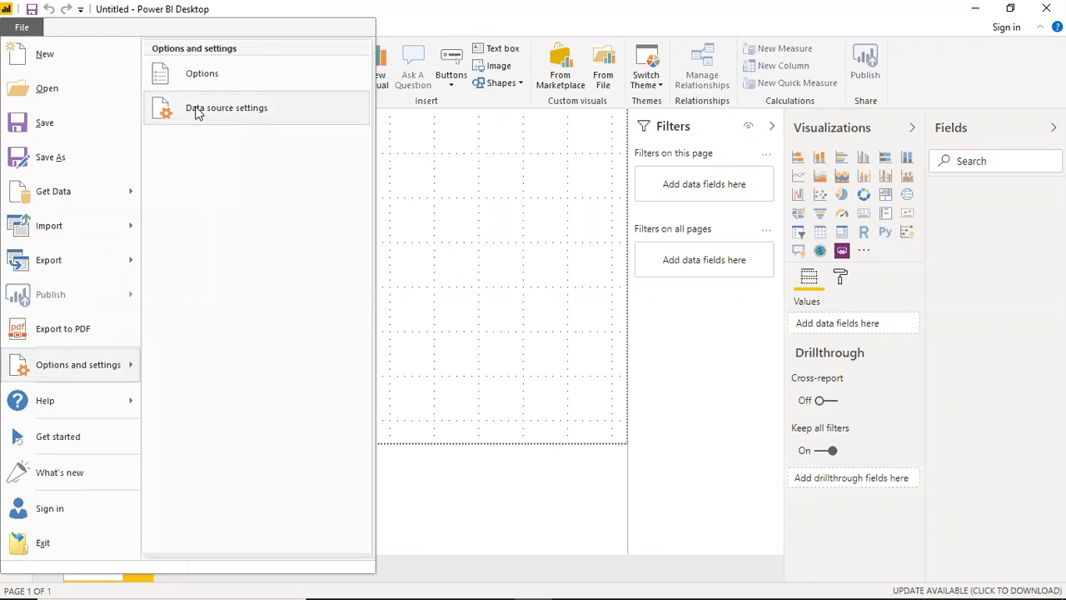
click(226, 107)
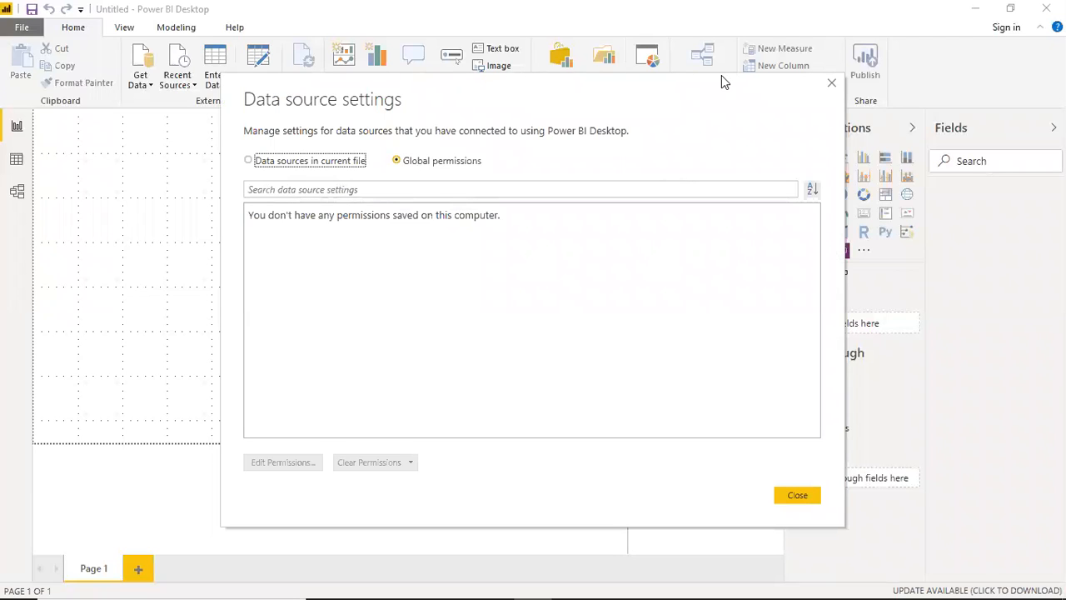
mouse_move(270, 244)
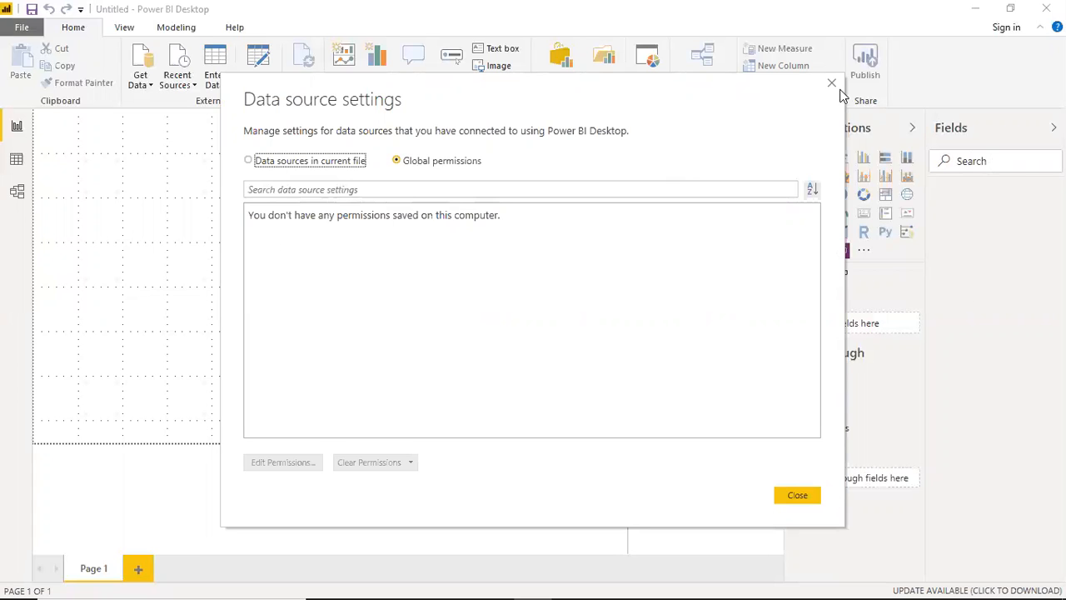
click(796, 495)
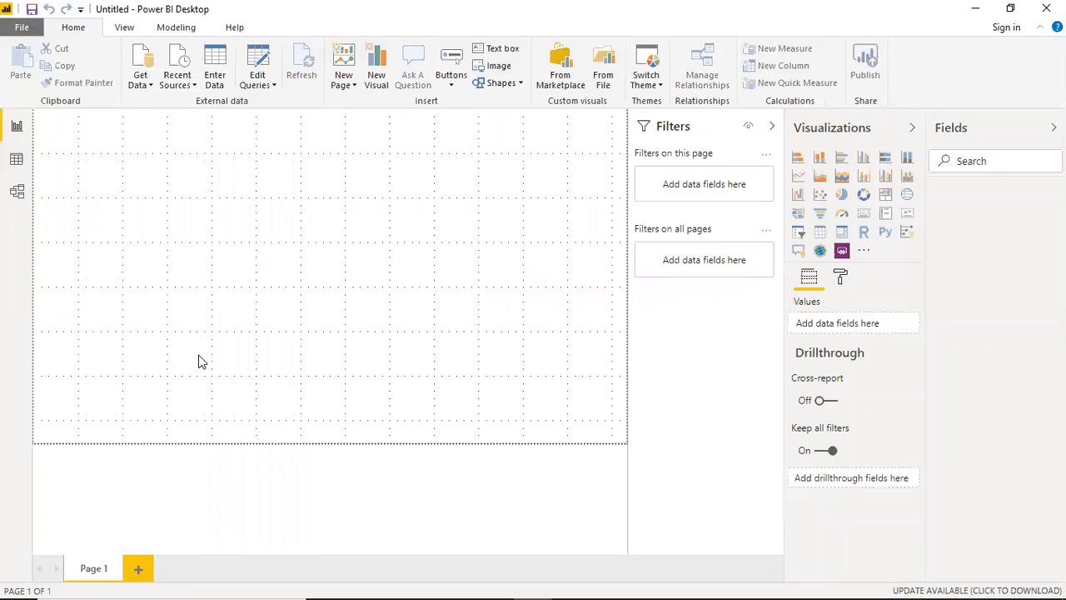
mouse_move(329, 447)
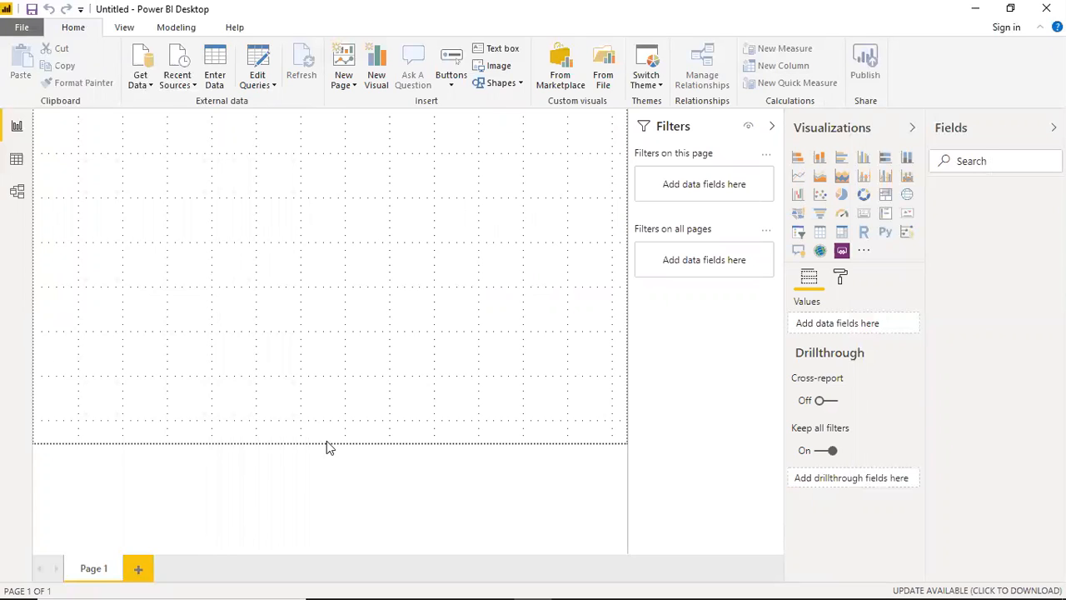
mouse_move(331, 143)
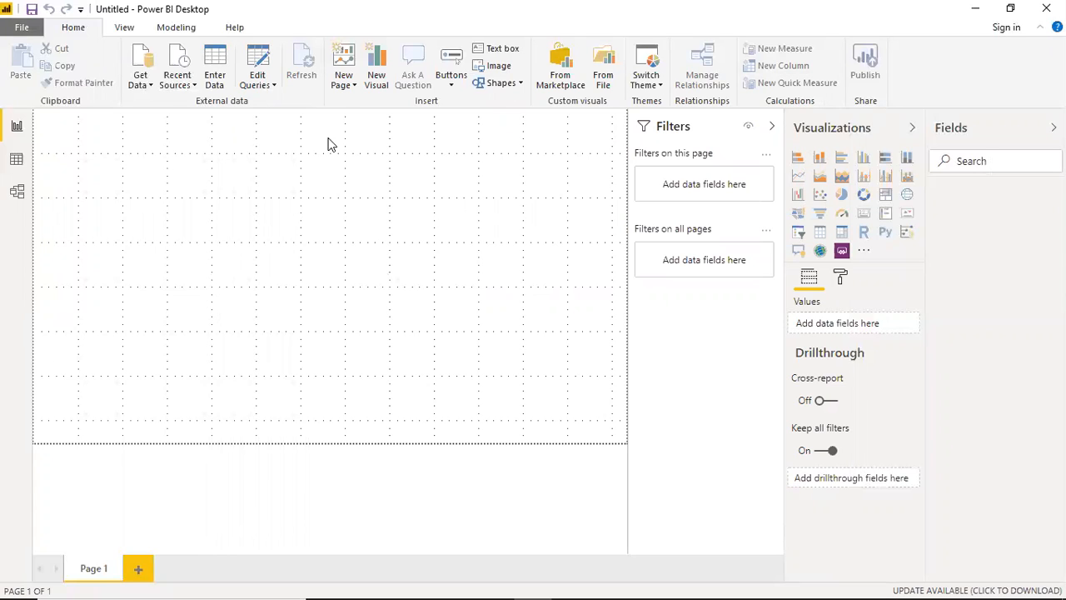
click(140, 67)
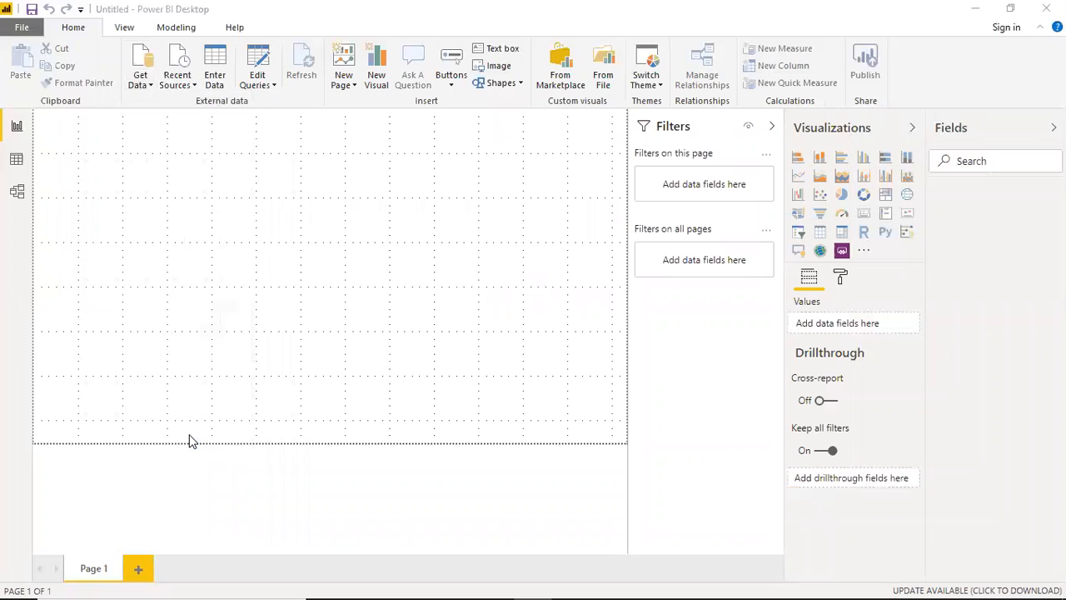
mouse_move(362, 207)
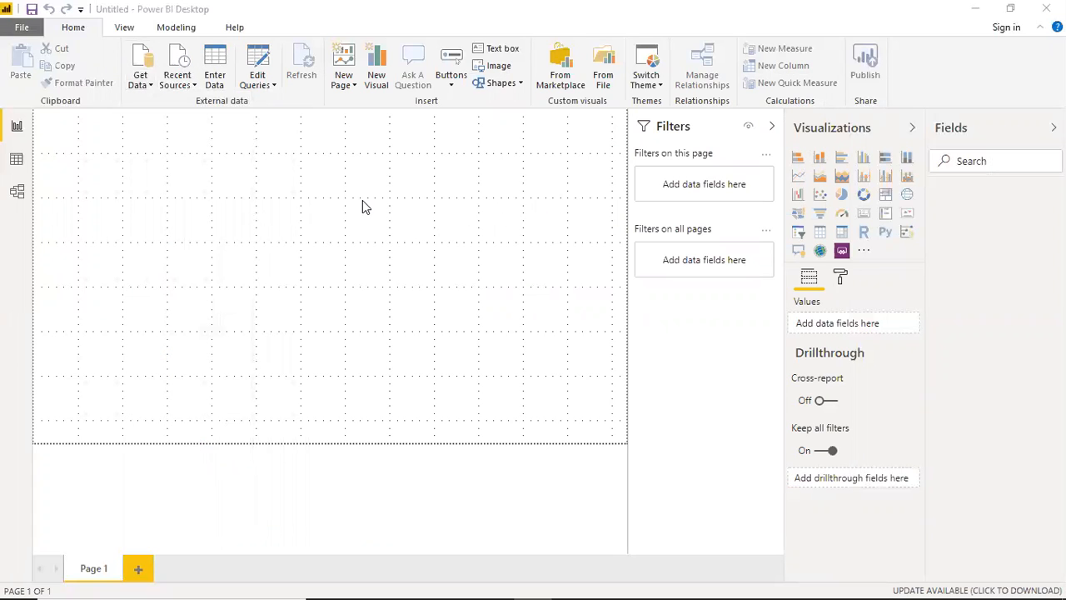
mouse_move(368, 244)
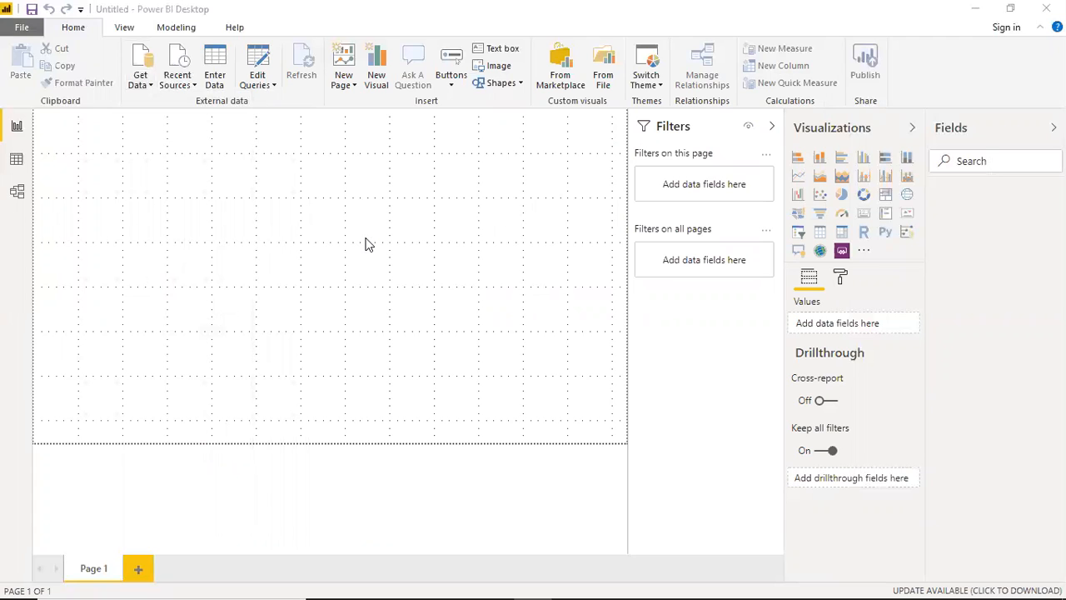
- Search Get Data for 'Sales' and connect to the Salesforce Objects connector
click(140, 67)
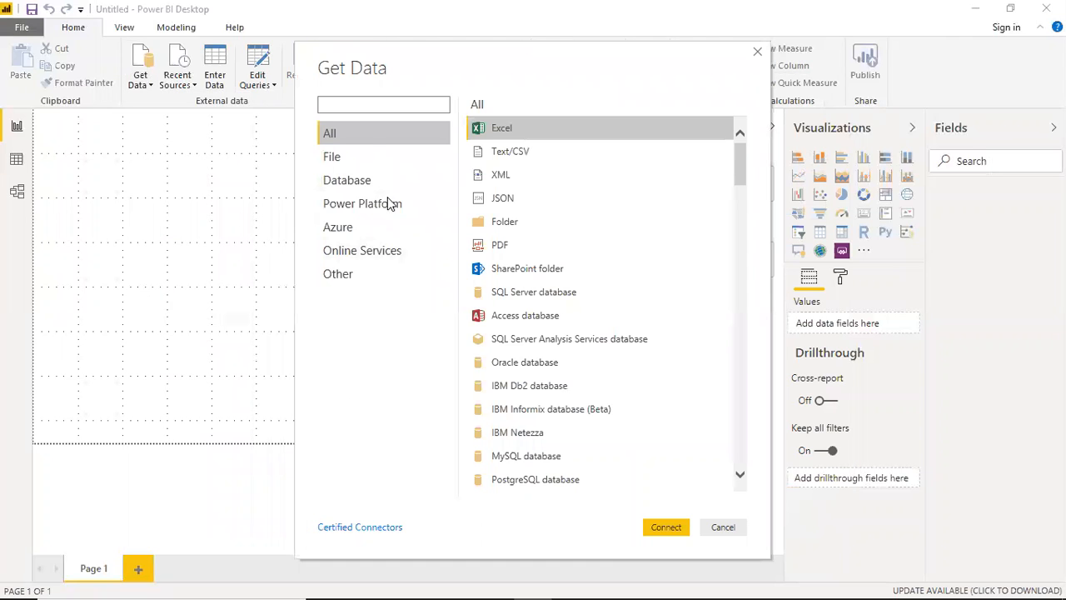
click(383, 104)
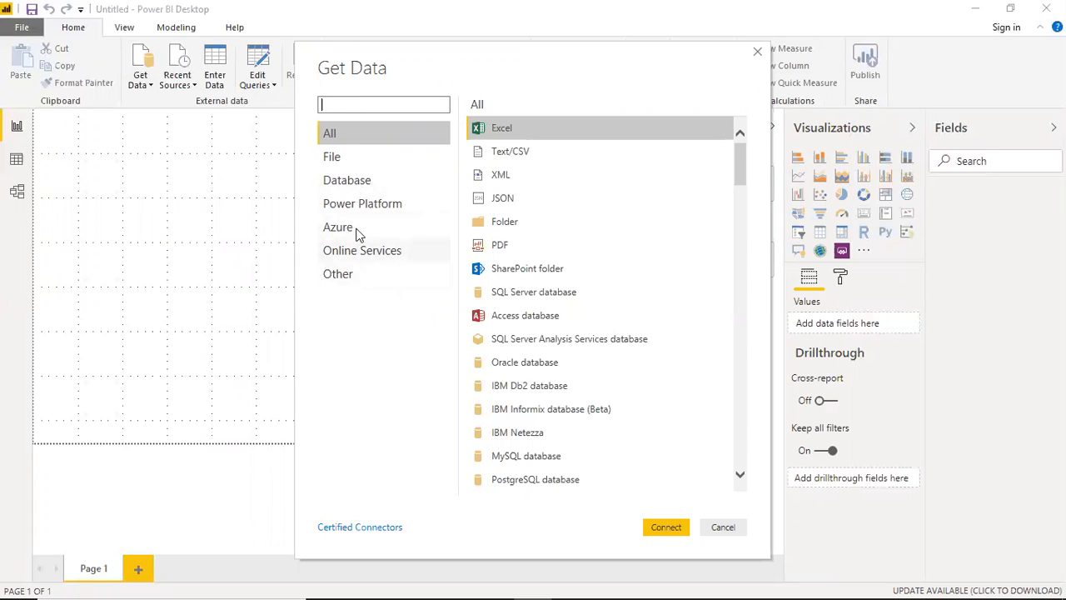
text(Sales)
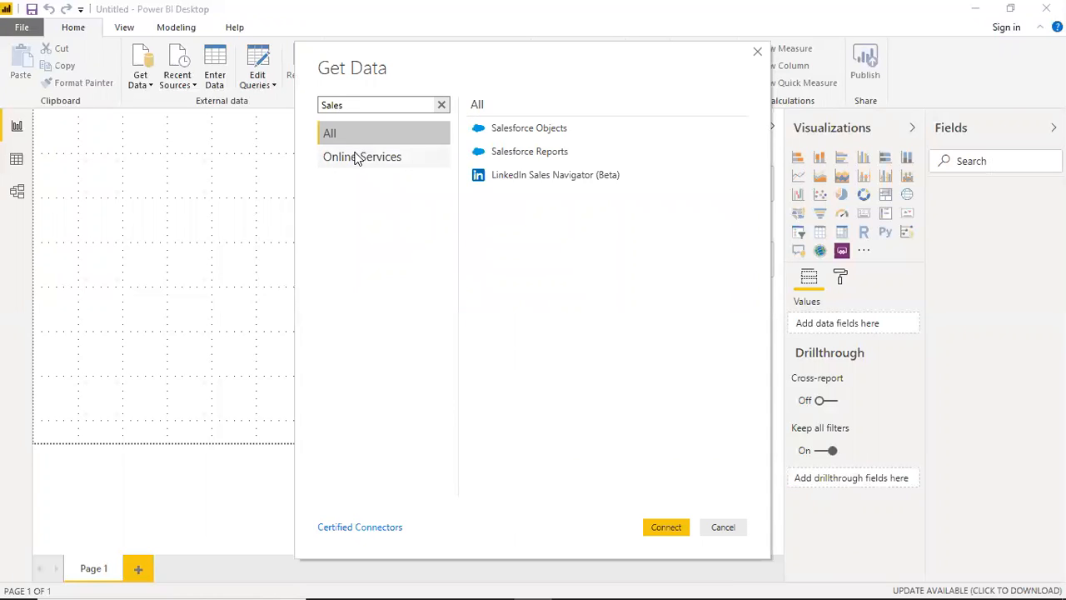
mouse_move(528, 129)
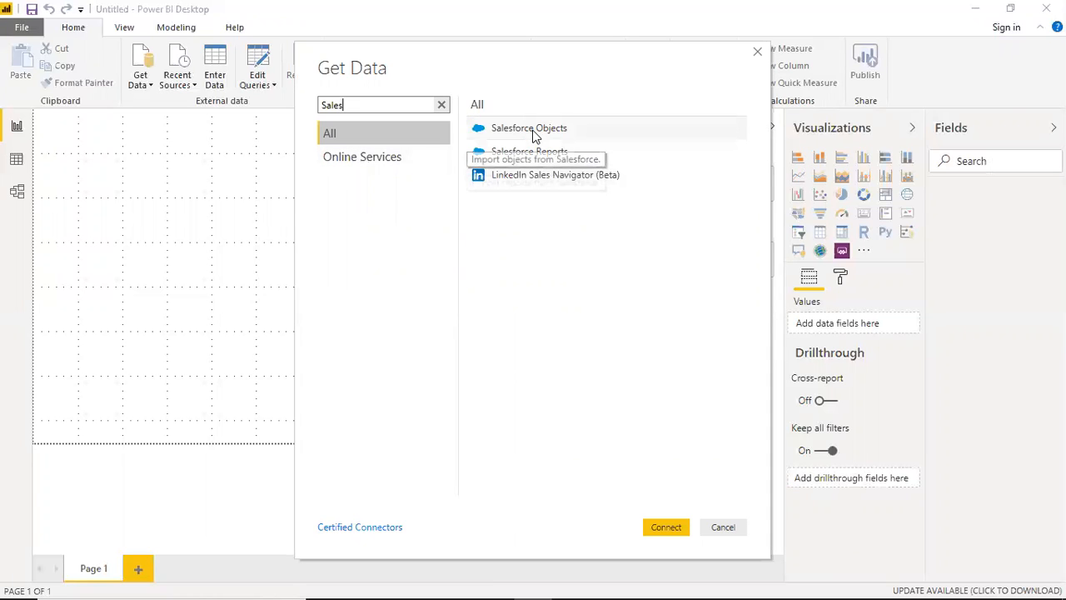
mouse_move(530, 152)
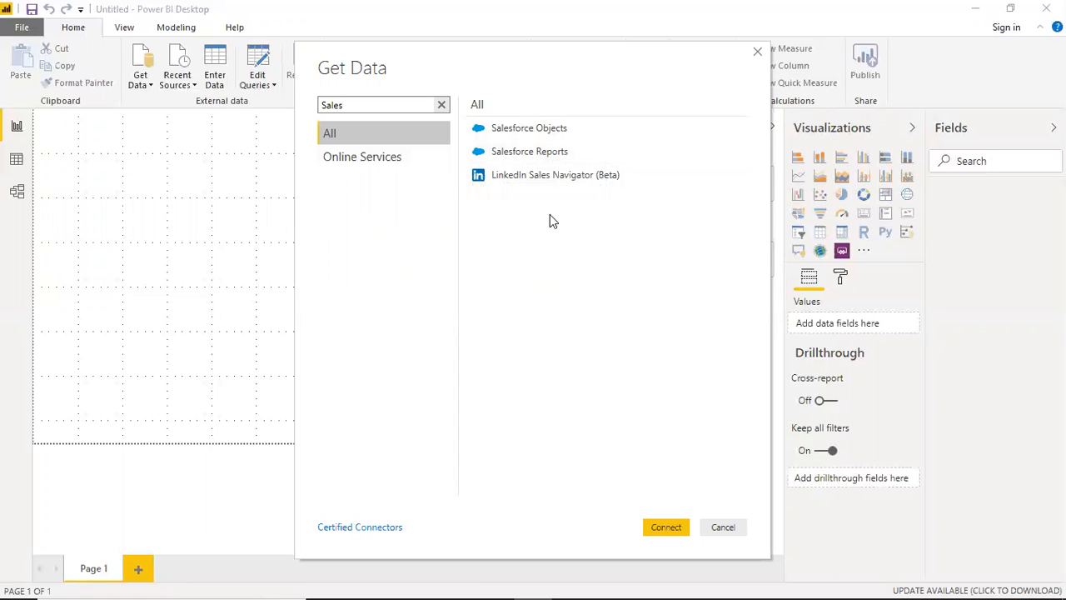
mouse_move(529, 128)
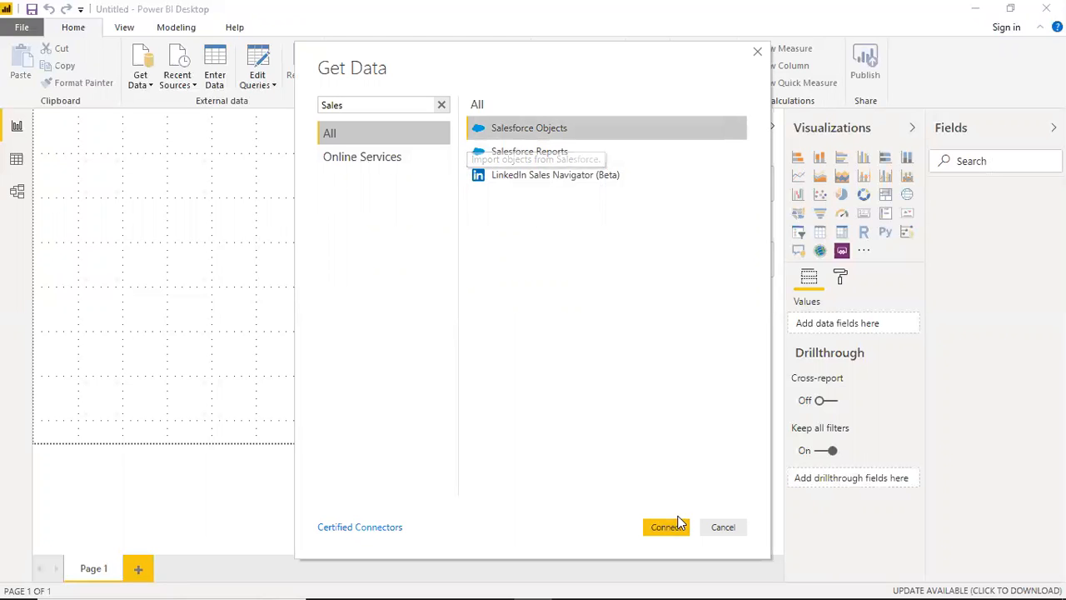
click(722, 526)
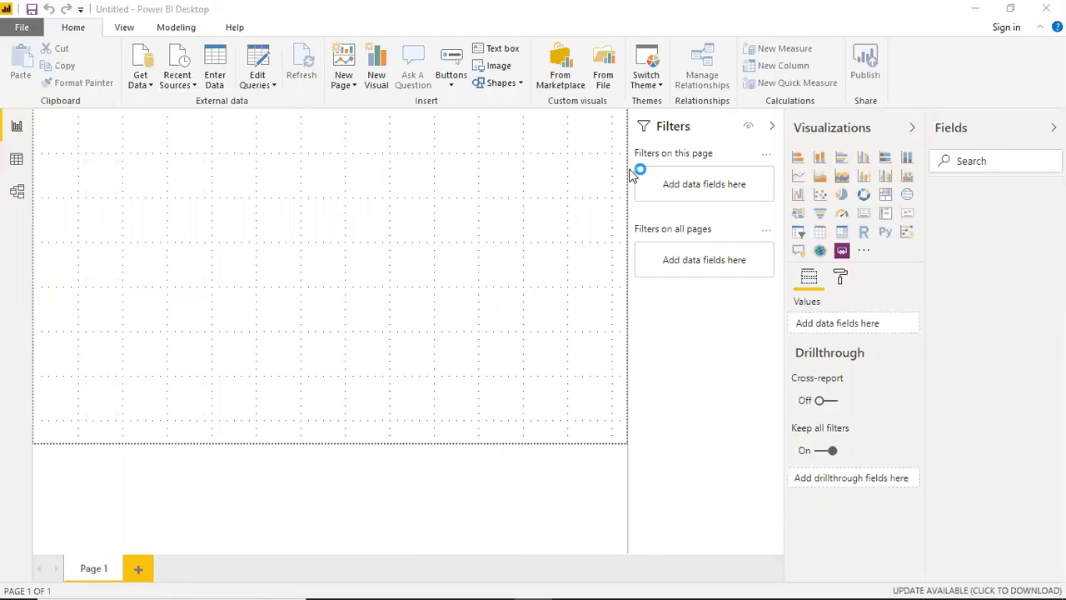
mouse_move(593, 85)
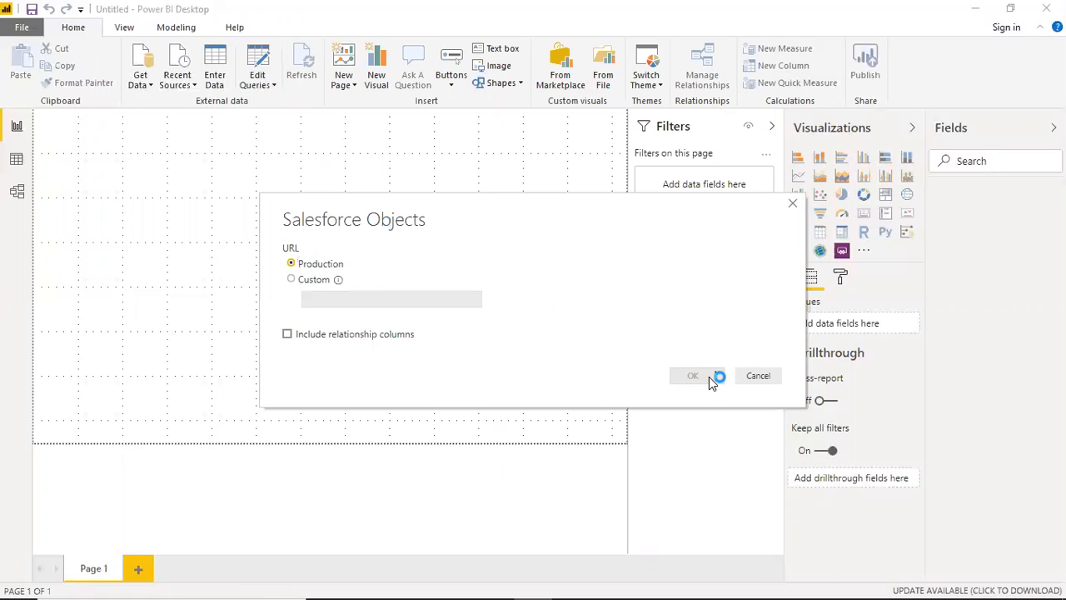
- Keep the Production Salesforce URL and start the Salesforce sign-in
click(691, 375)
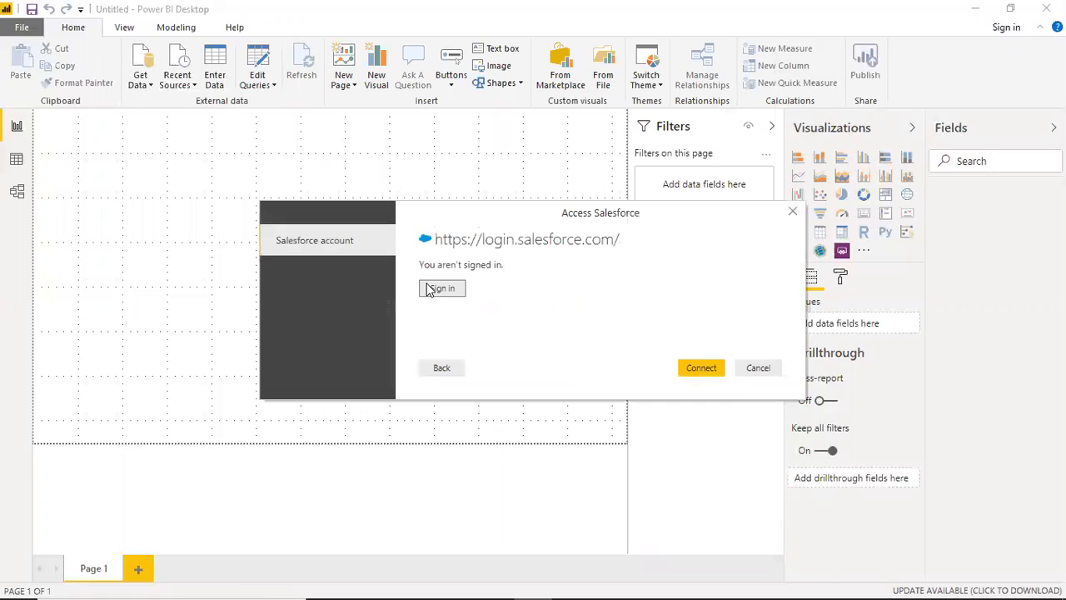
mouse_move(443, 248)
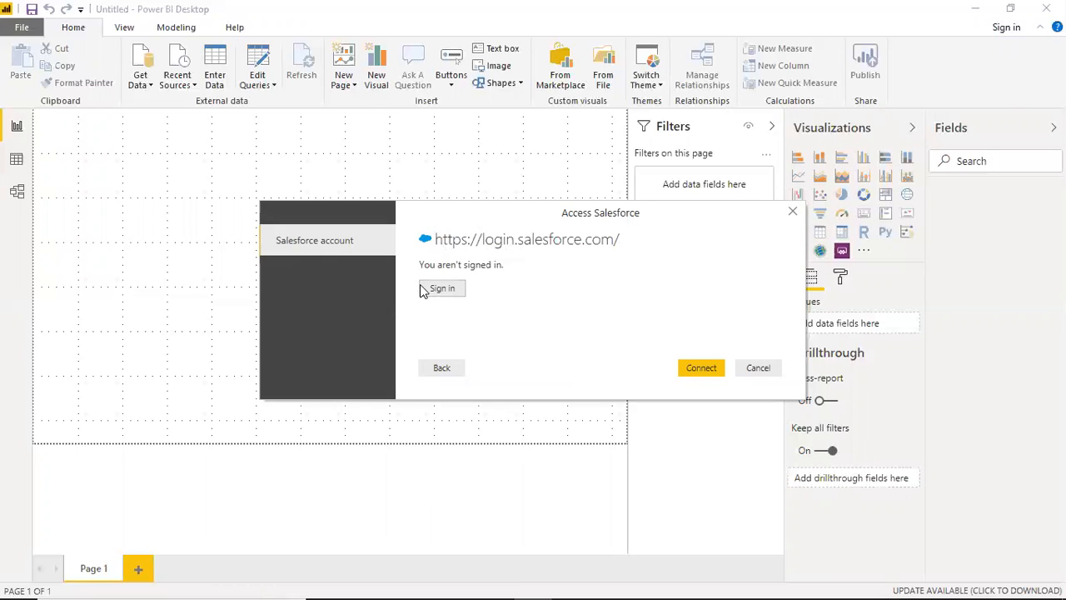
click(442, 288)
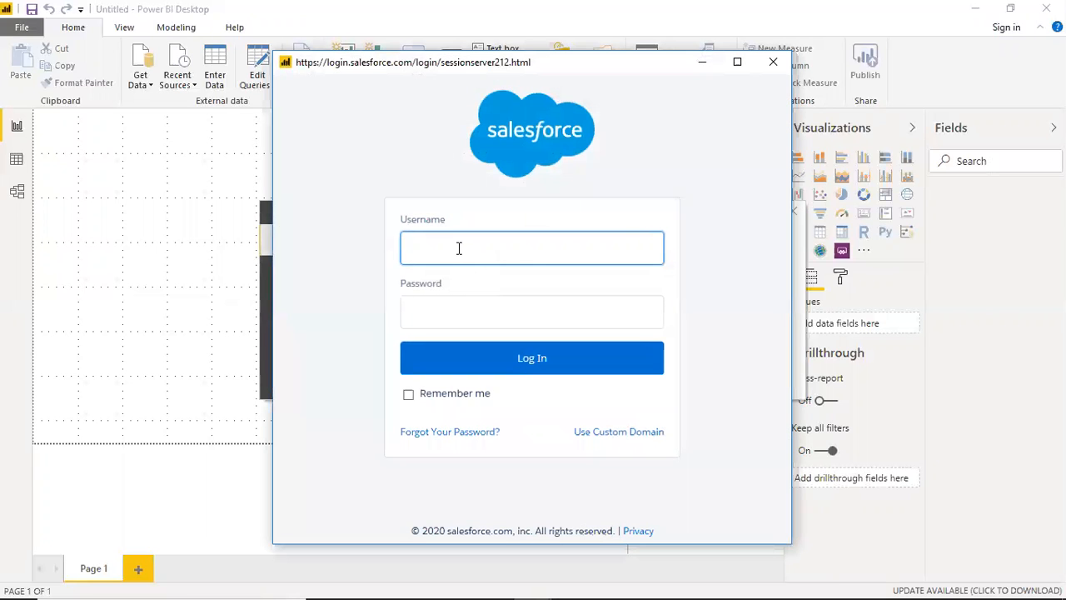
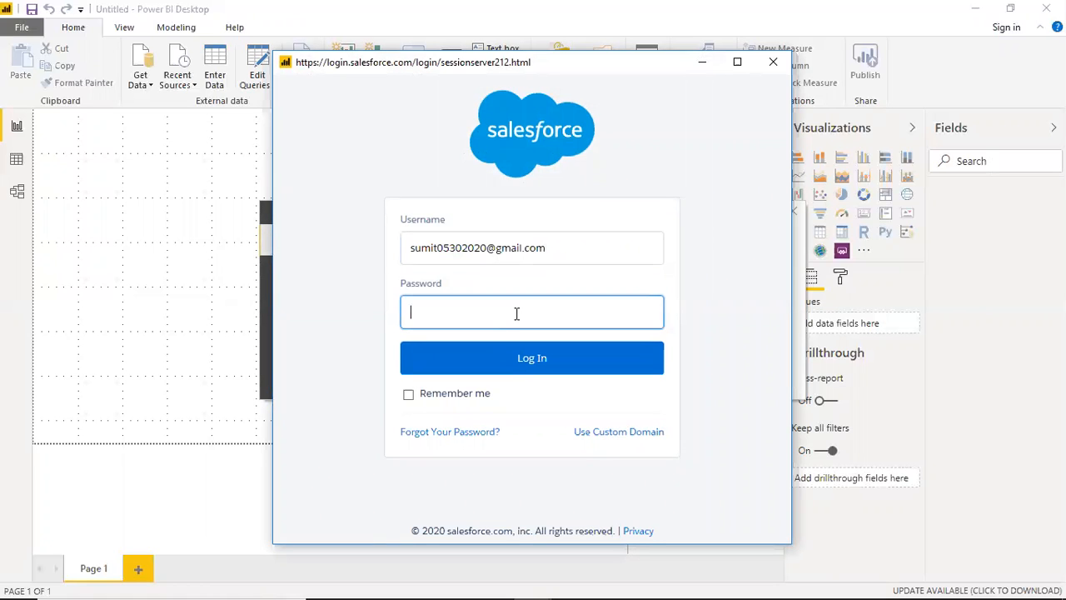
text(password)
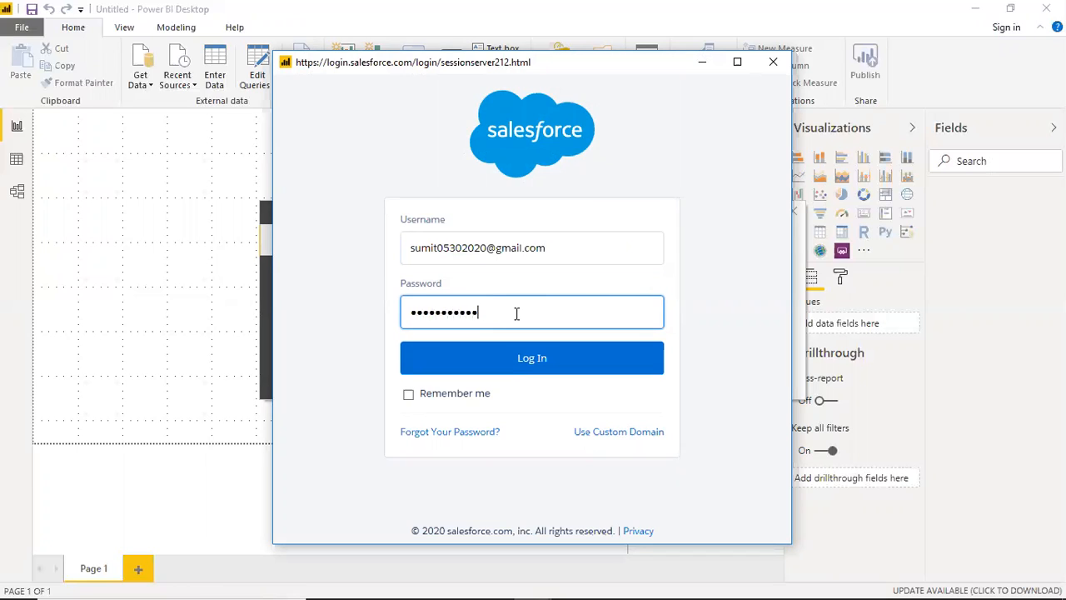
key(Backspace)
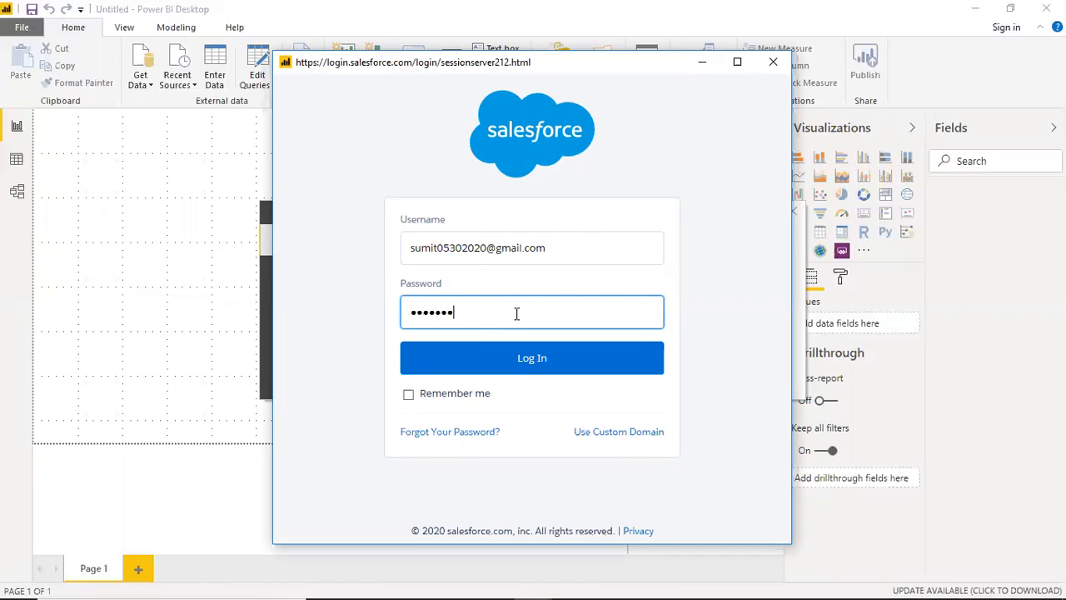
click(532, 357)
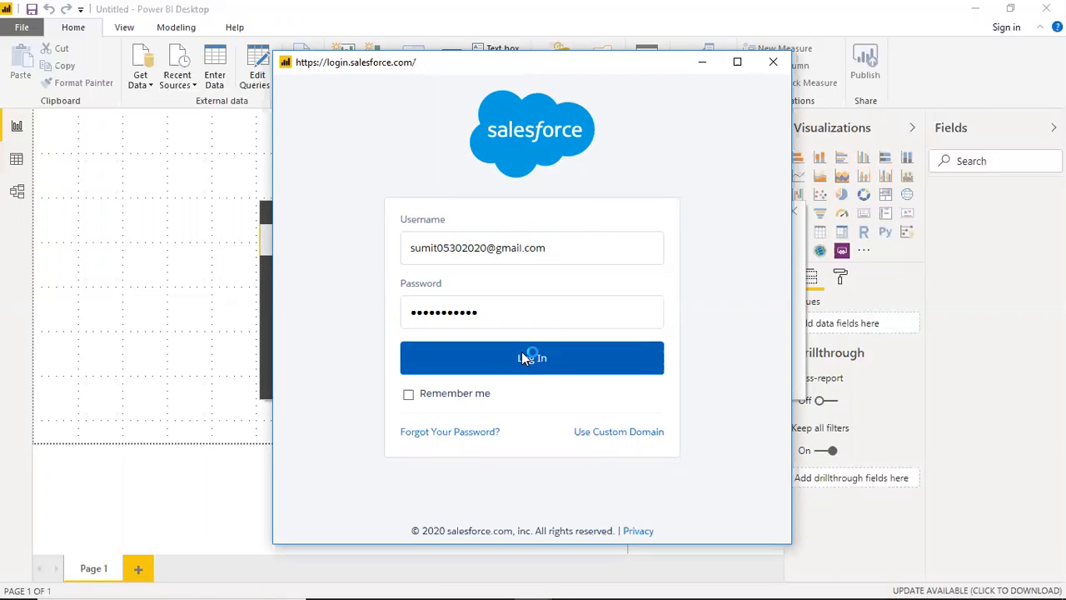
click(532, 358)
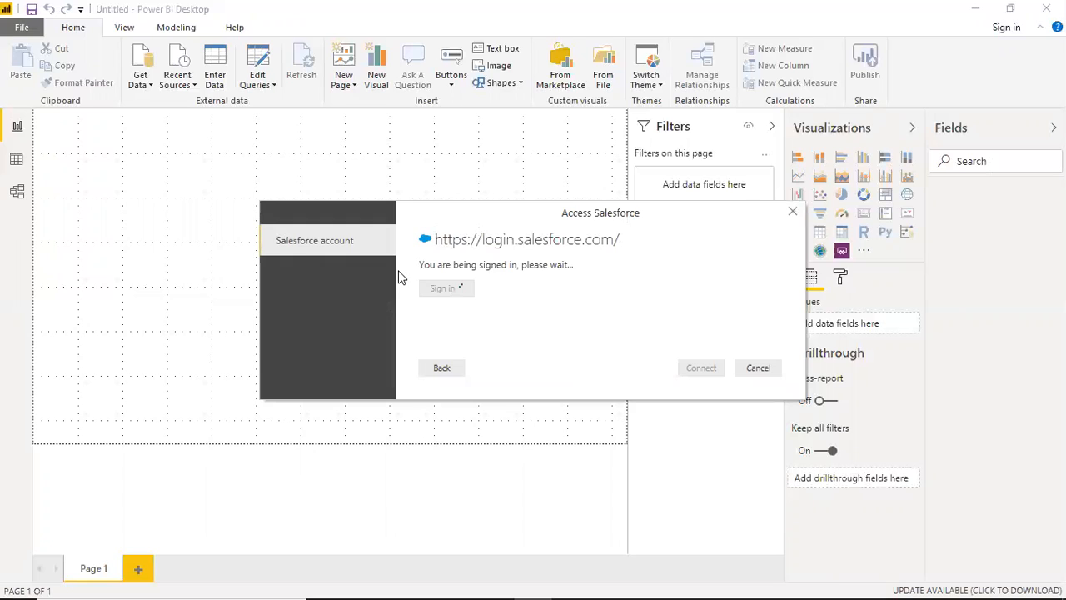
mouse_move(545, 254)
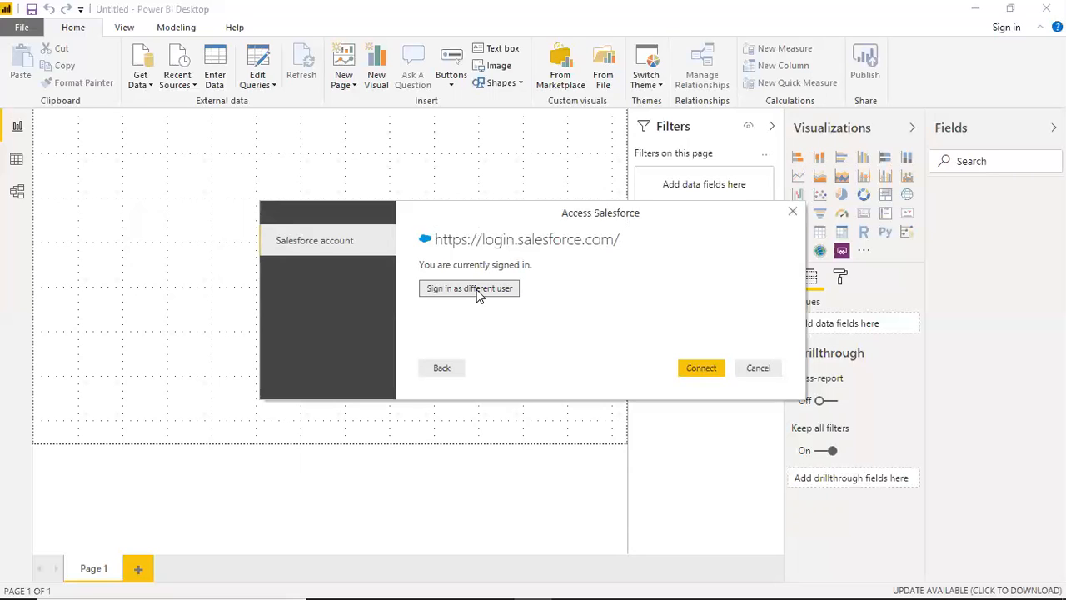
mouse_move(465, 294)
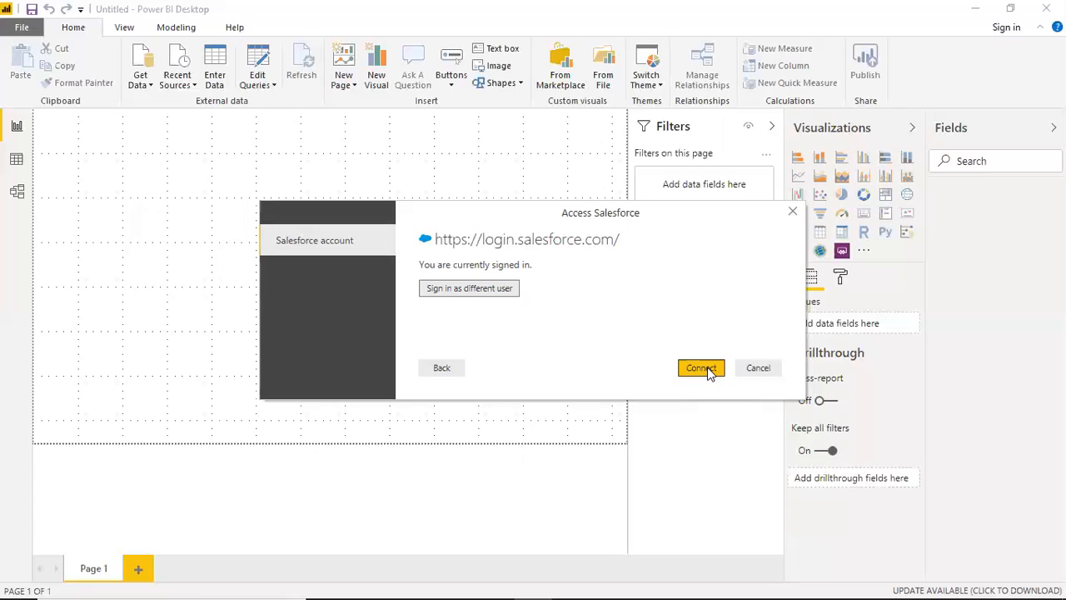
click(701, 367)
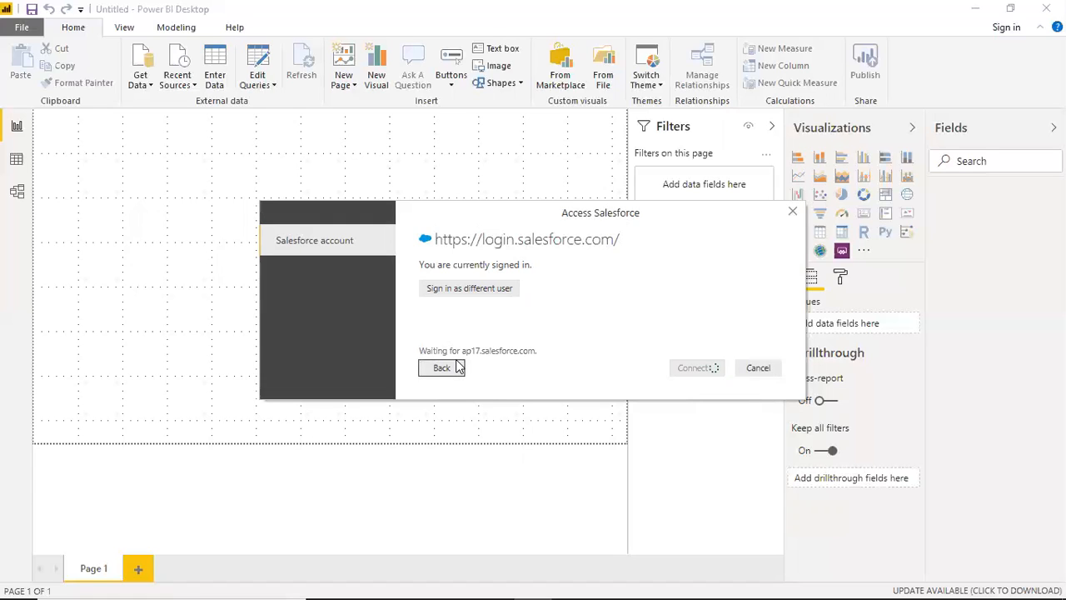
click(757, 367)
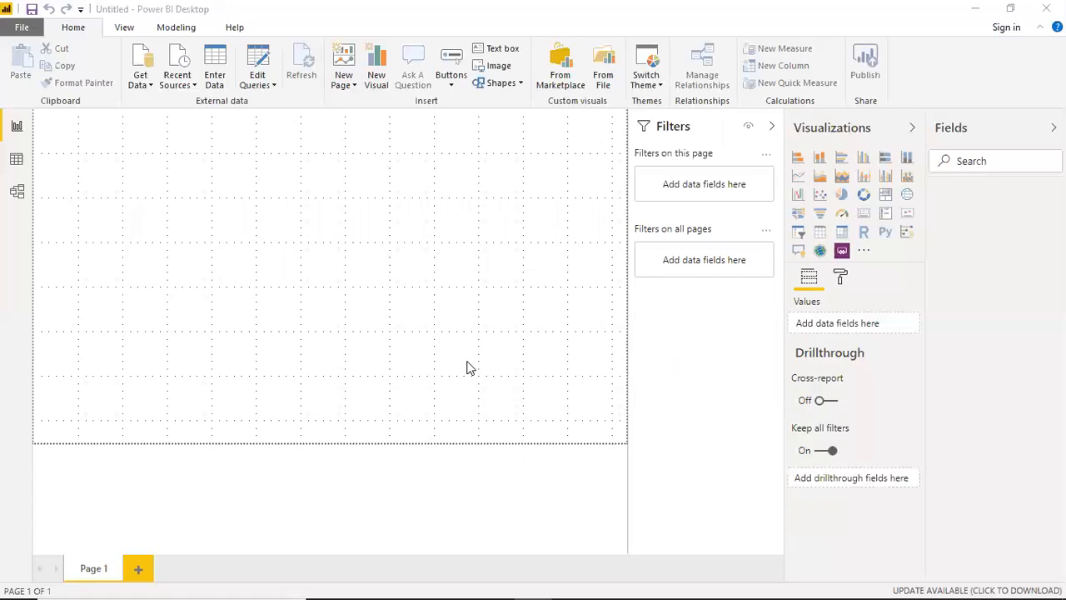
mouse_move(620, 225)
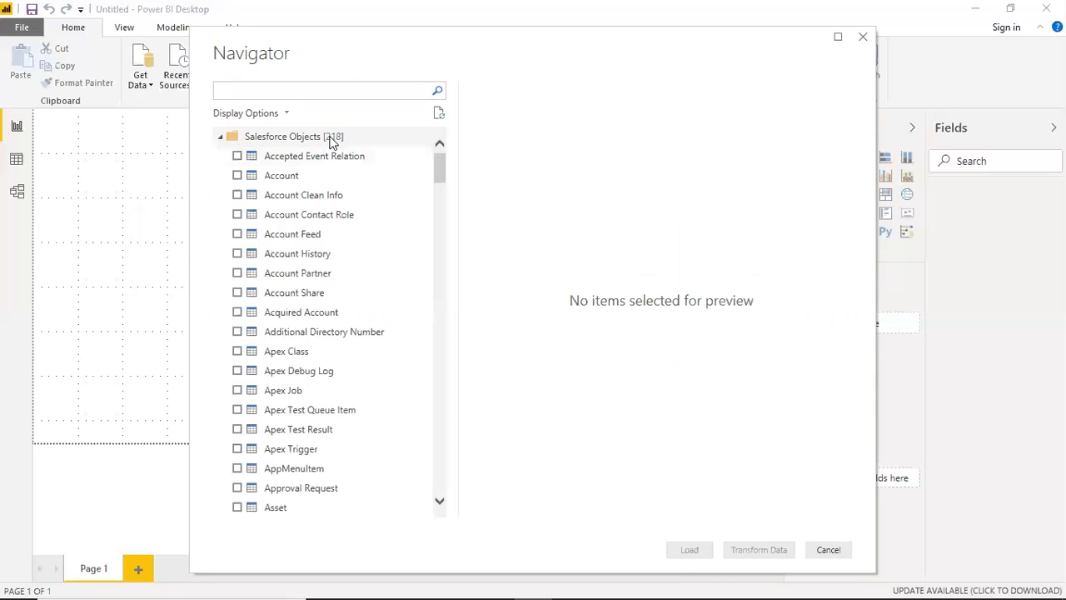
- Search Navigator for the Opportunity object, tick it, and open it with Transform Data
click(325, 90)
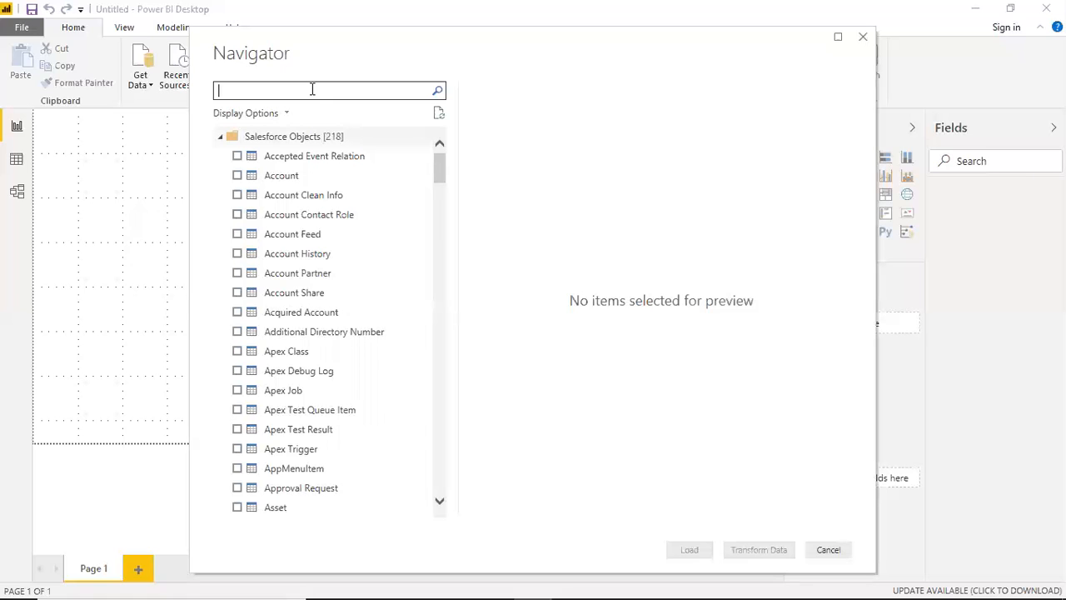
text(Opportuntiy)
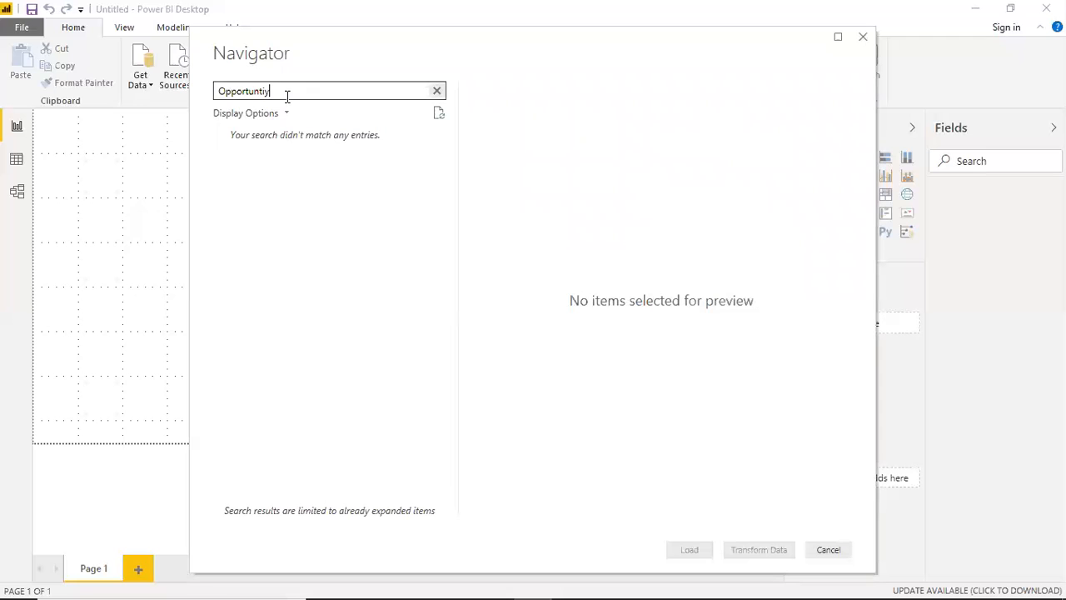
key(Backspace)
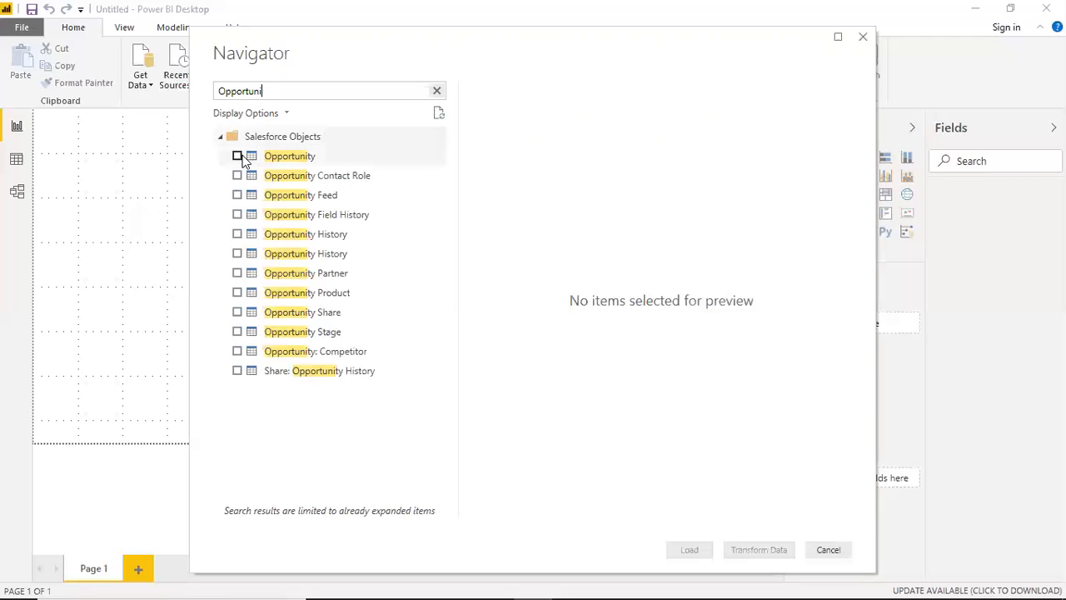
click(237, 156)
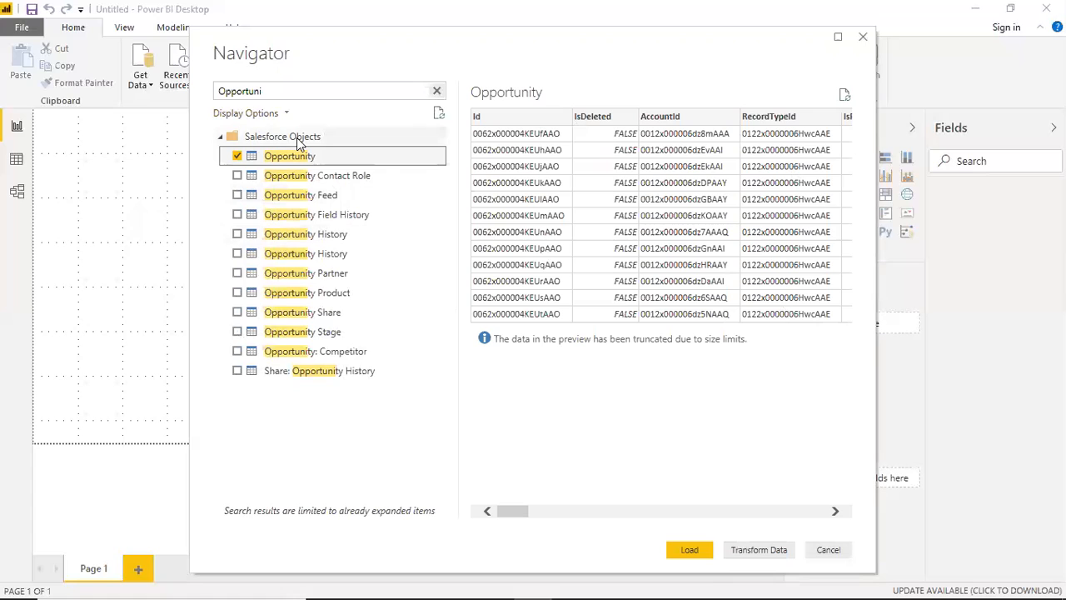
mouse_move(297, 156)
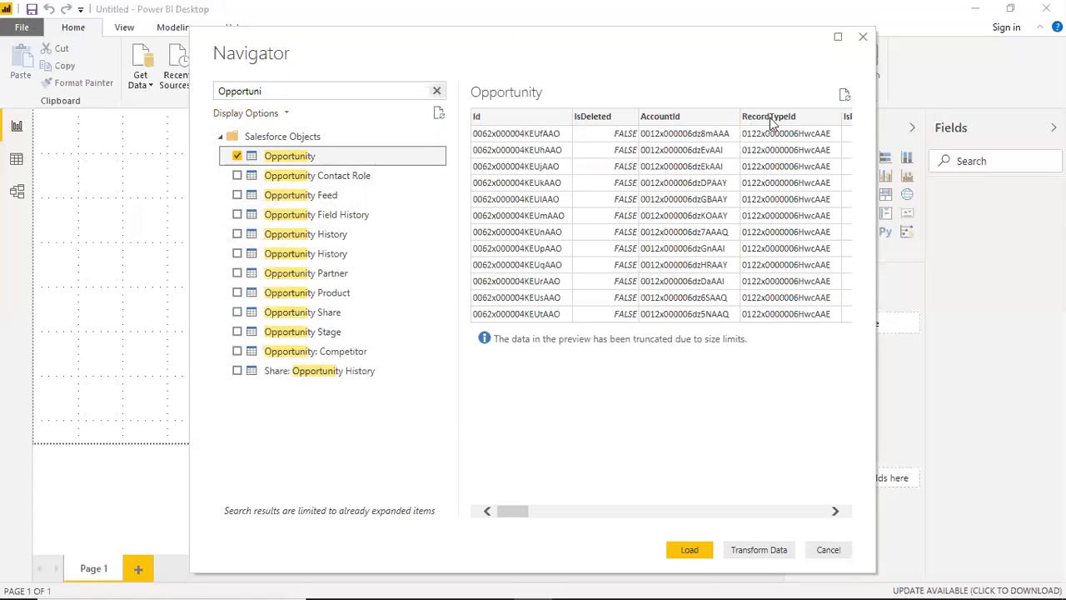
mouse_move(812, 137)
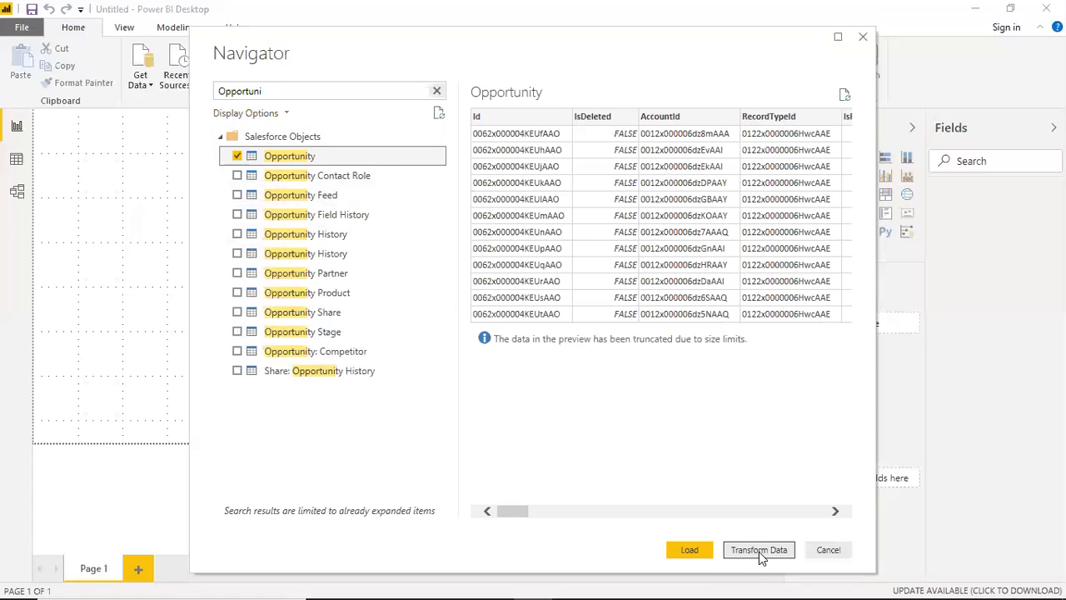
click(689, 549)
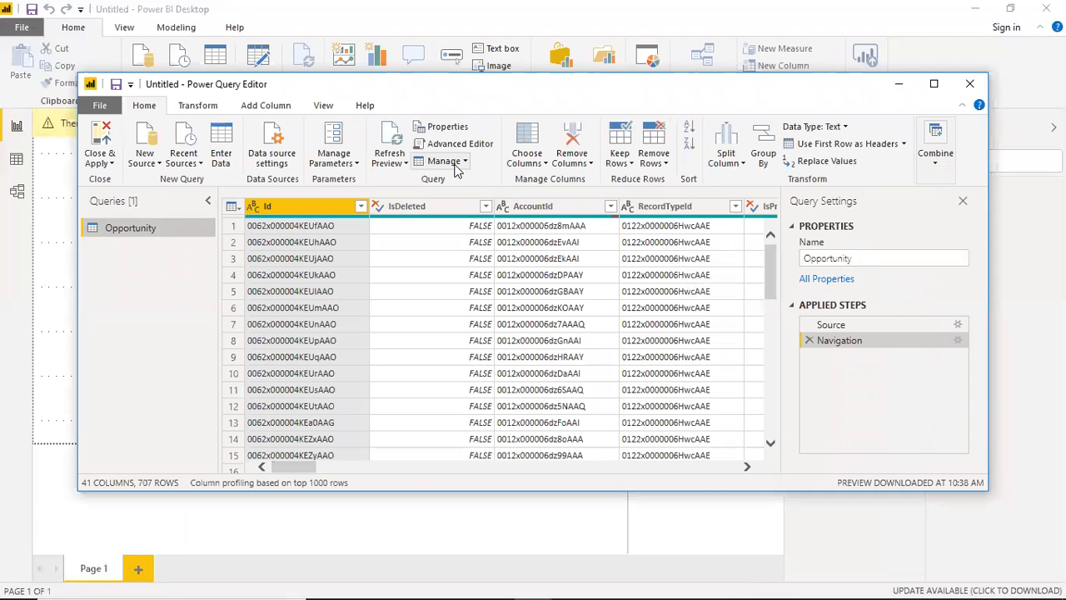
- Open Choose Columns from the Power Query Home ribbon for the Opportunity query
click(447, 161)
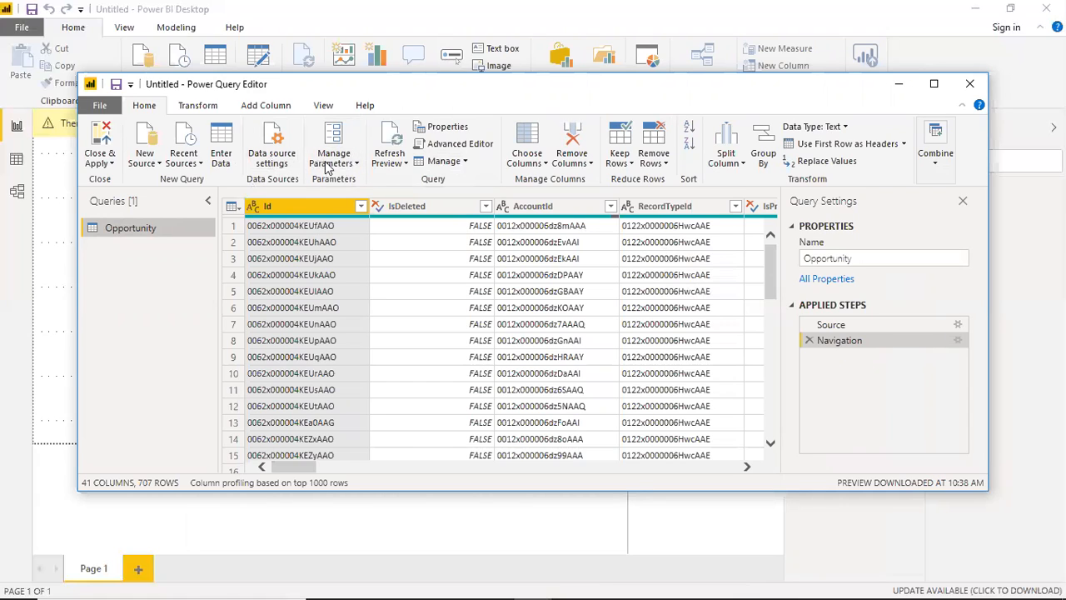
click(527, 146)
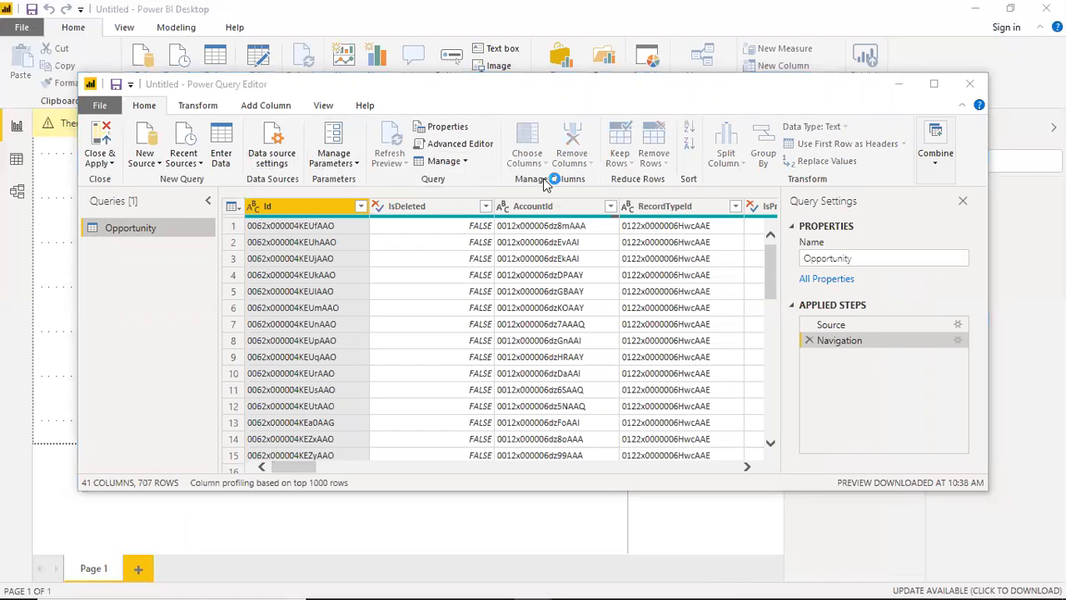
click(526, 141)
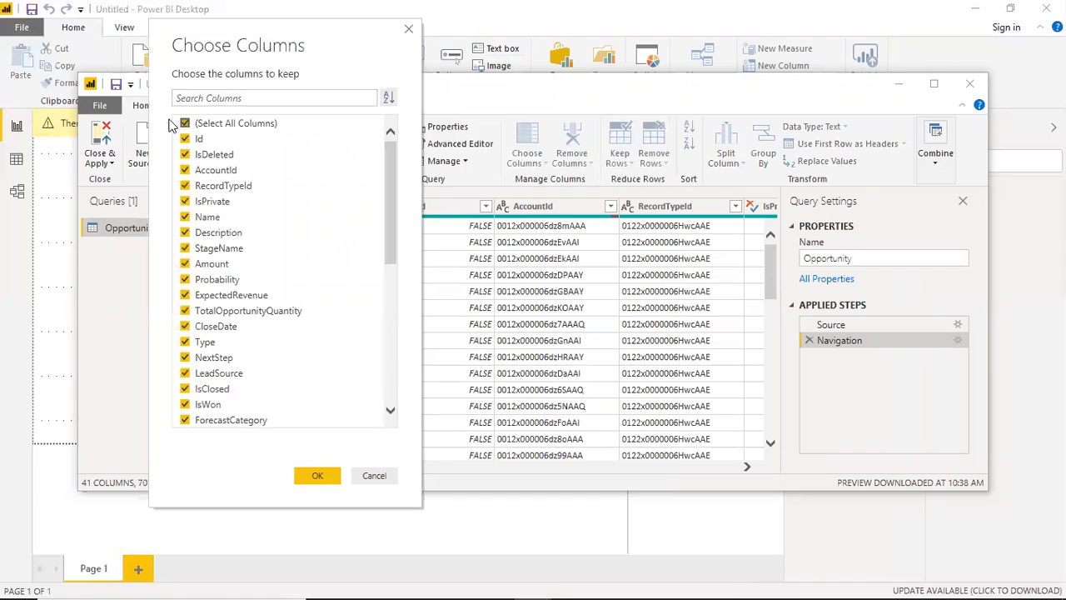
- Keep Name, StageName, Amount, Probability, ExpectedRevenue, CloseDate, Type, LeadSource and FiscalYear
click(185, 122)
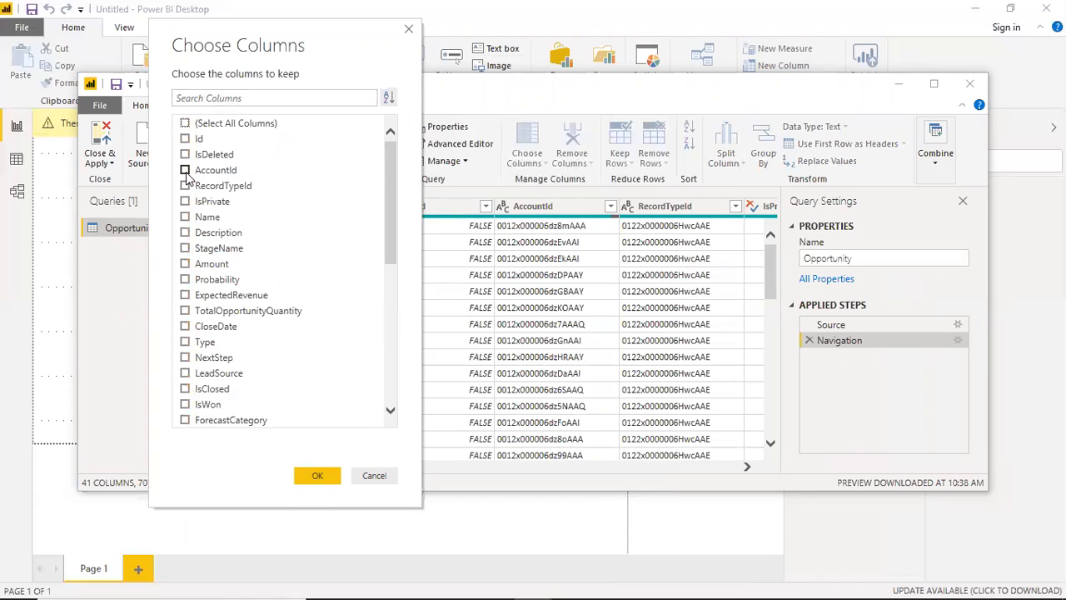
click(185, 217)
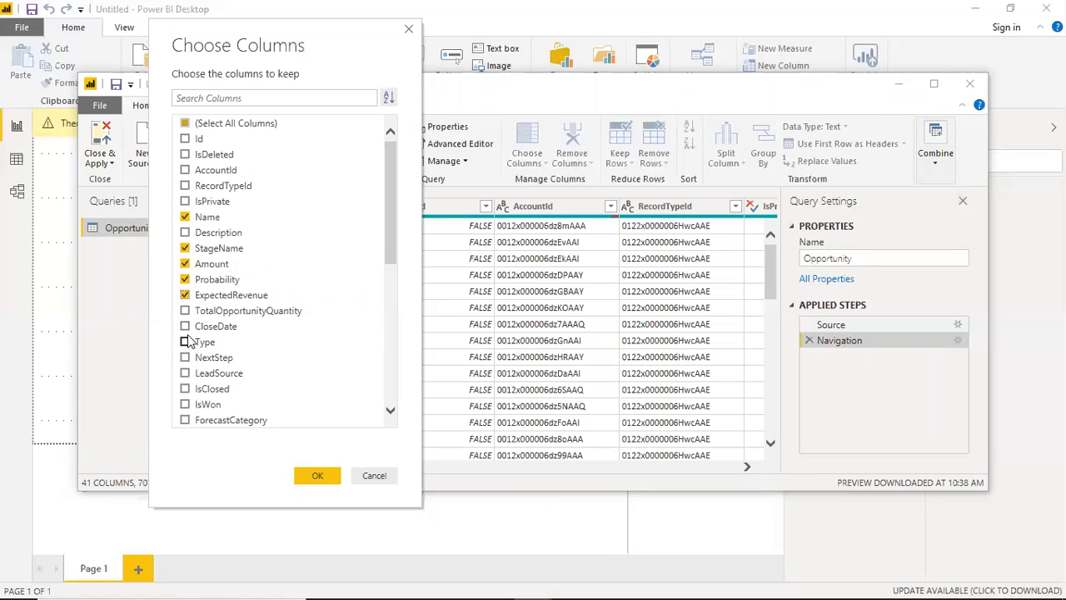
click(185, 326)
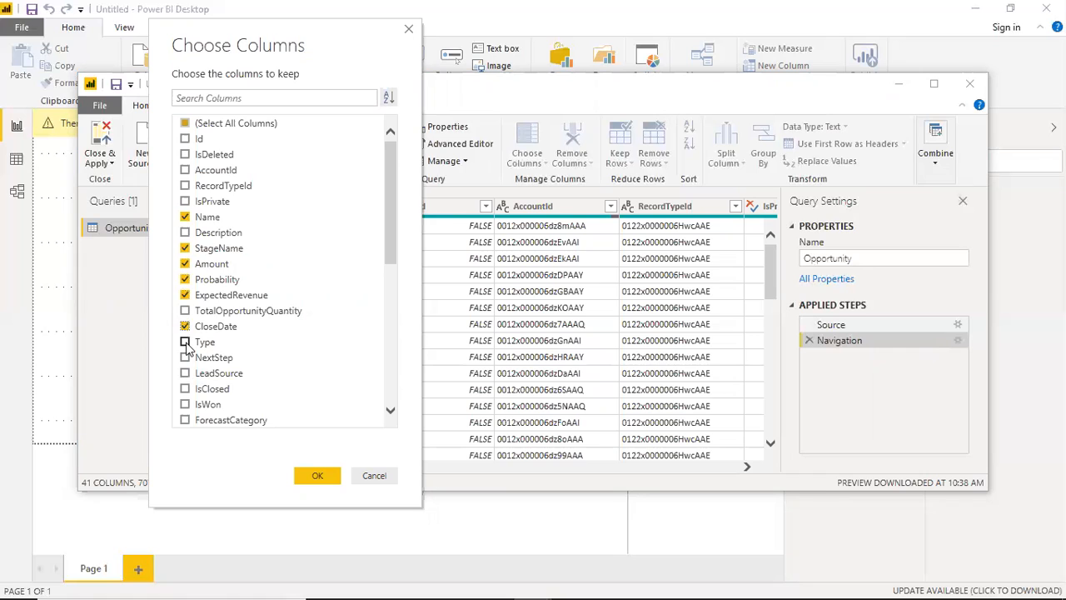
scroll(down, 3)
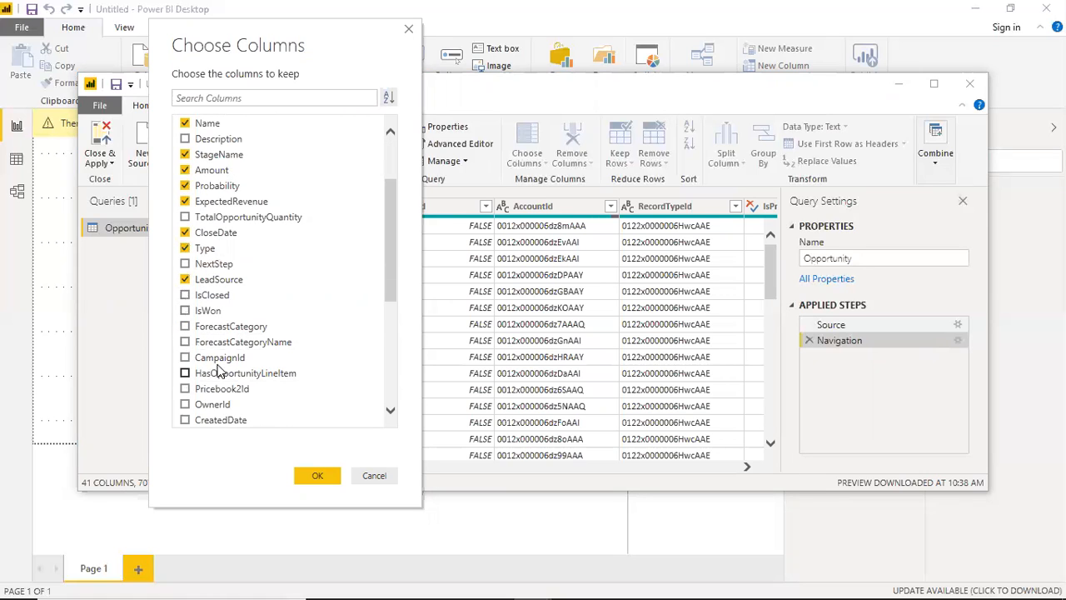
scroll(down, 3)
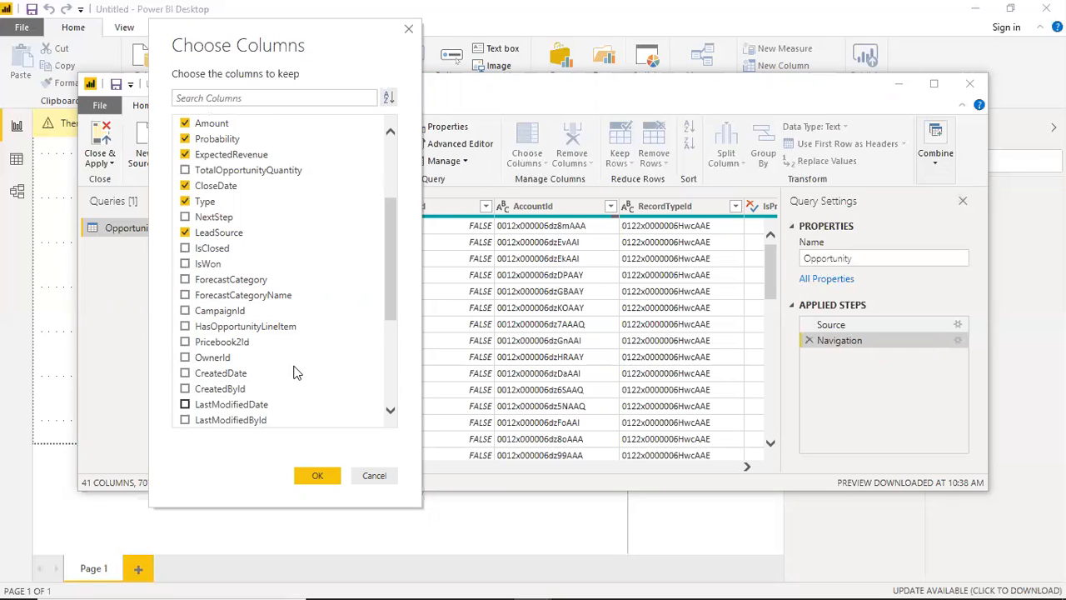
scroll(down, 3)
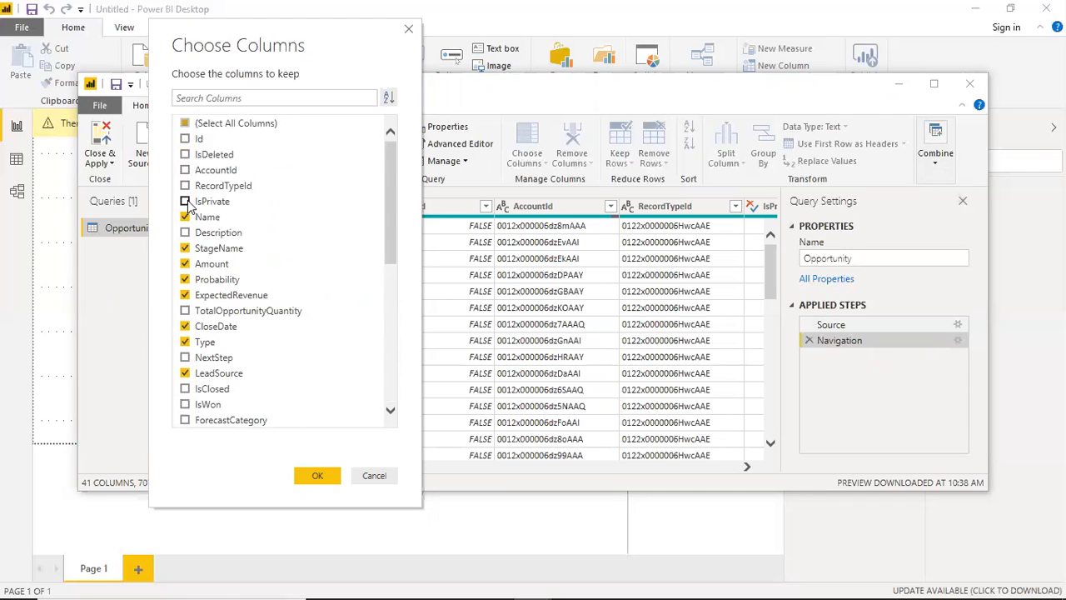
click(316, 475)
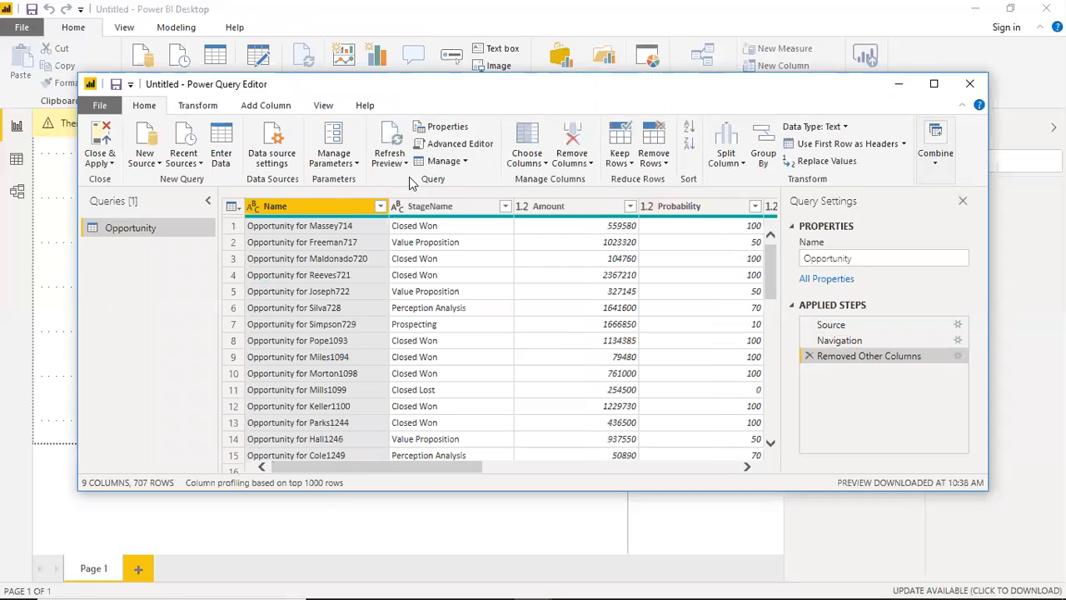
- Use Close & Apply to leave Power Query Editor for the report canvas
scroll(right, 3)
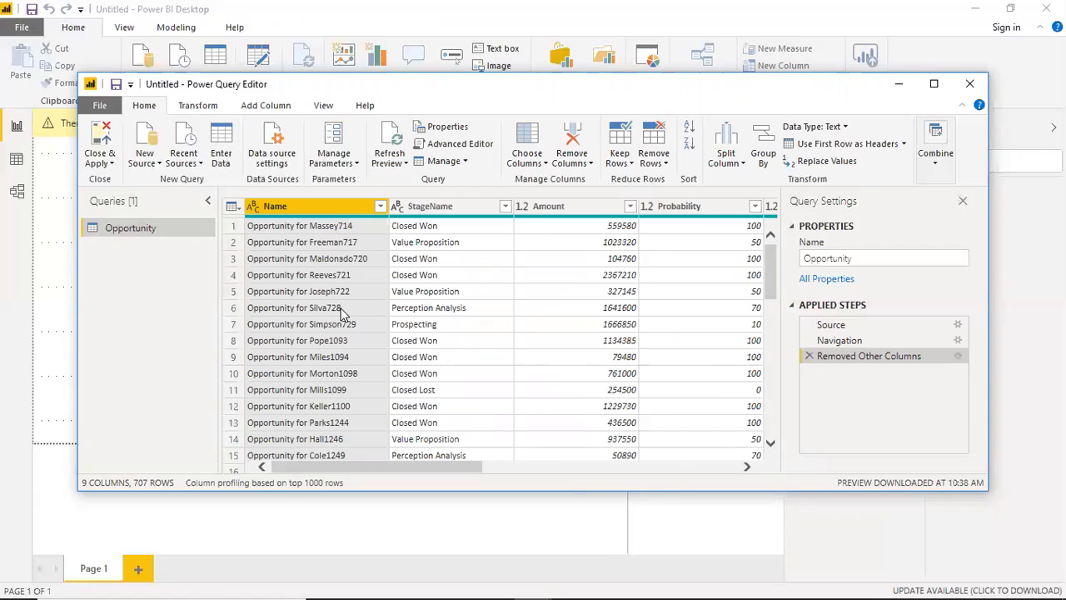
mouse_move(100, 145)
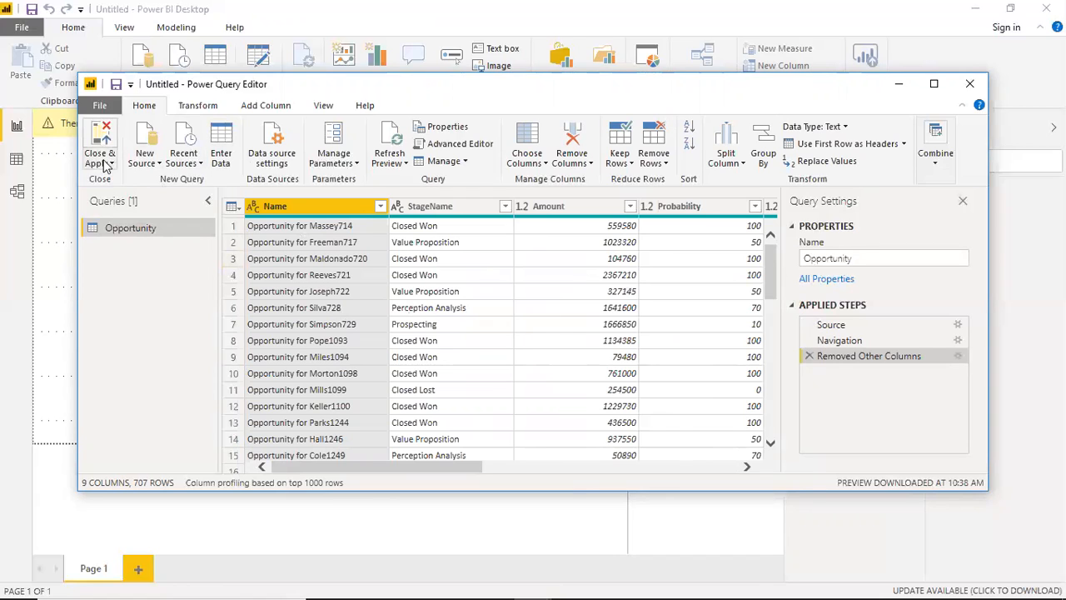
click(100, 146)
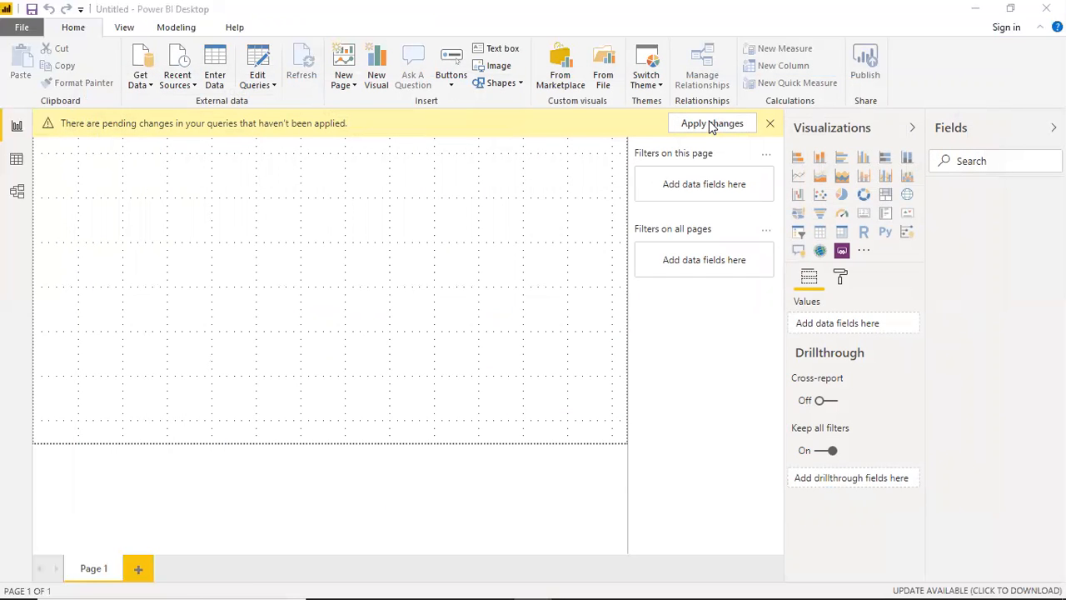
- Apply the pending changes to load the nine-column Opportunity table into the model
click(712, 123)
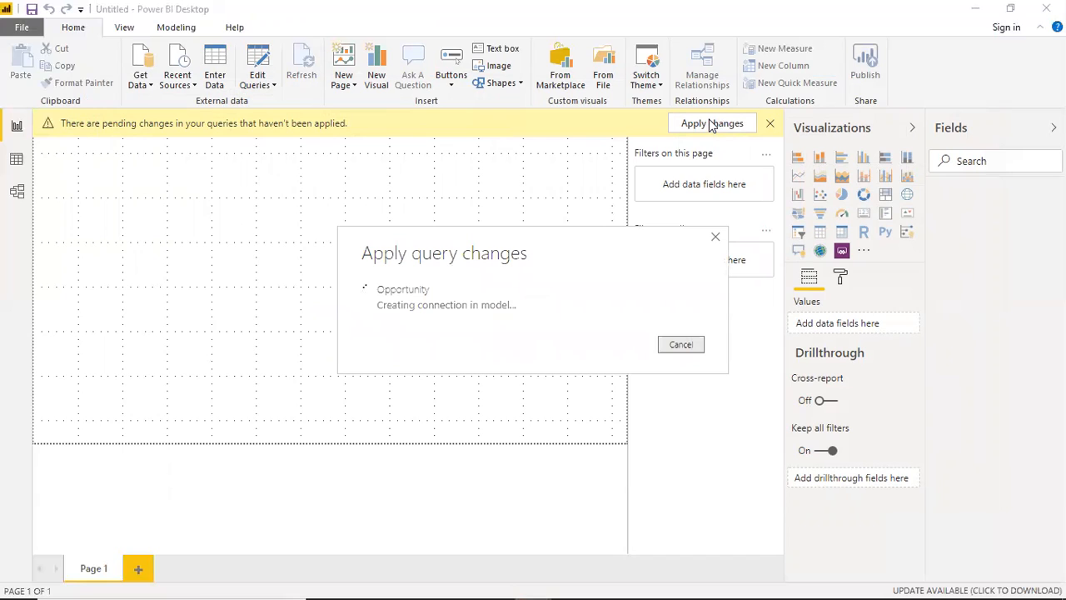
mouse_move(375, 324)
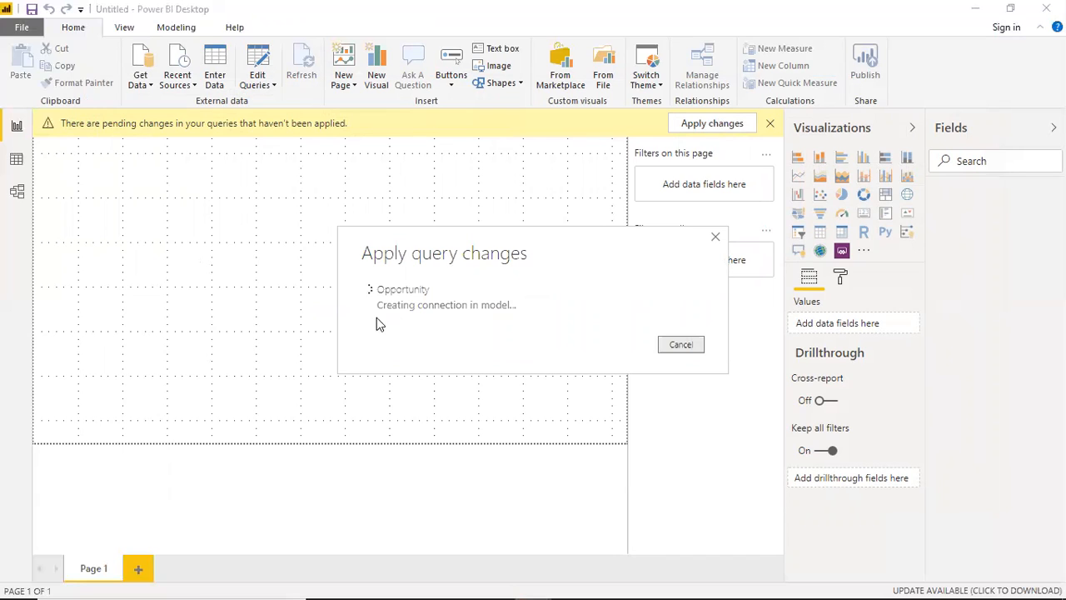
mouse_move(400, 315)
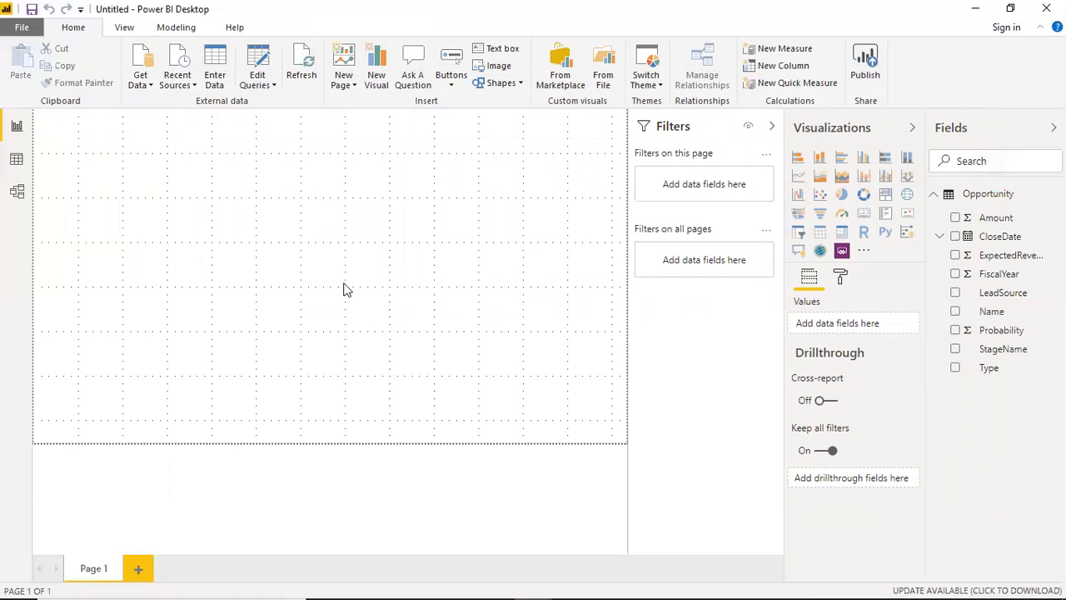
mouse_move(17, 191)
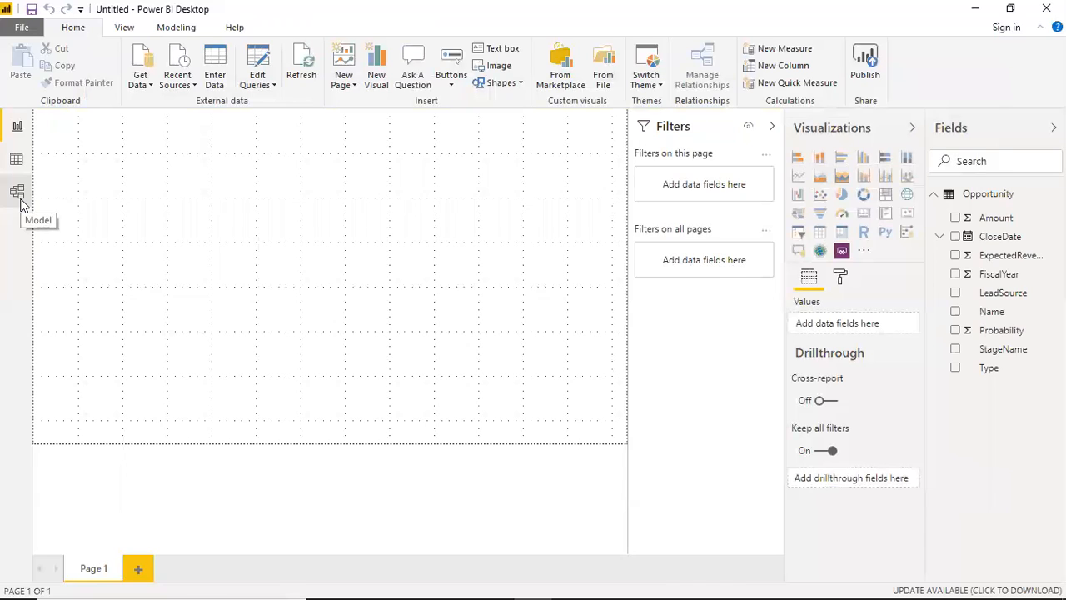
click(17, 191)
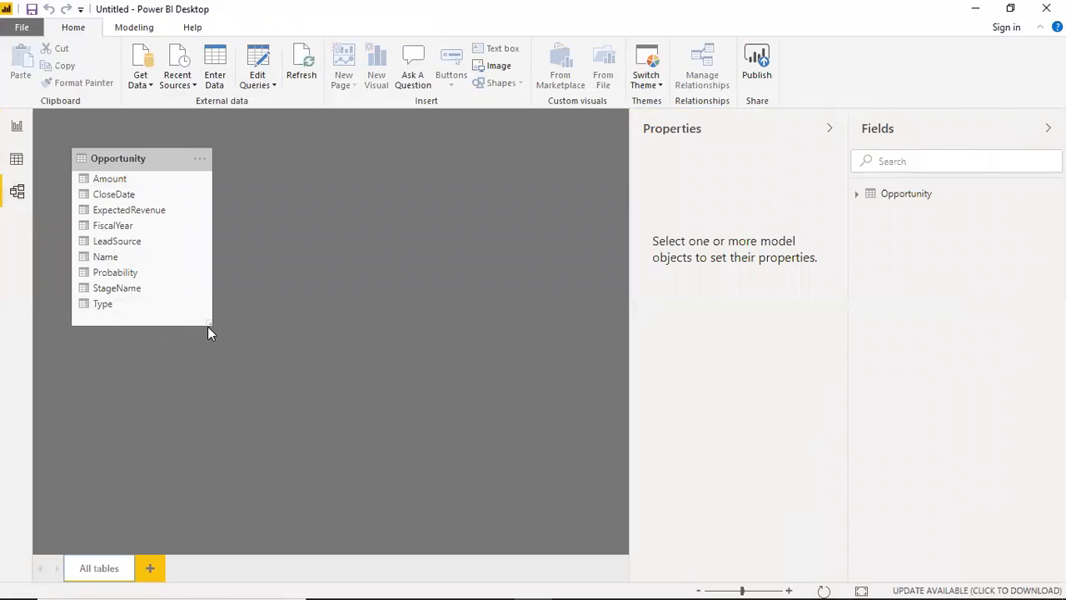
drag(209, 325, 251, 348)
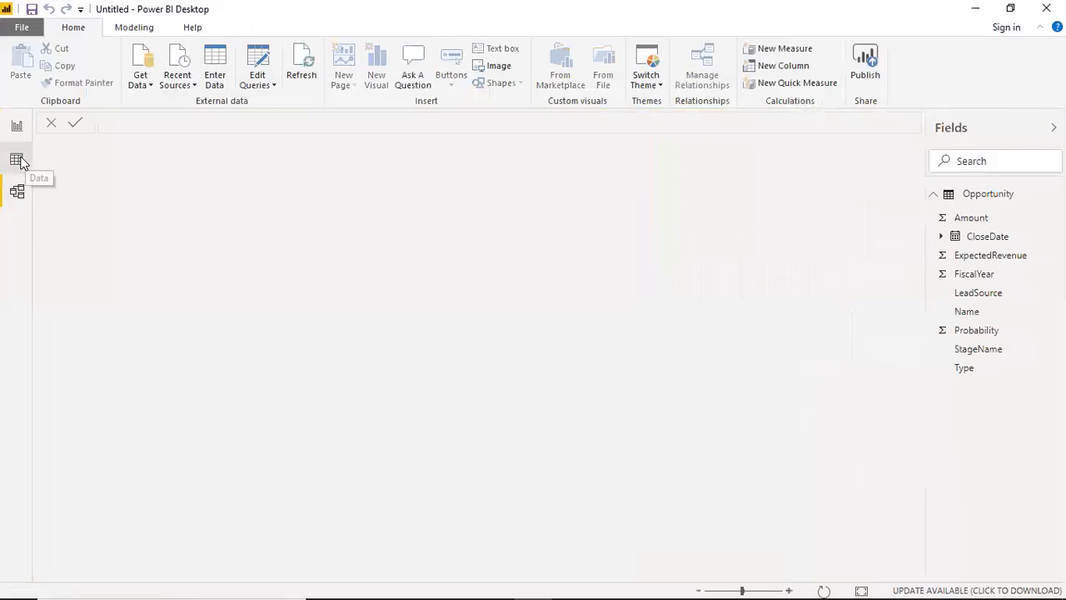
click(17, 158)
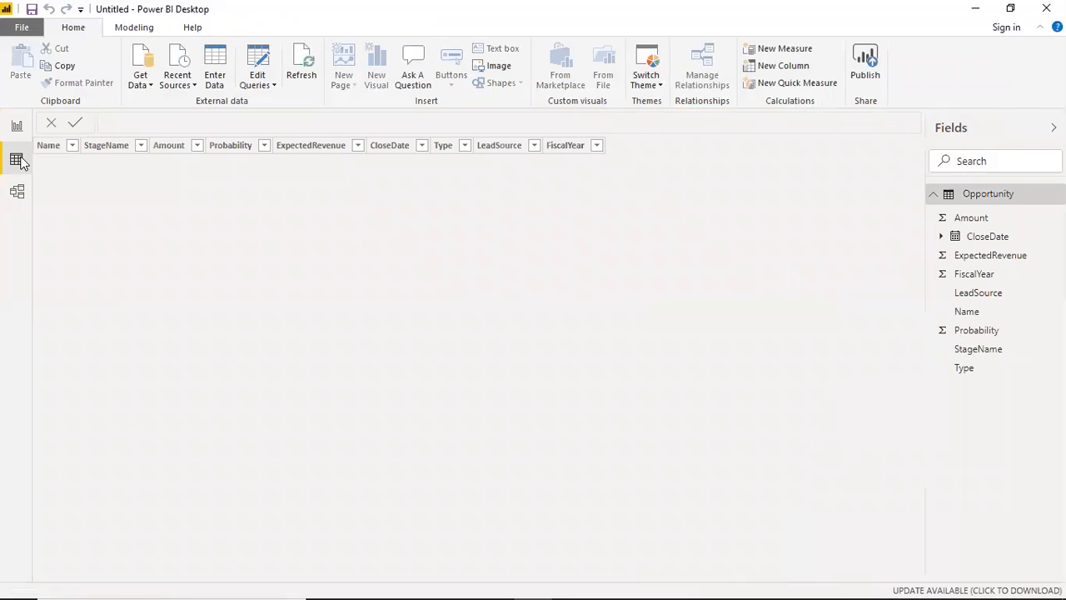
click(17, 158)
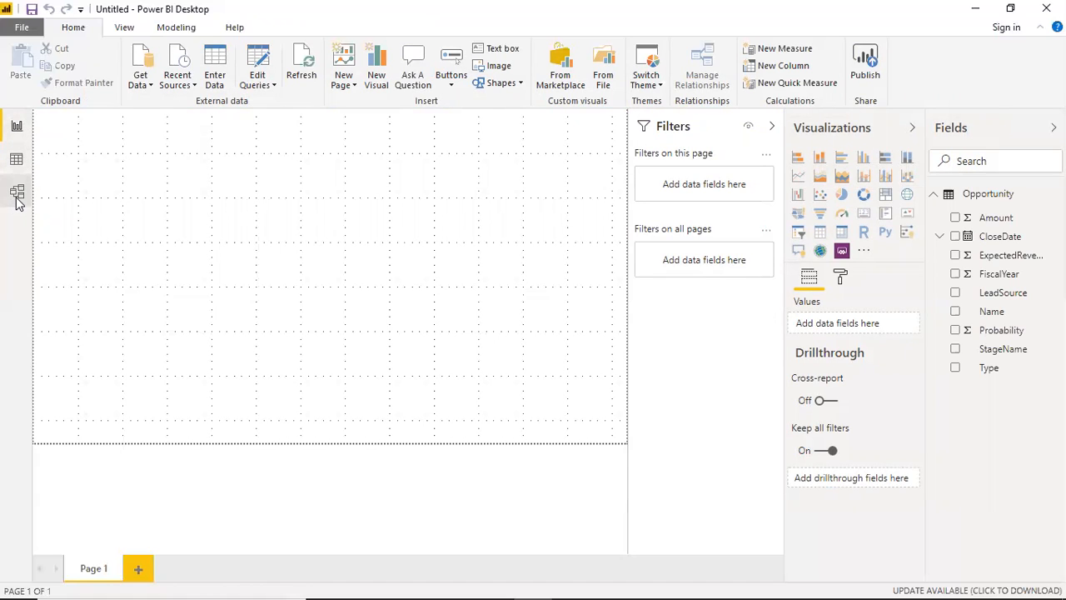
click(16, 192)
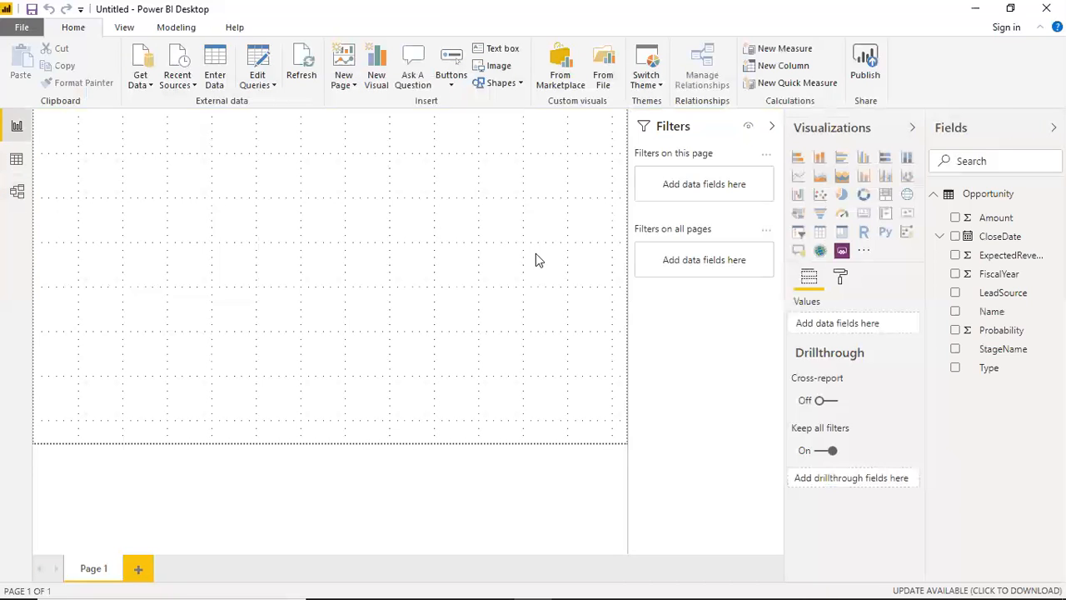
mouse_move(400, 200)
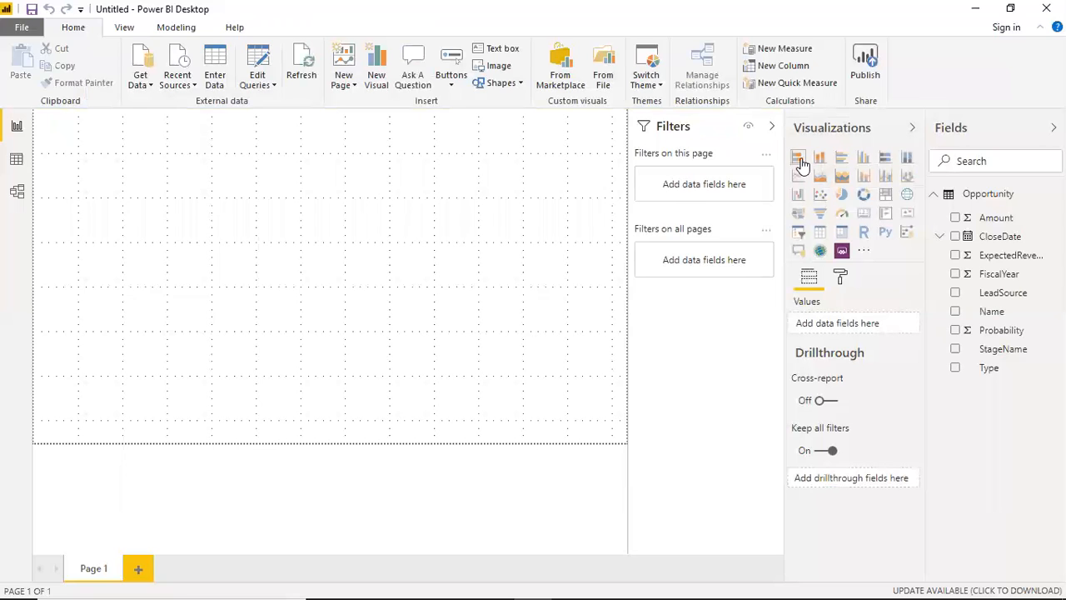
mouse_move(820, 158)
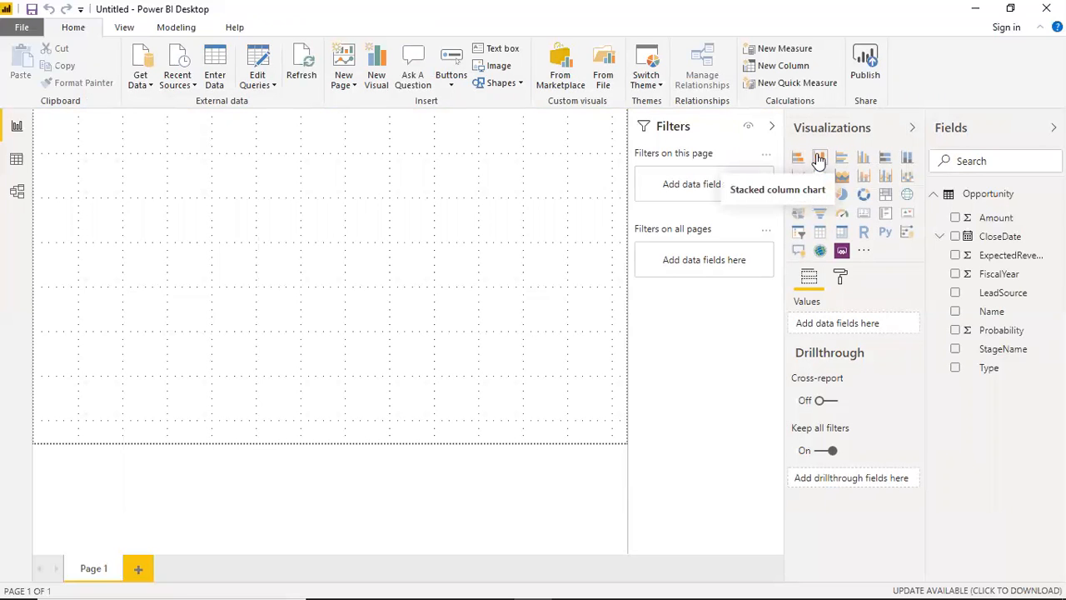
mouse_move(842, 157)
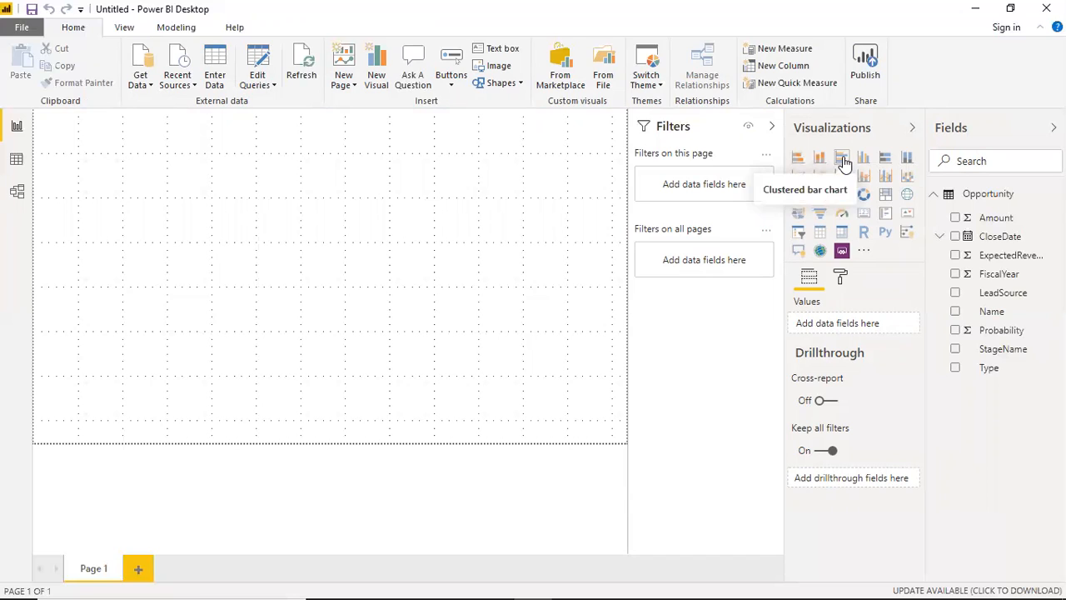
mouse_move(820, 158)
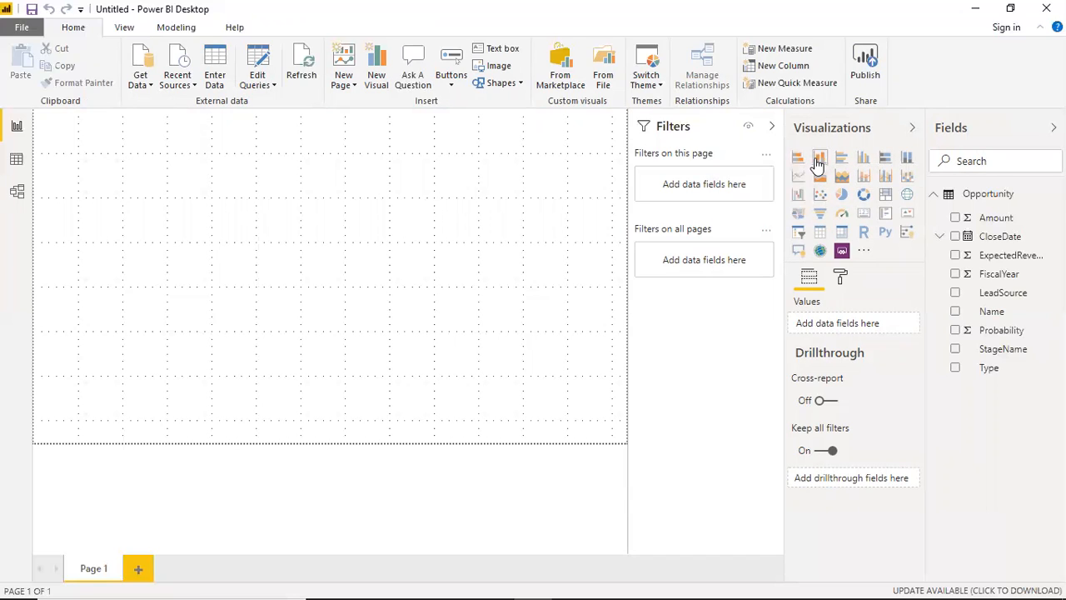
mouse_move(835, 163)
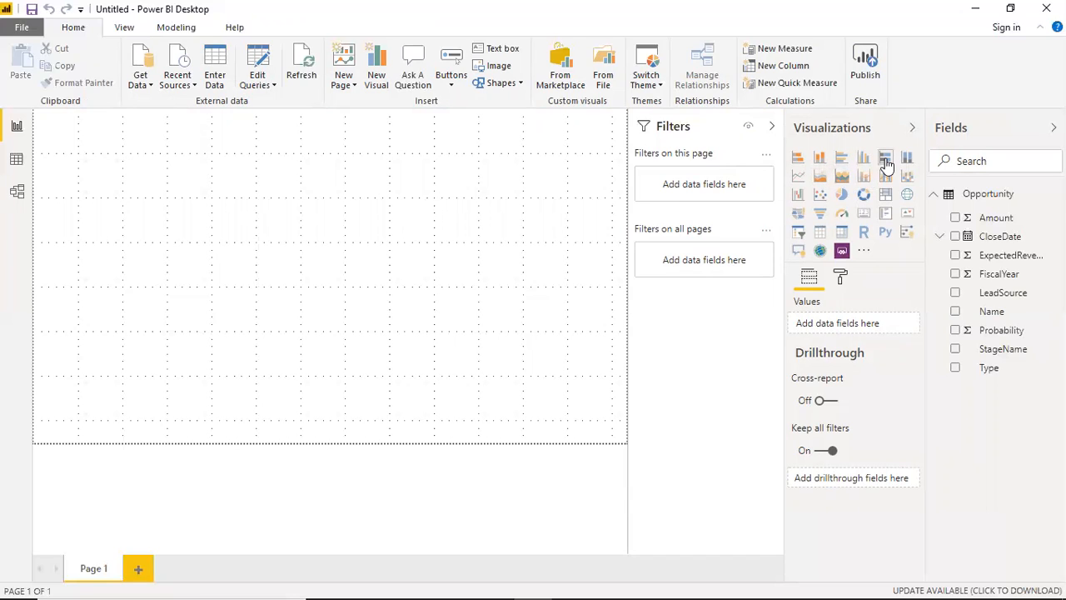
mouse_move(798, 158)
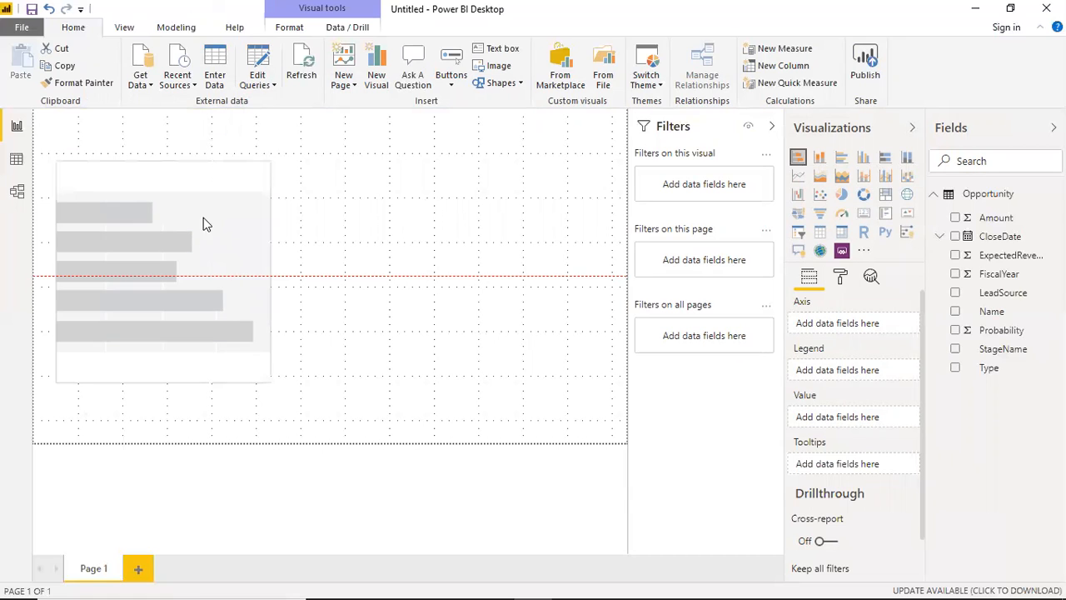
- Move the new empty bar chart to the top-left edge of the report canvas
click(207, 223)
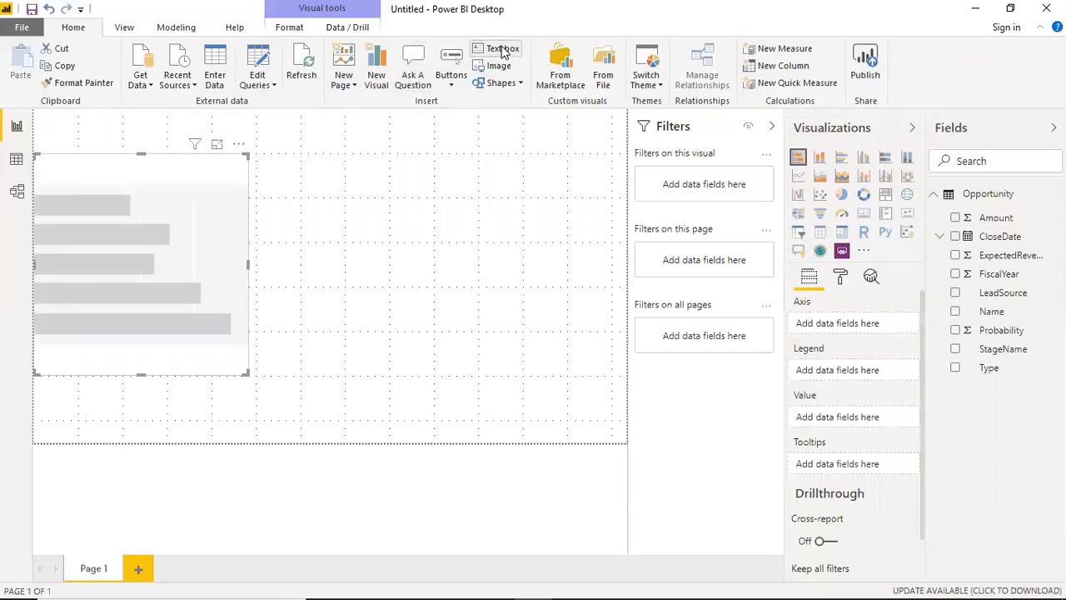
click(499, 48)
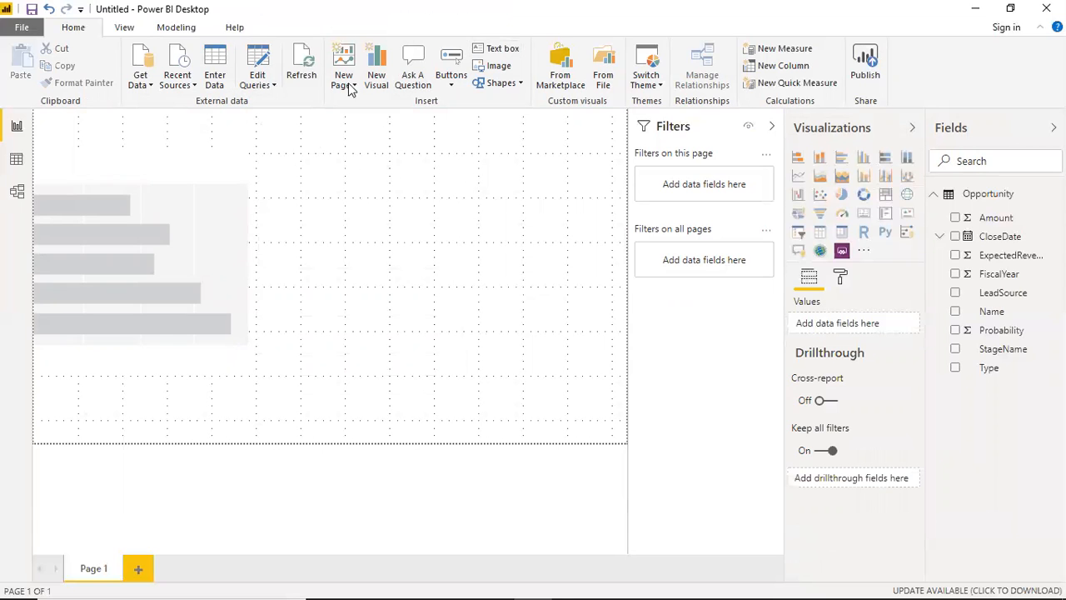
mouse_move(495, 60)
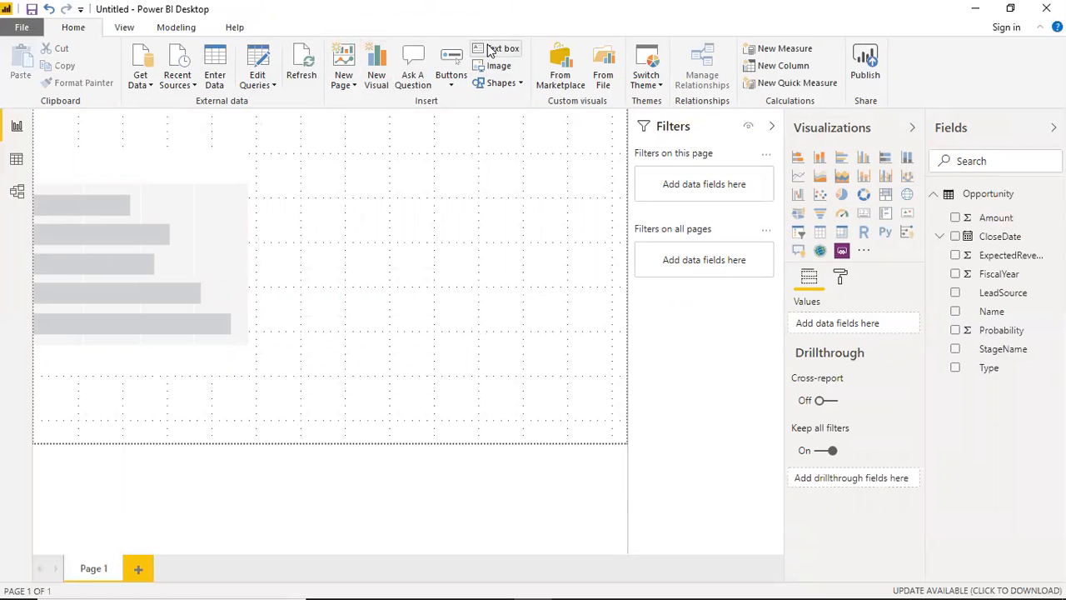
- Insert a text box stretched into a top strip and type 'Opportunity Report'
click(502, 48)
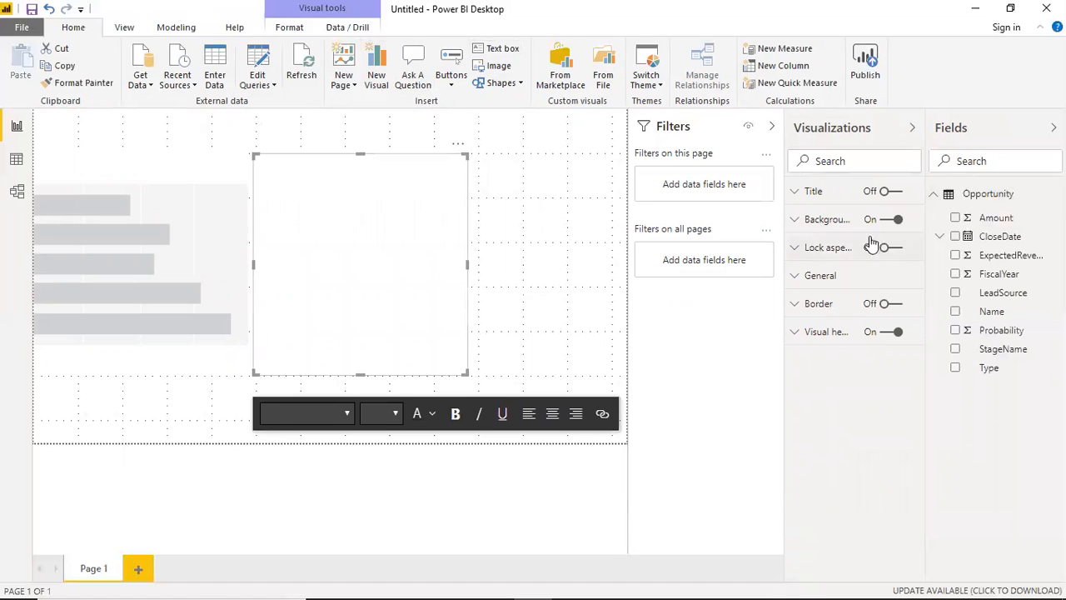
click(888, 248)
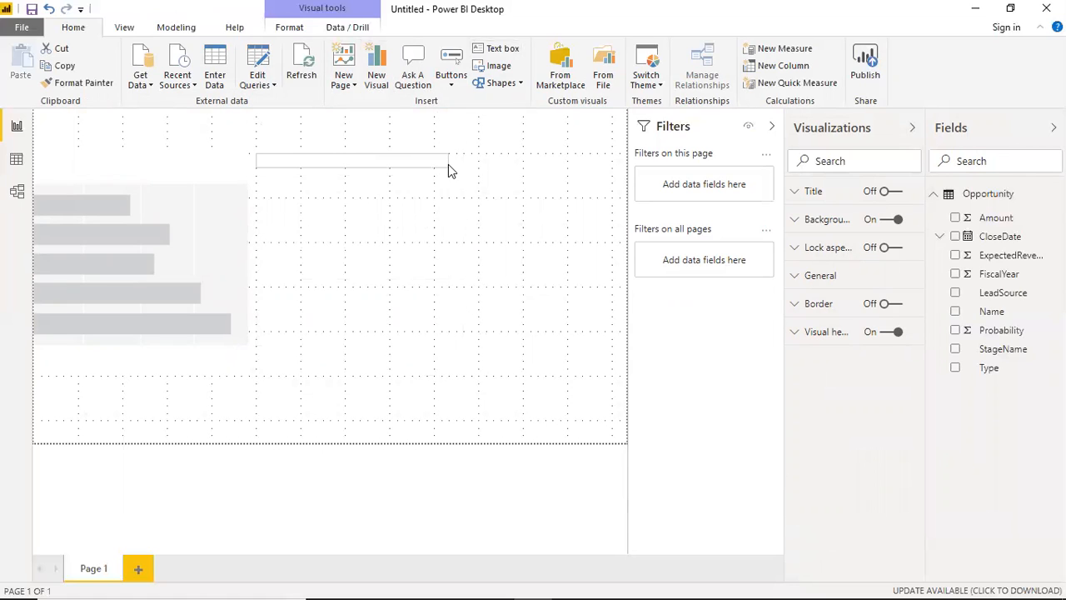
click(349, 160)
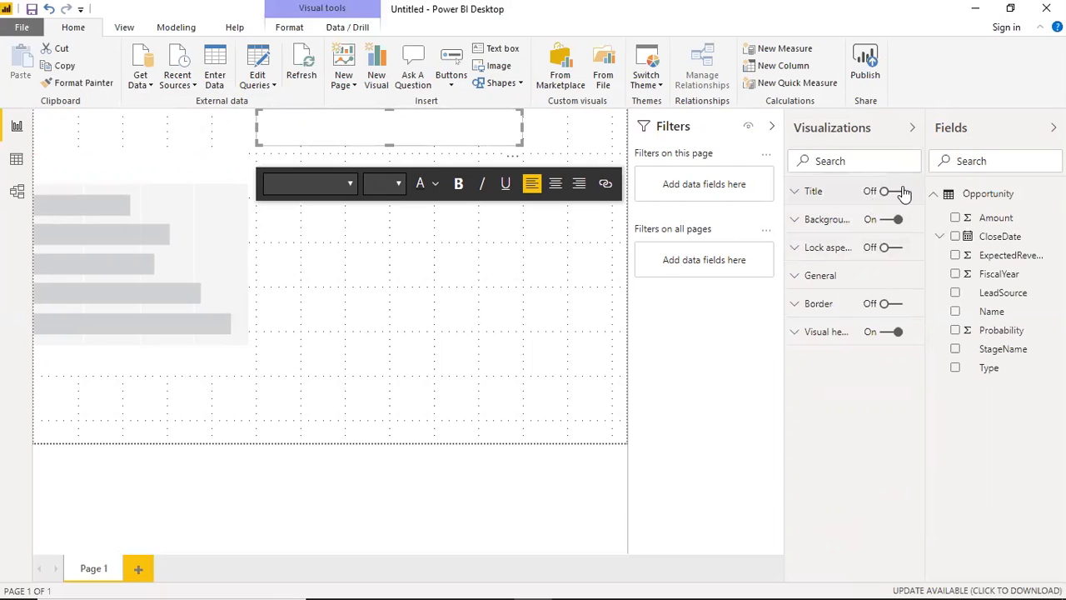
click(893, 191)
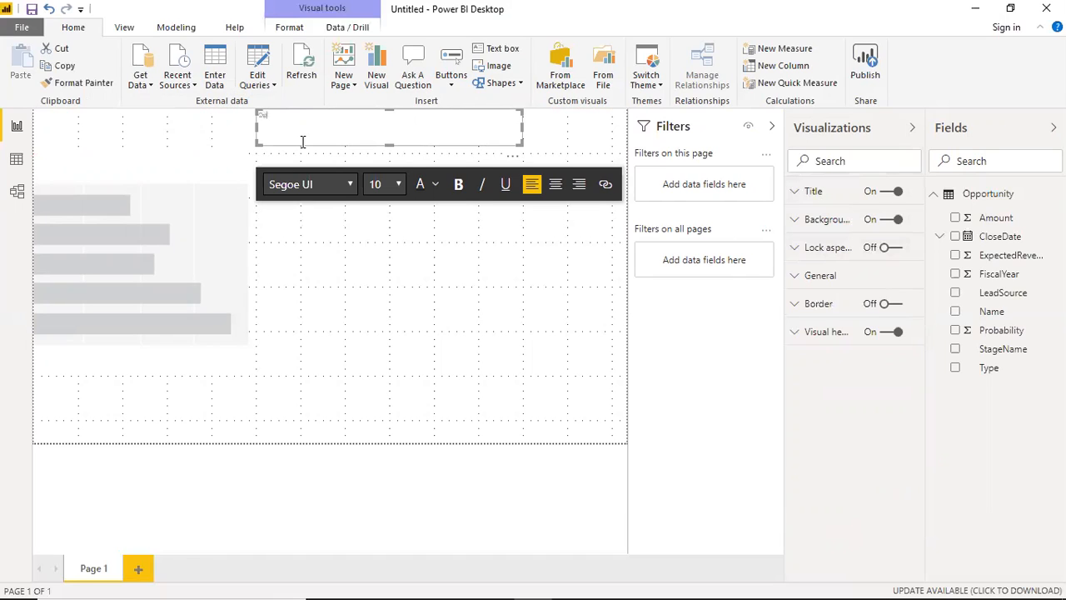
text(Opportunity Report)
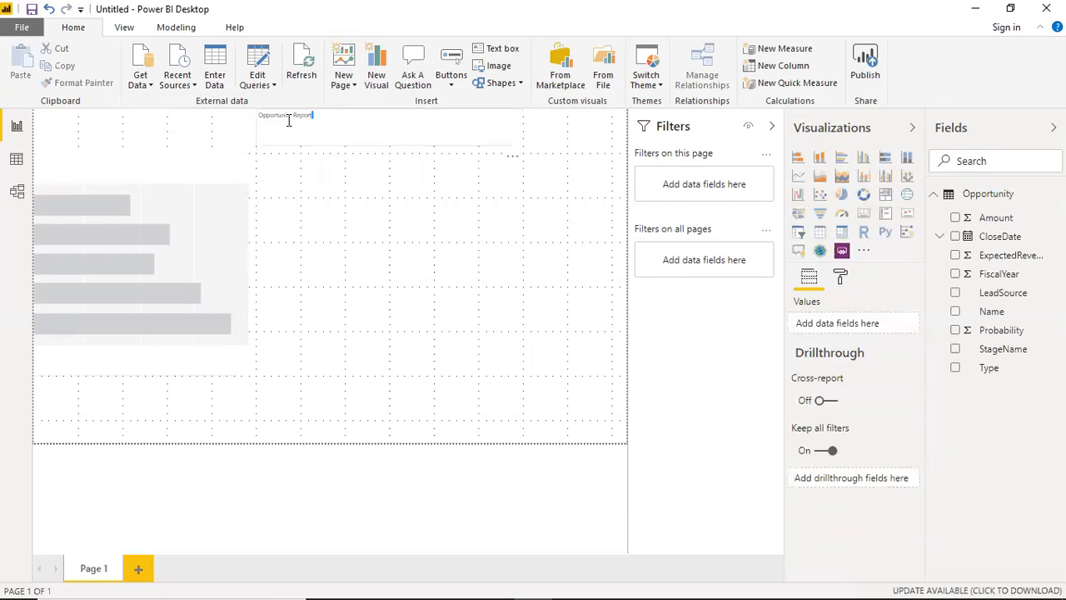
- Centre the Opportunity Report title, colour it dark blue, and apply a serif font
double_click(285, 114)
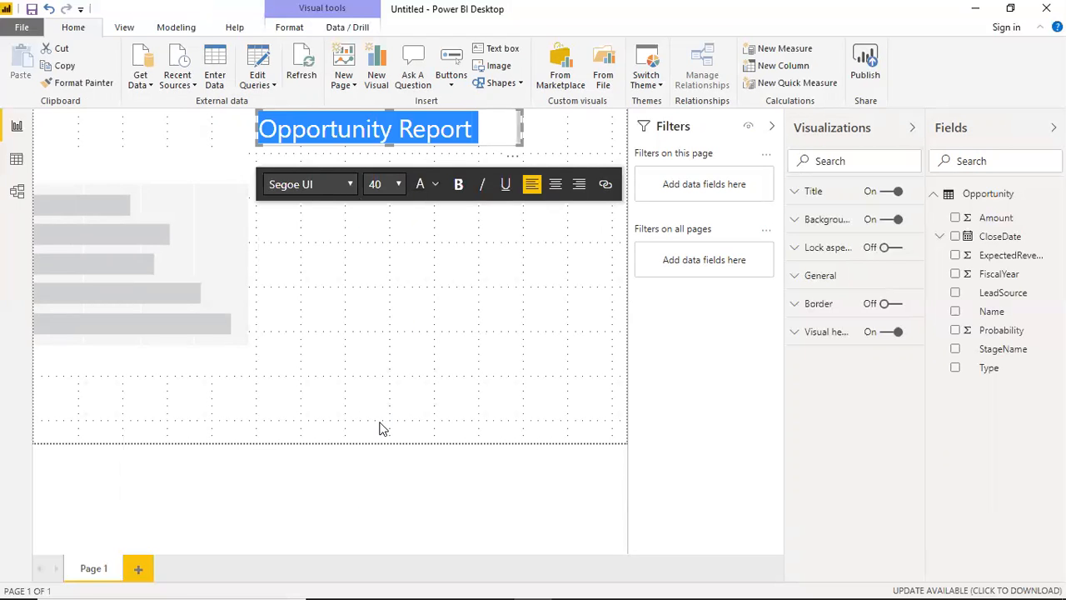
click(482, 184)
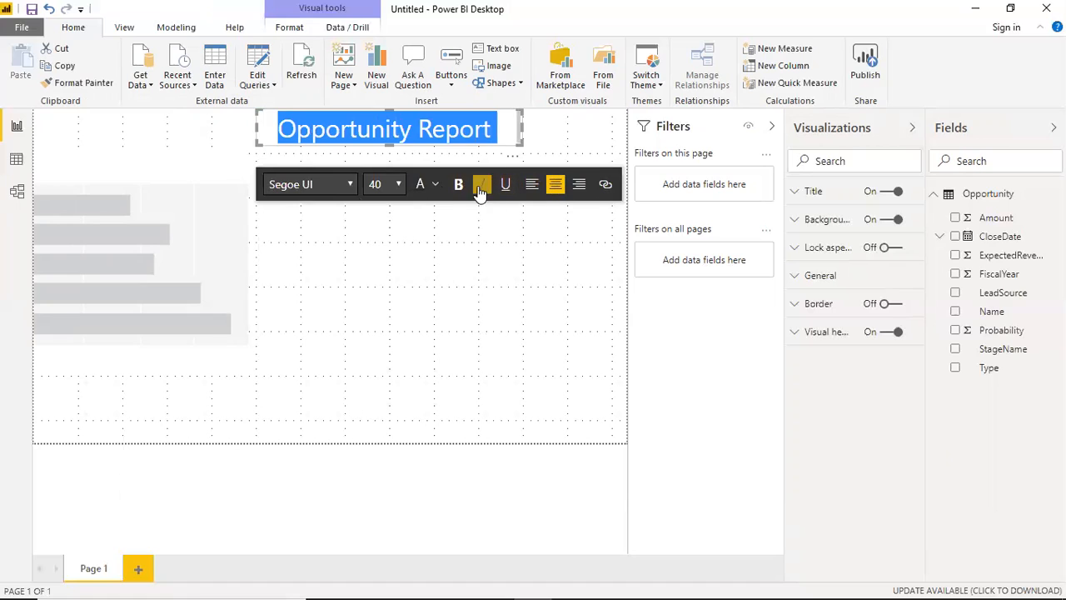
click(481, 184)
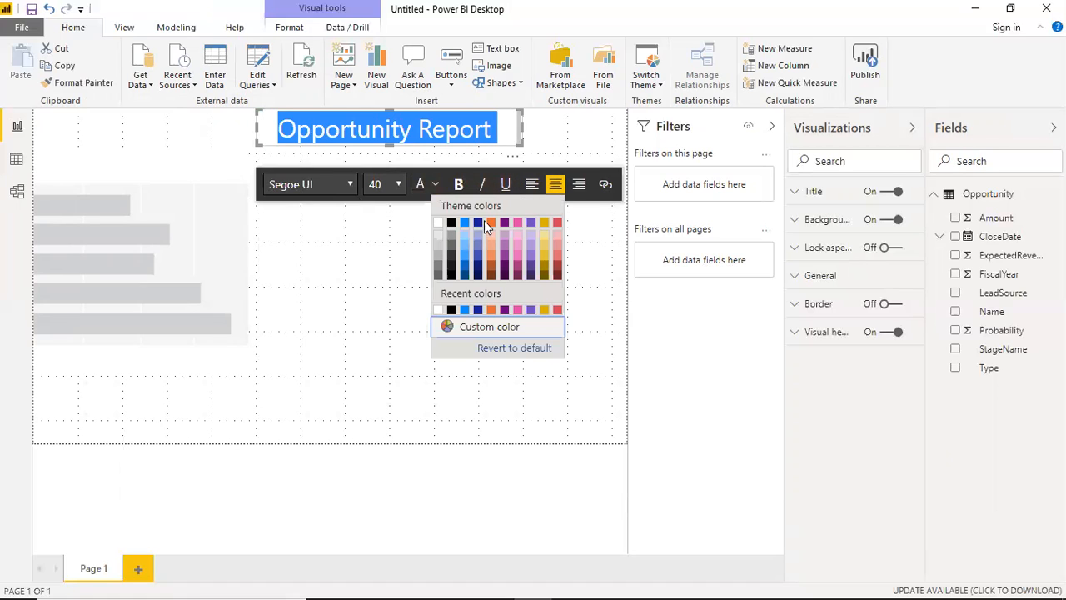
click(488, 222)
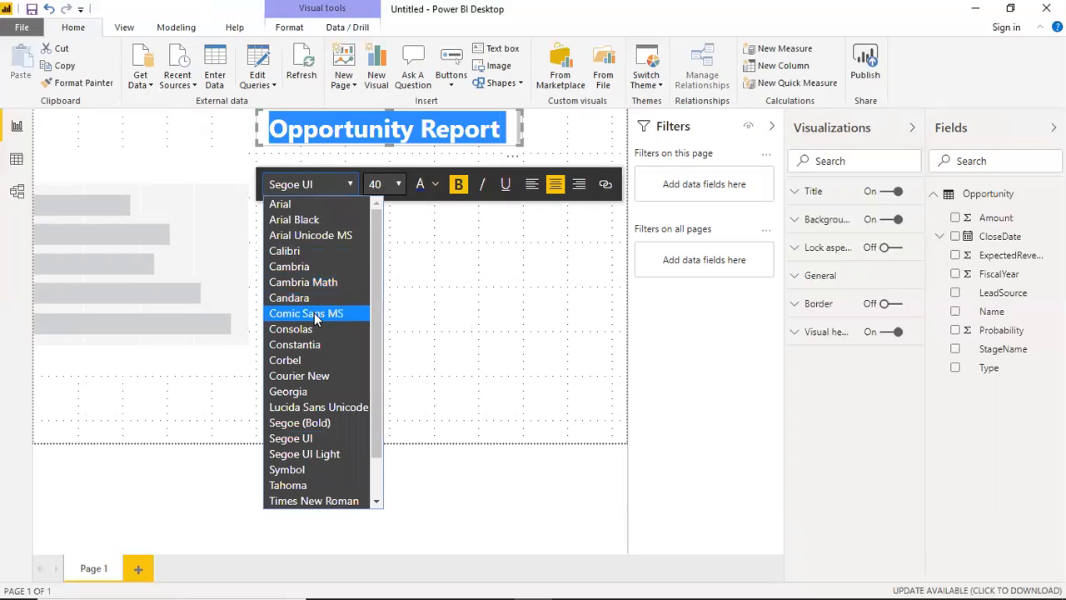
click(289, 298)
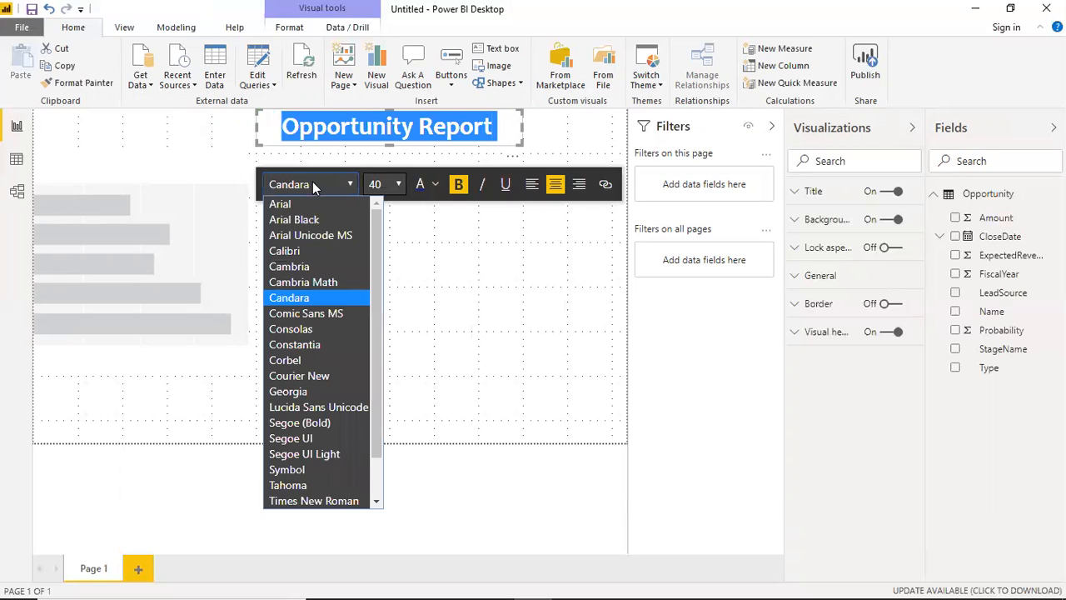
click(288, 266)
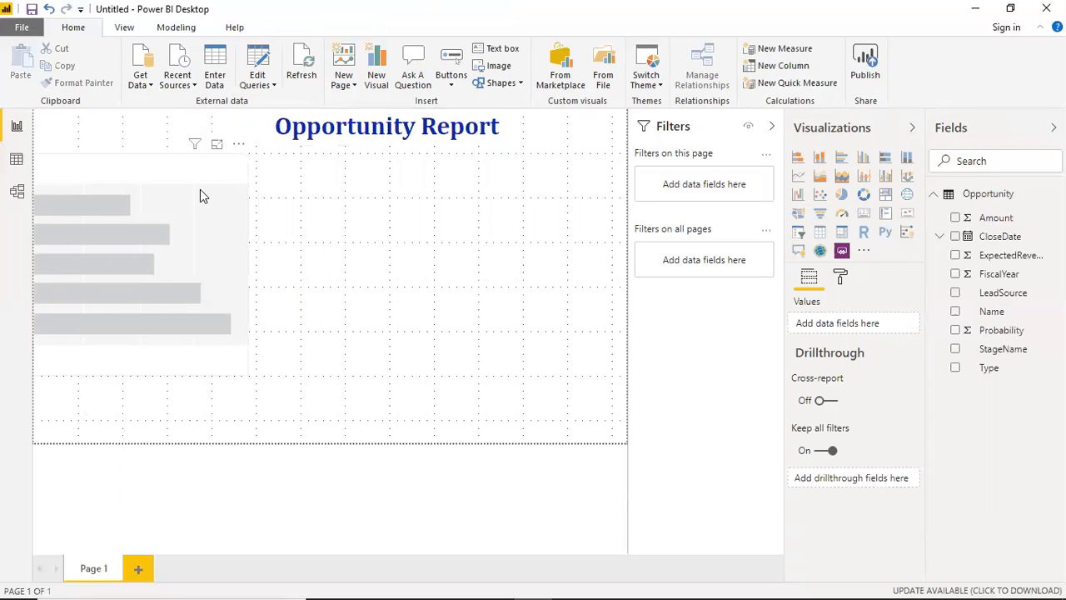
- Chart Amount by StageName on the placeholder as a clustered column chart
click(133, 250)
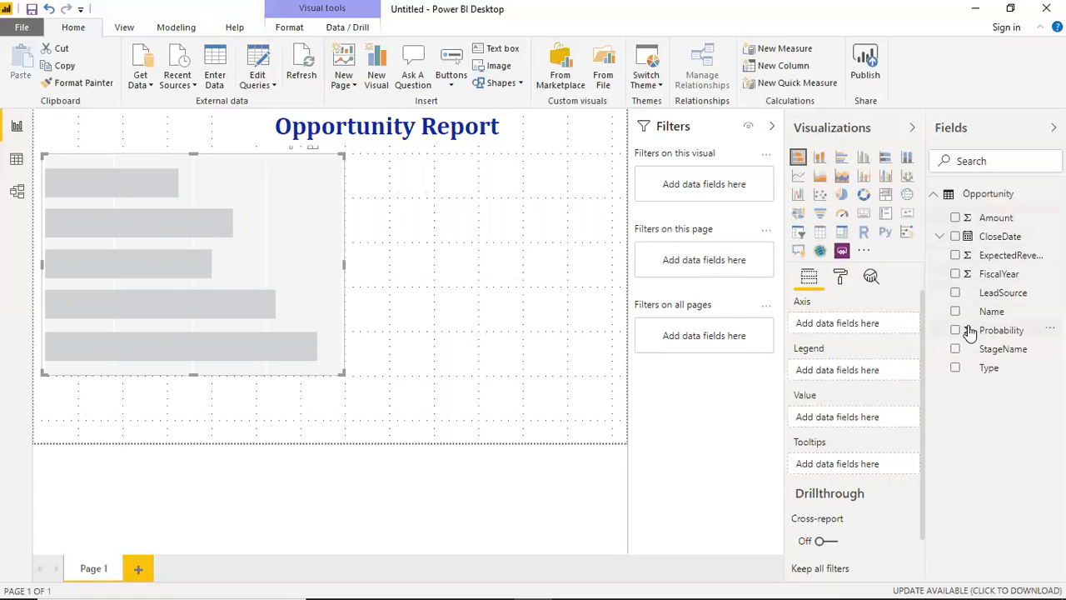
mouse_move(957, 315)
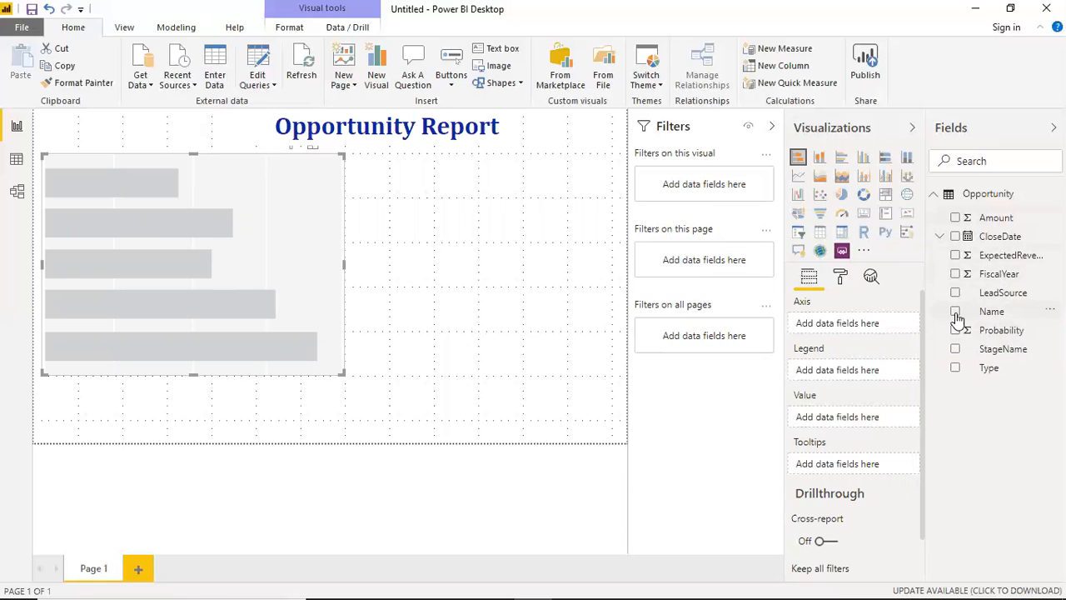
click(955, 348)
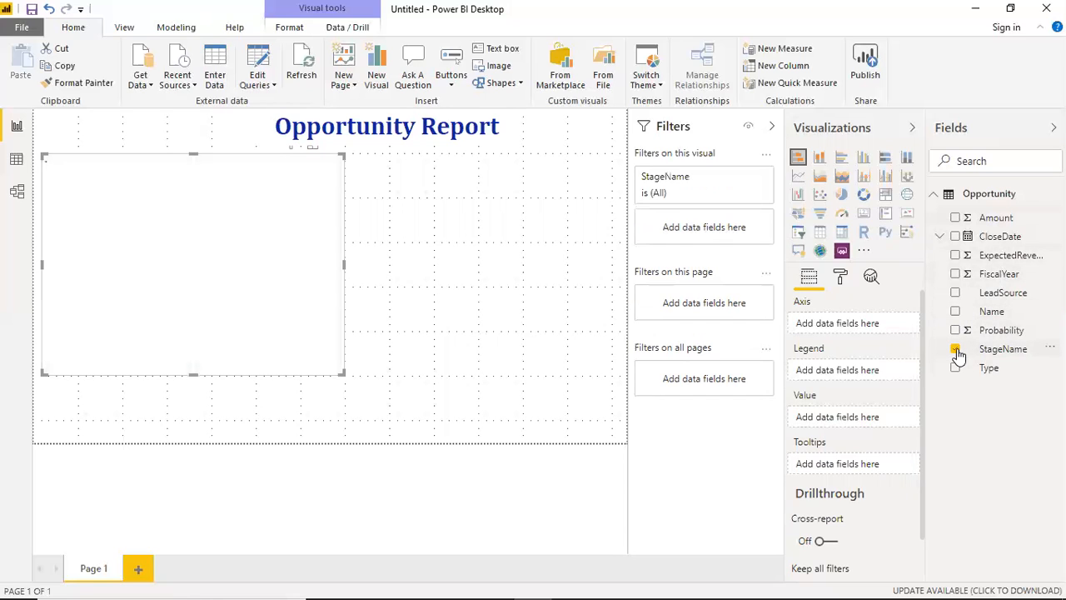
click(955, 349)
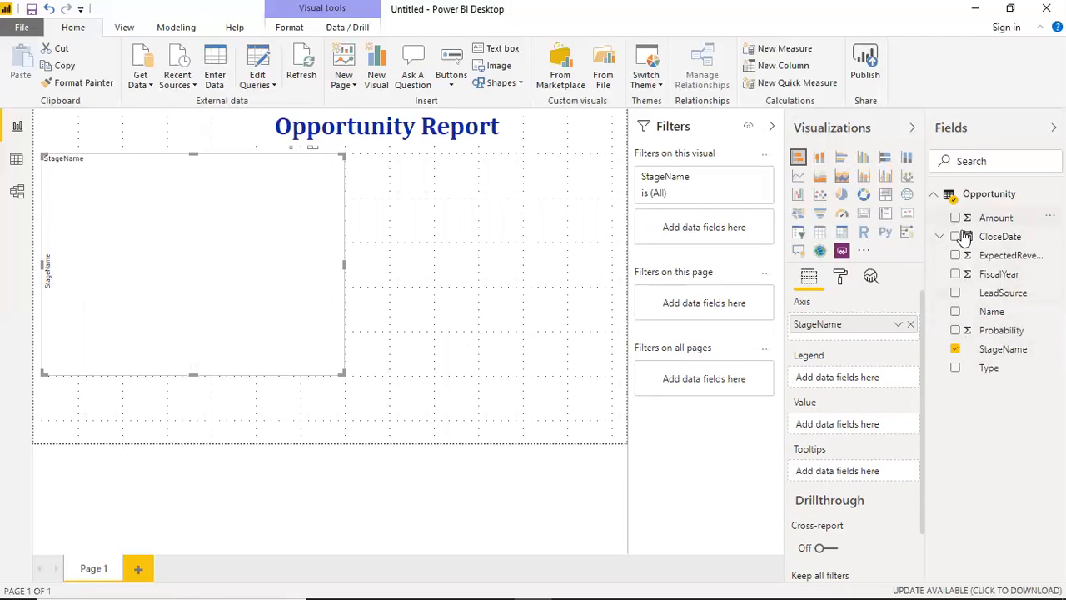
click(955, 217)
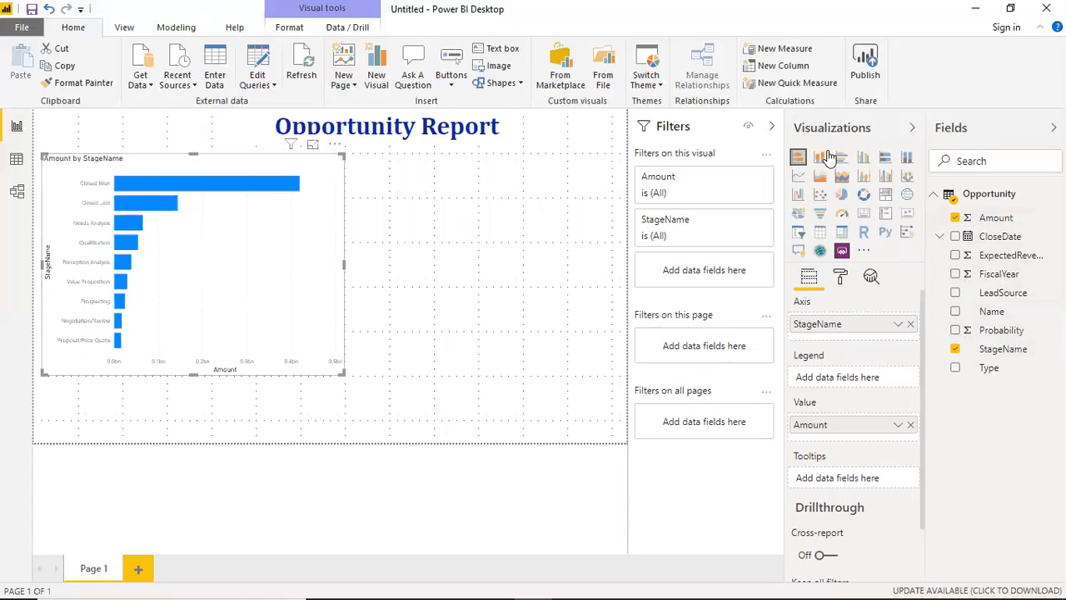
click(819, 156)
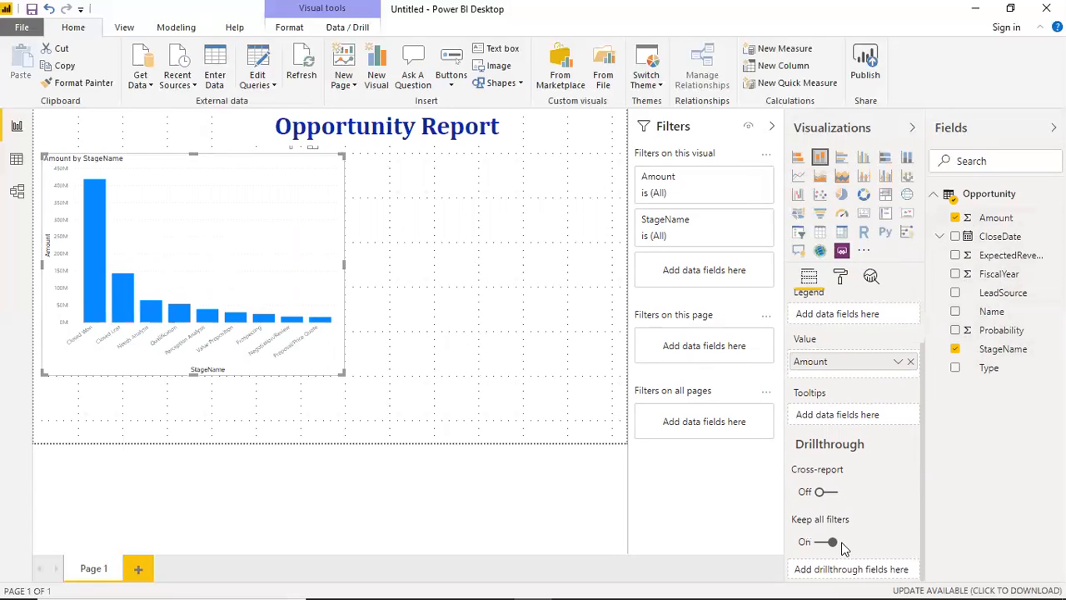
click(829, 541)
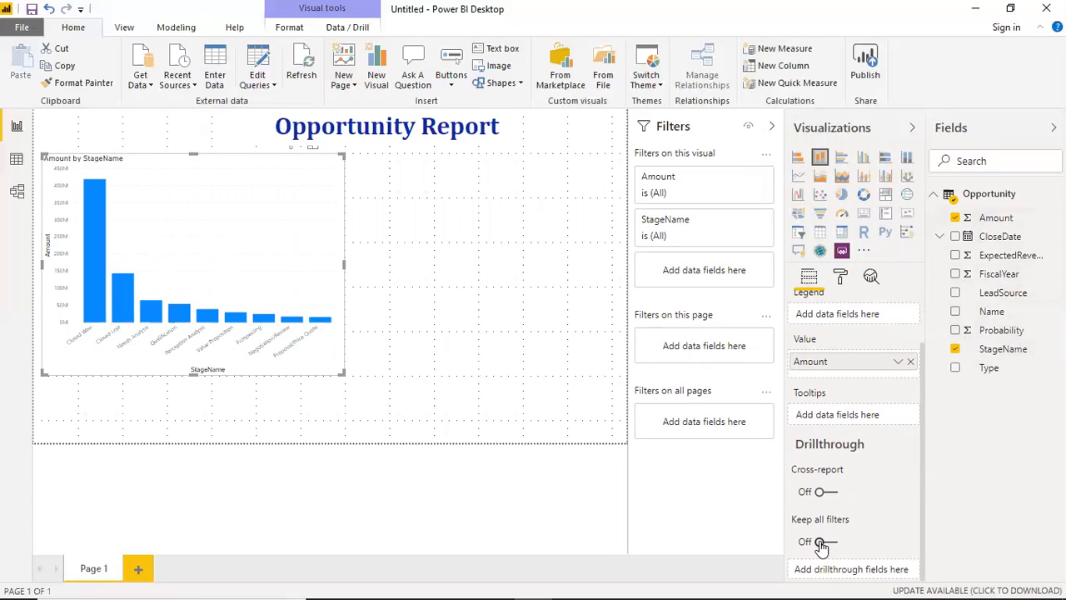
click(829, 541)
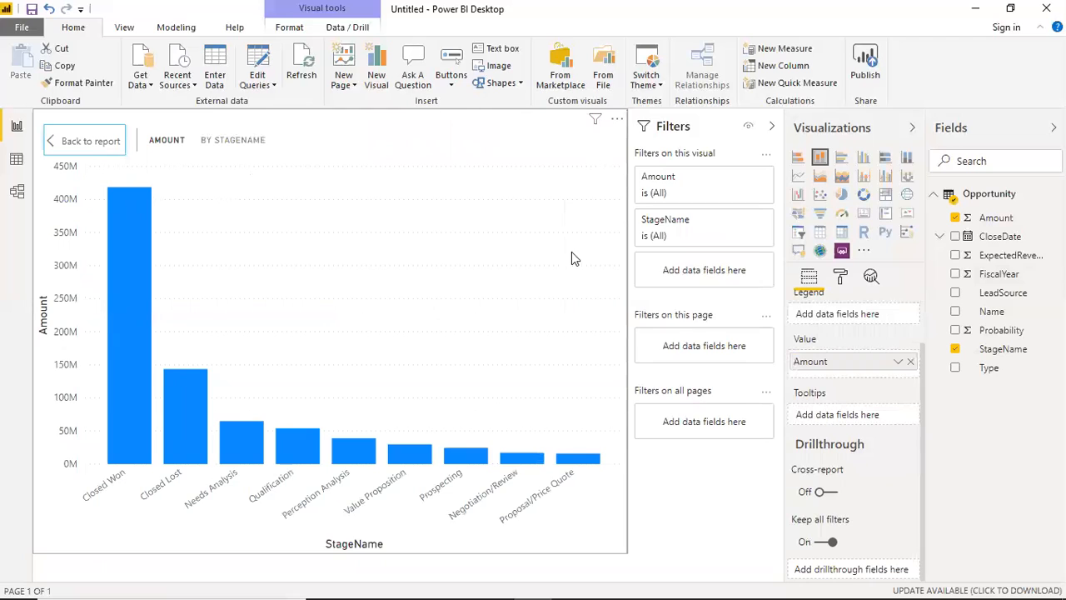
- Leave focus mode and return to the report page with the column chart
click(89, 140)
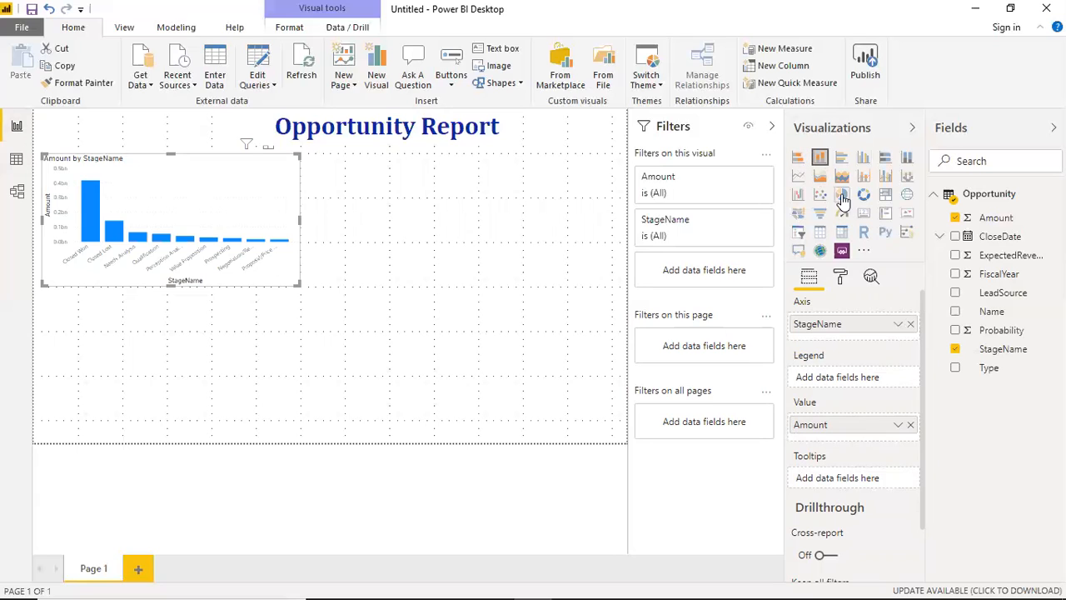
click(841, 194)
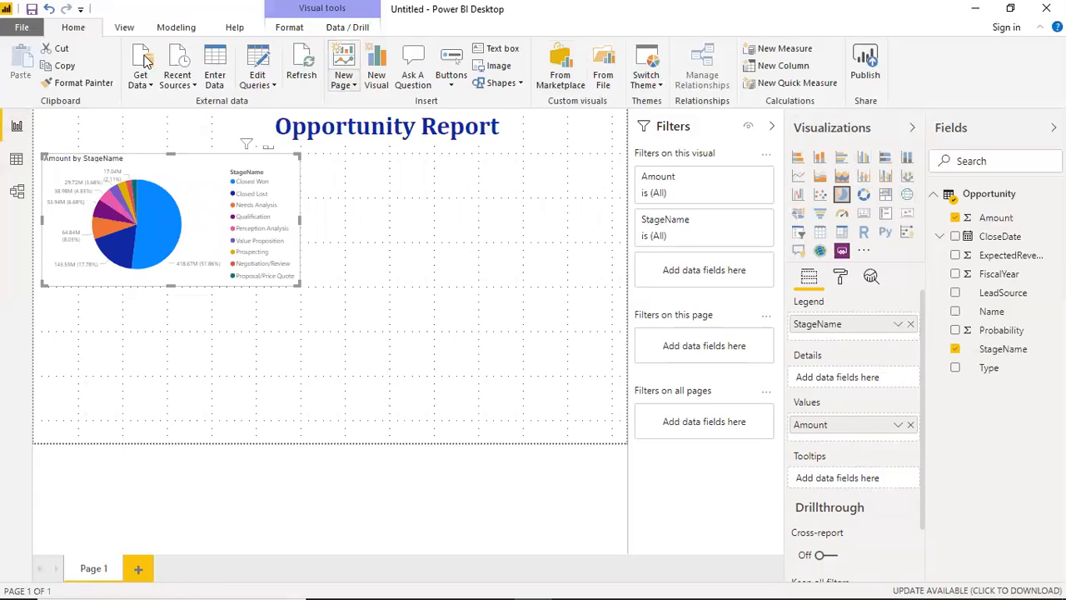
click(797, 157)
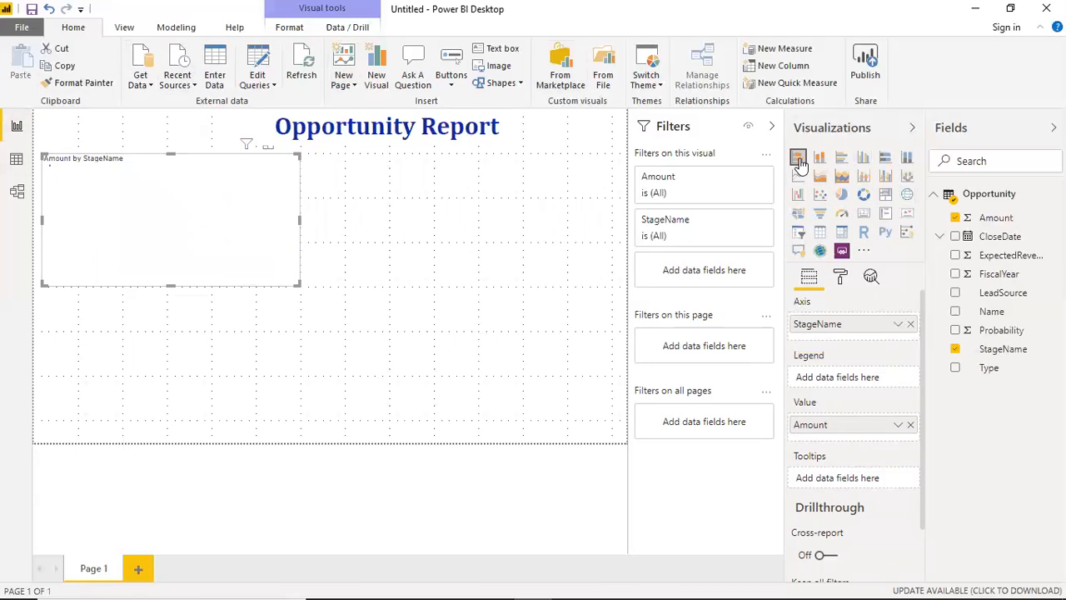
click(820, 157)
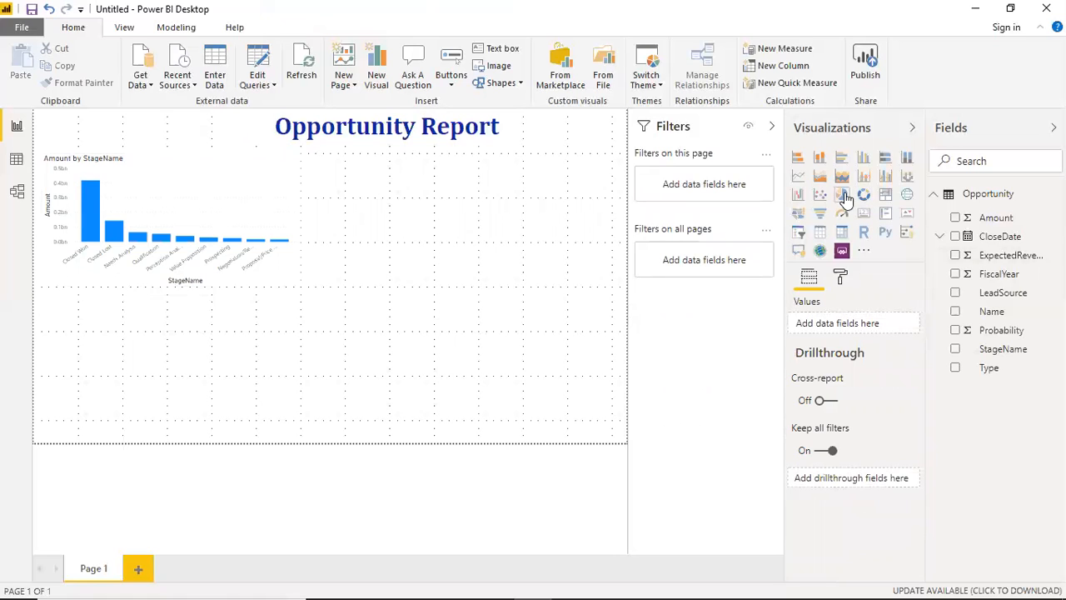
click(841, 194)
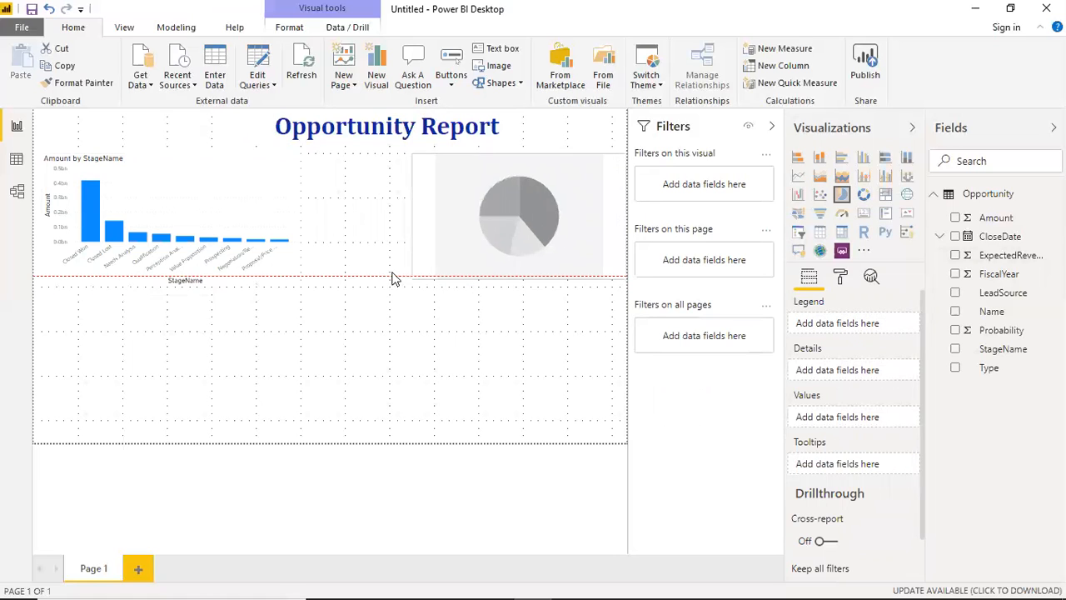
click(517, 216)
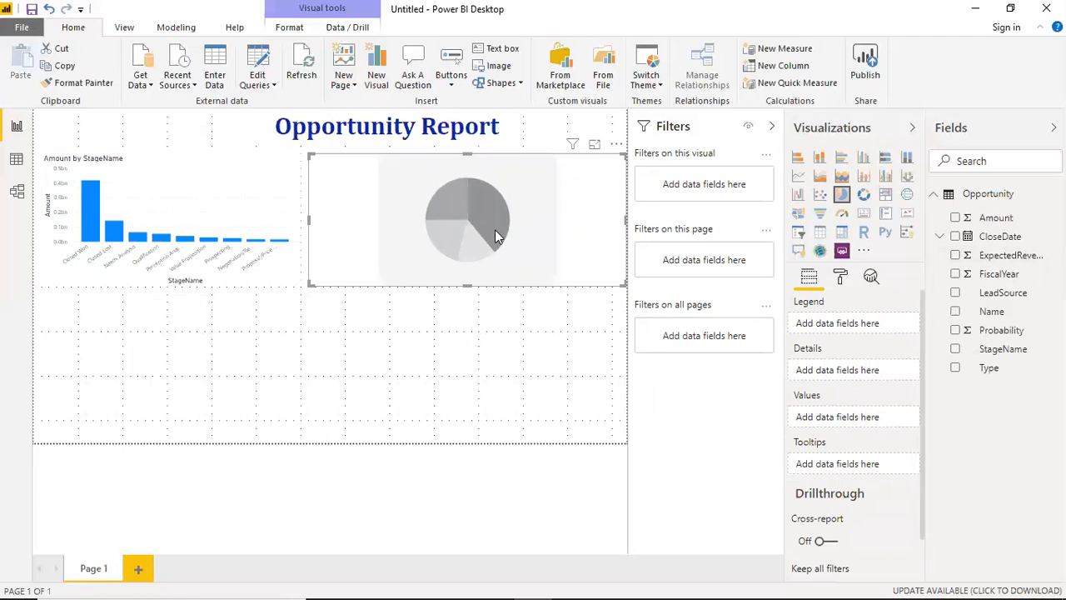
mouse_move(958, 337)
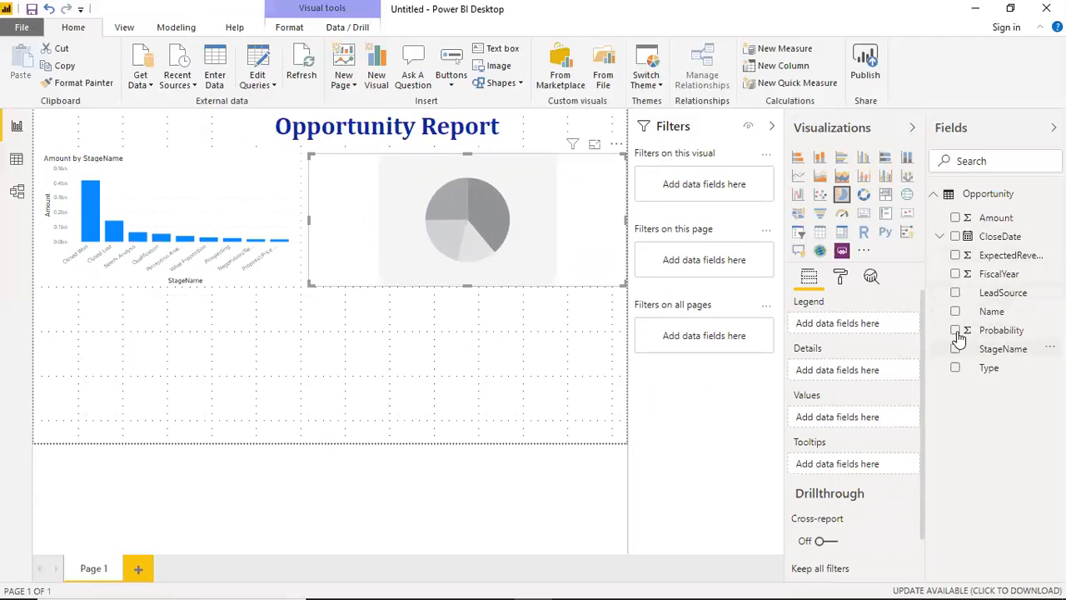
click(955, 292)
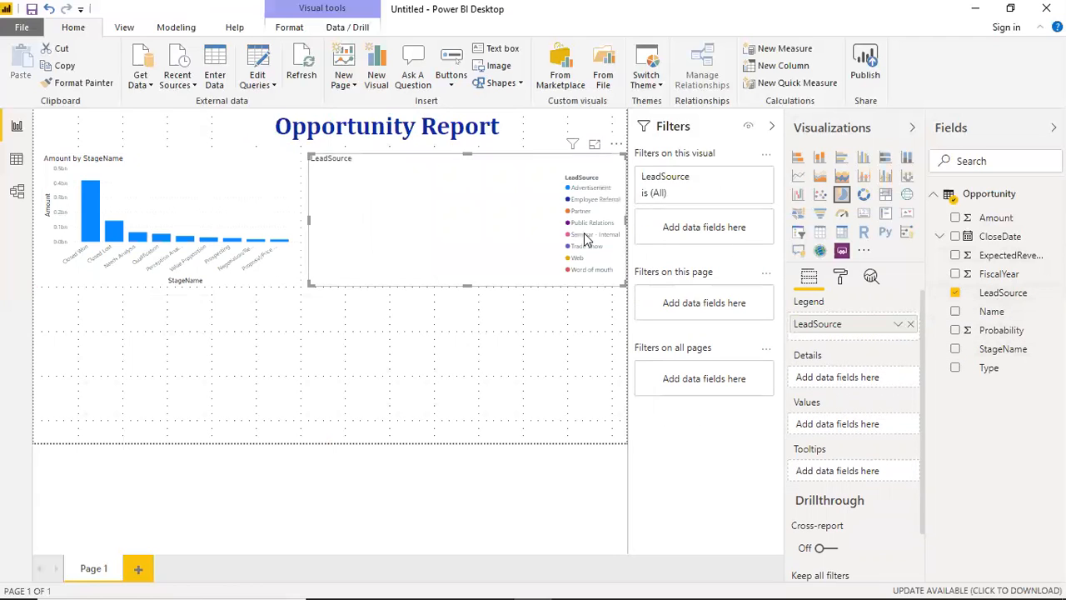
click(955, 217)
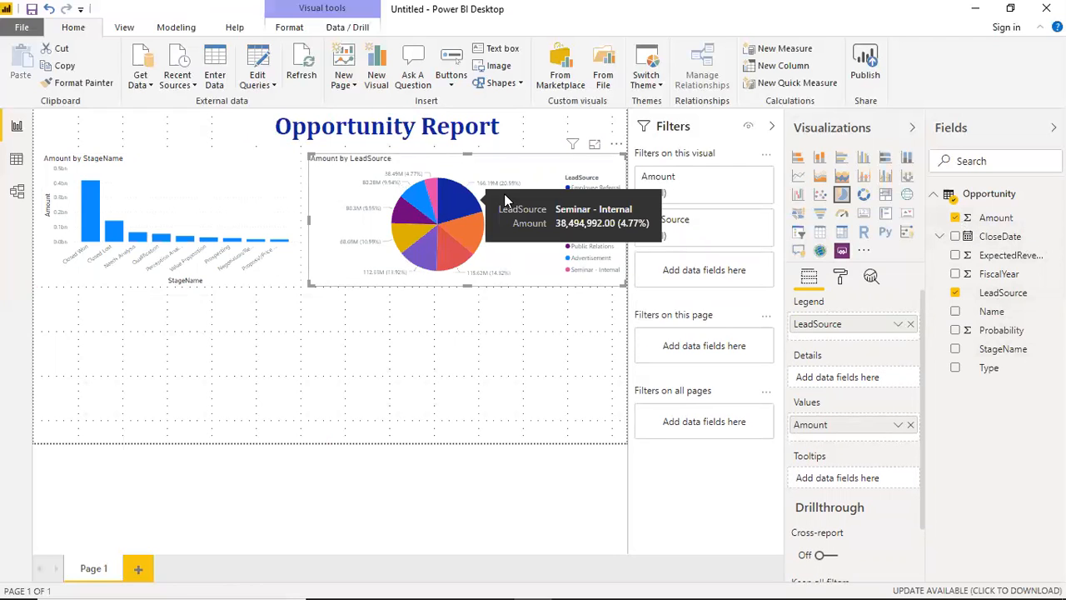
mouse_move(514, 191)
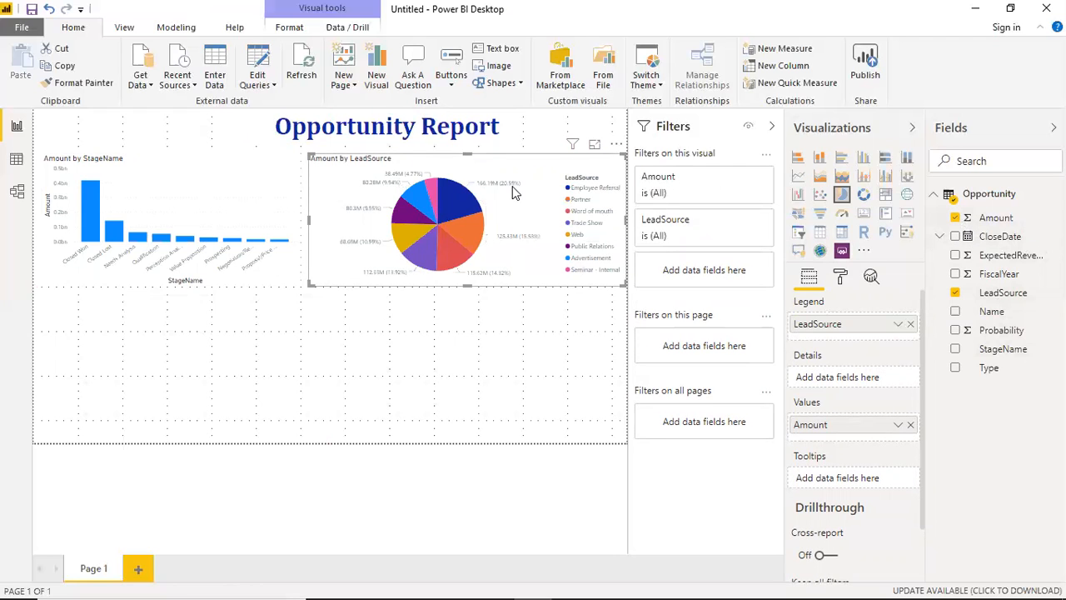
mouse_move(524, 233)
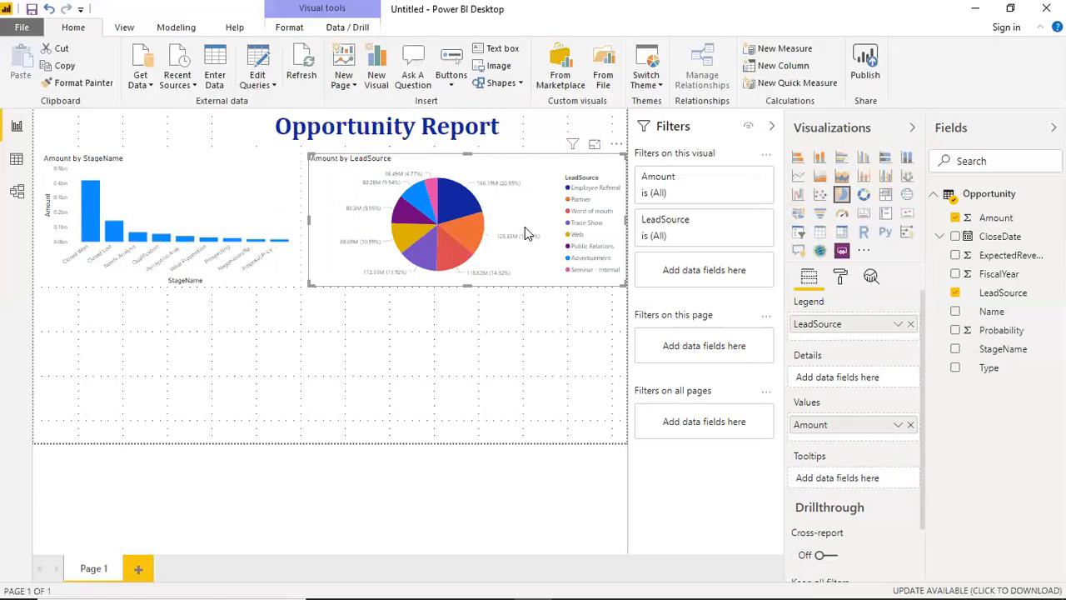
mouse_move(547, 206)
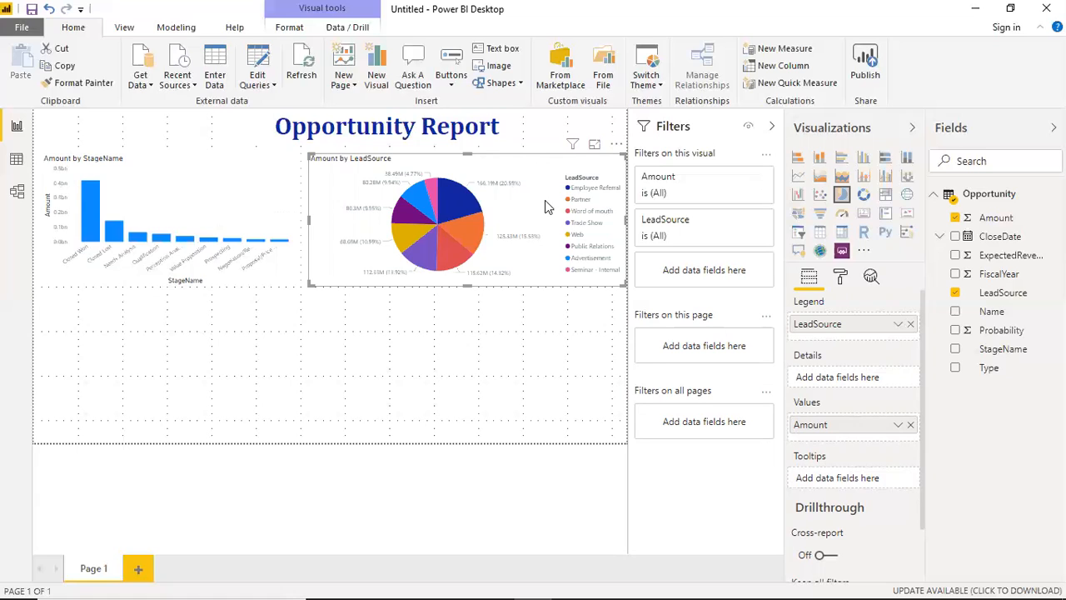
mouse_move(676, 231)
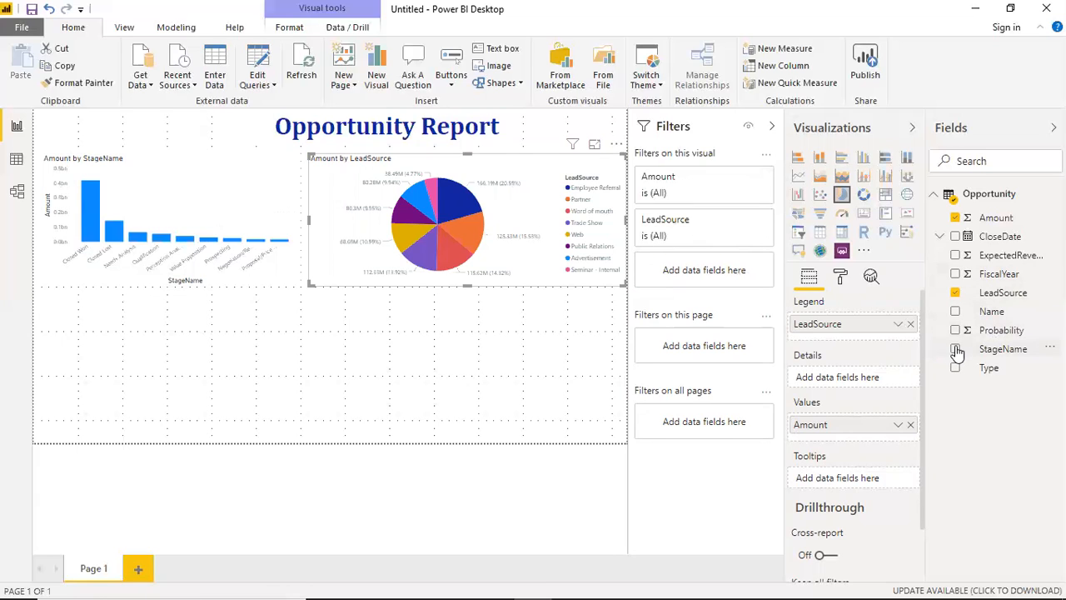
- Add StageName as pie chart details and filter it to Closed Won only
click(956, 349)
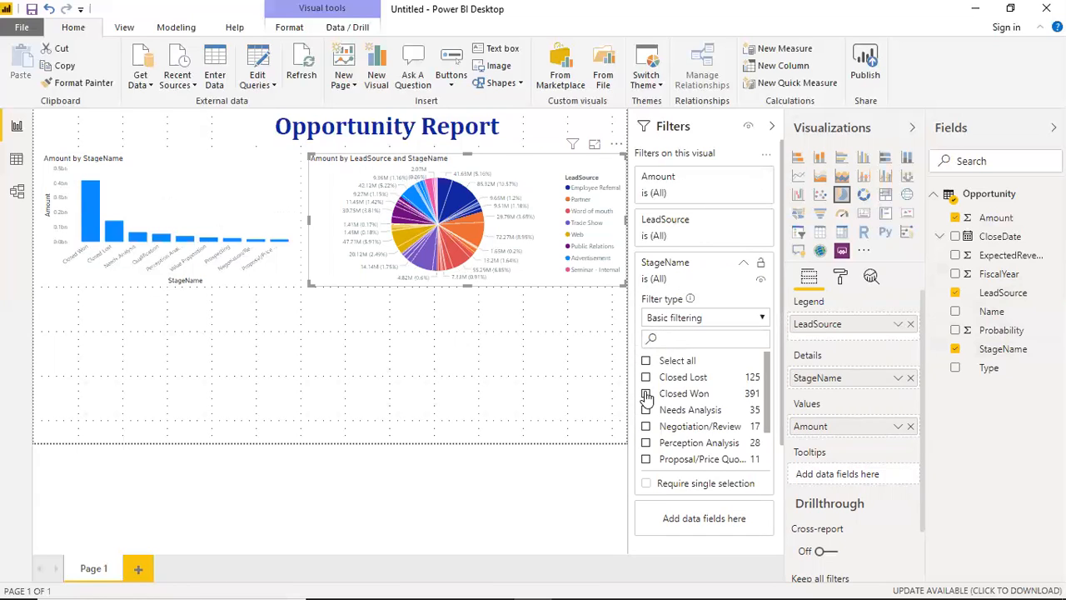
click(646, 393)
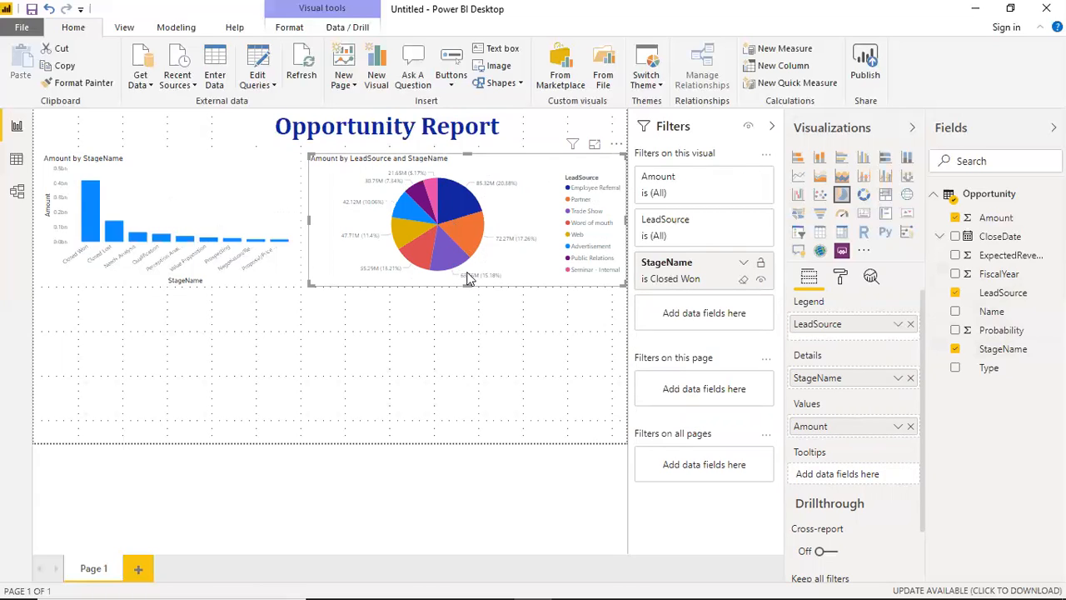
mouse_move(439, 304)
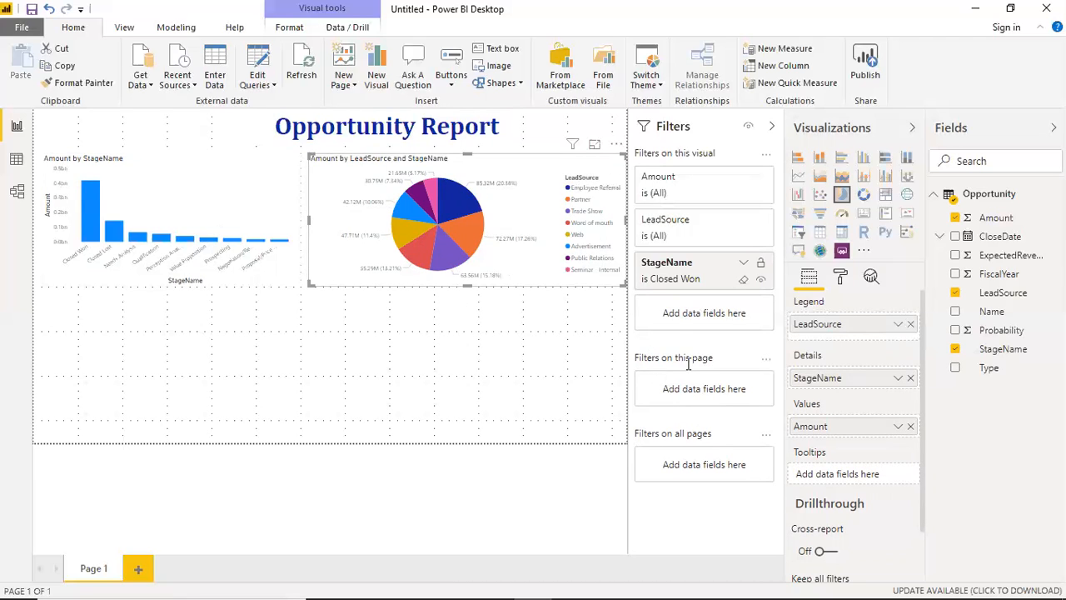
mouse_move(516, 241)
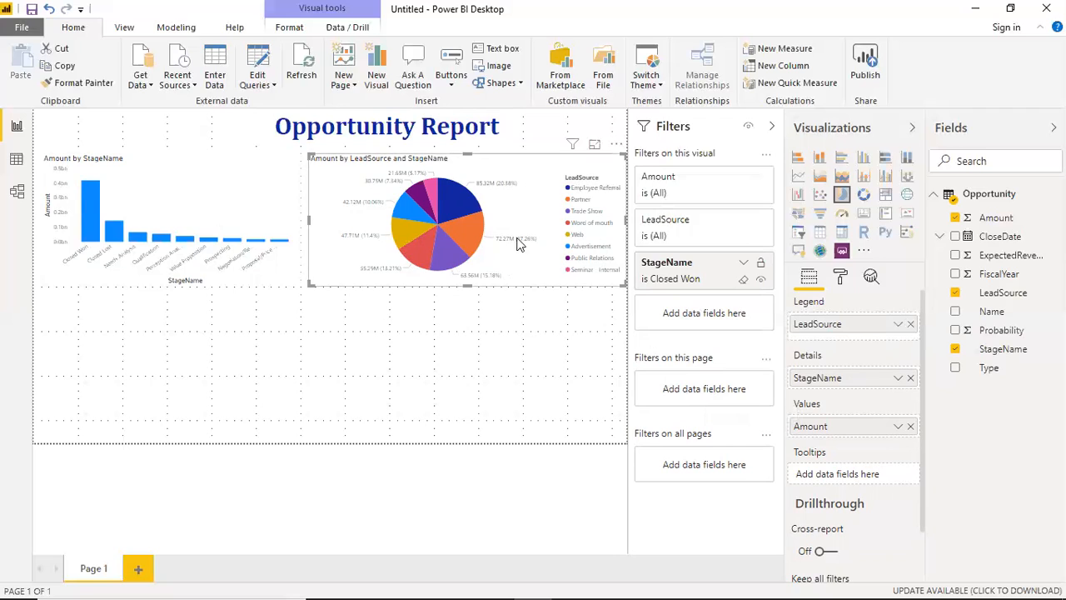
mouse_move(493, 255)
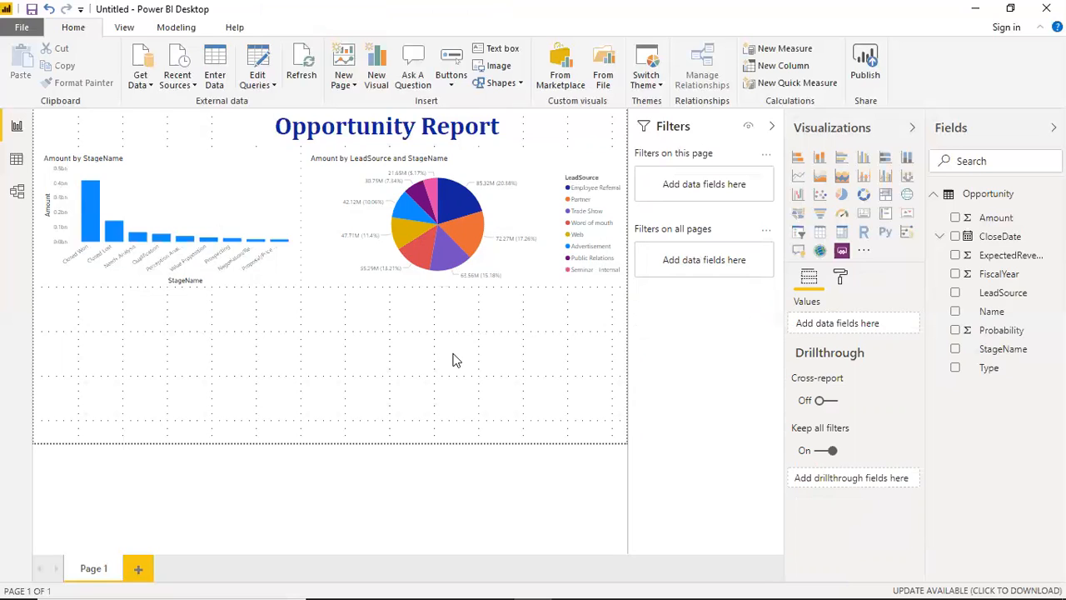
mouse_move(16, 126)
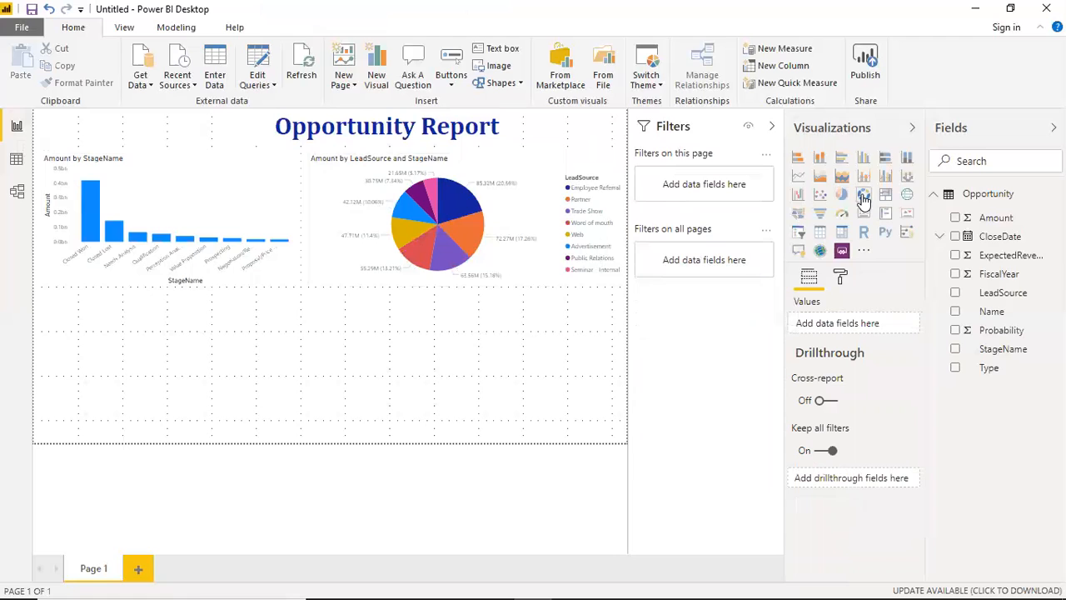
mouse_move(864, 163)
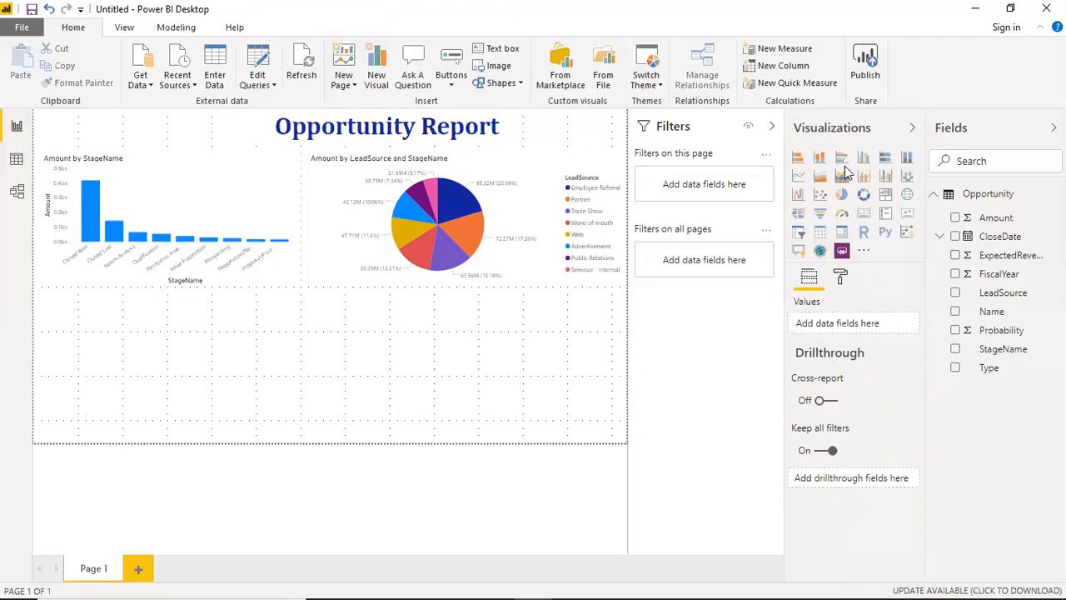
mouse_move(841, 157)
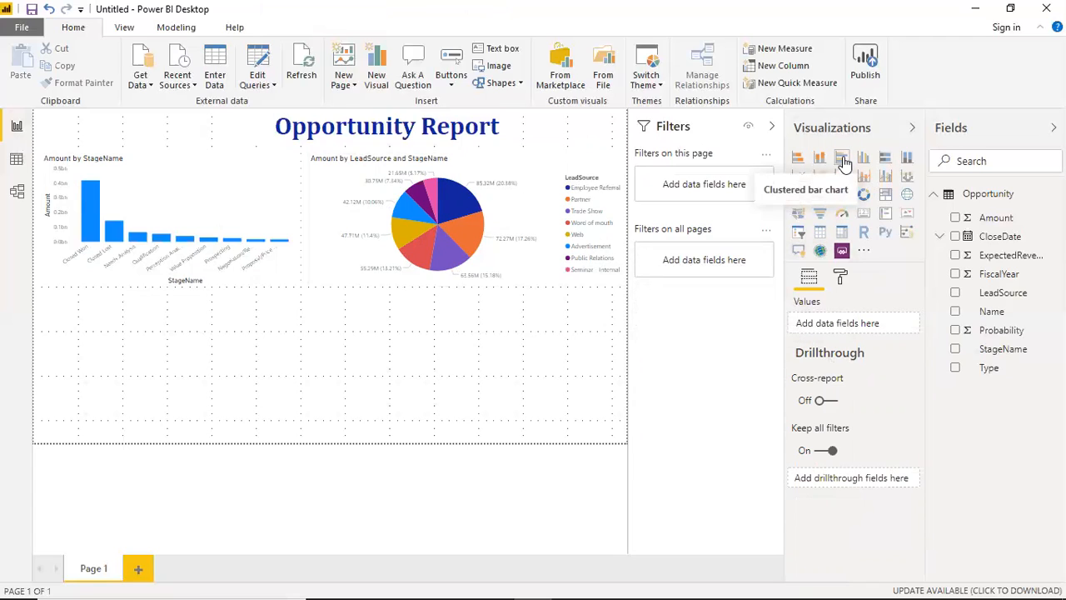
- Create a clustered bar chart of Amount and ExpectedRevenue by StageName
click(842, 157)
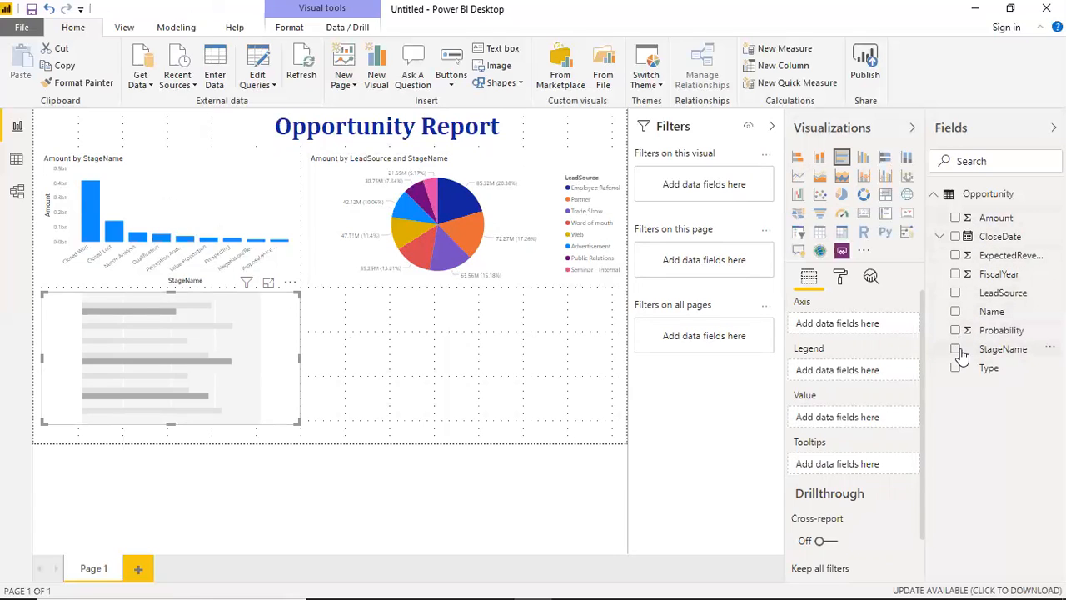
click(955, 349)
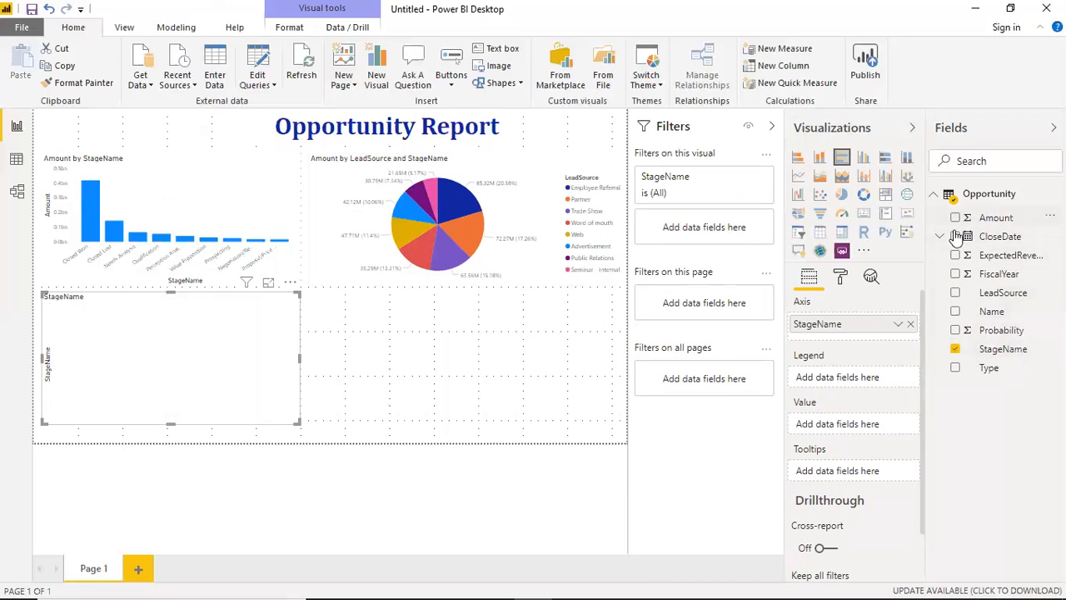
click(955, 255)
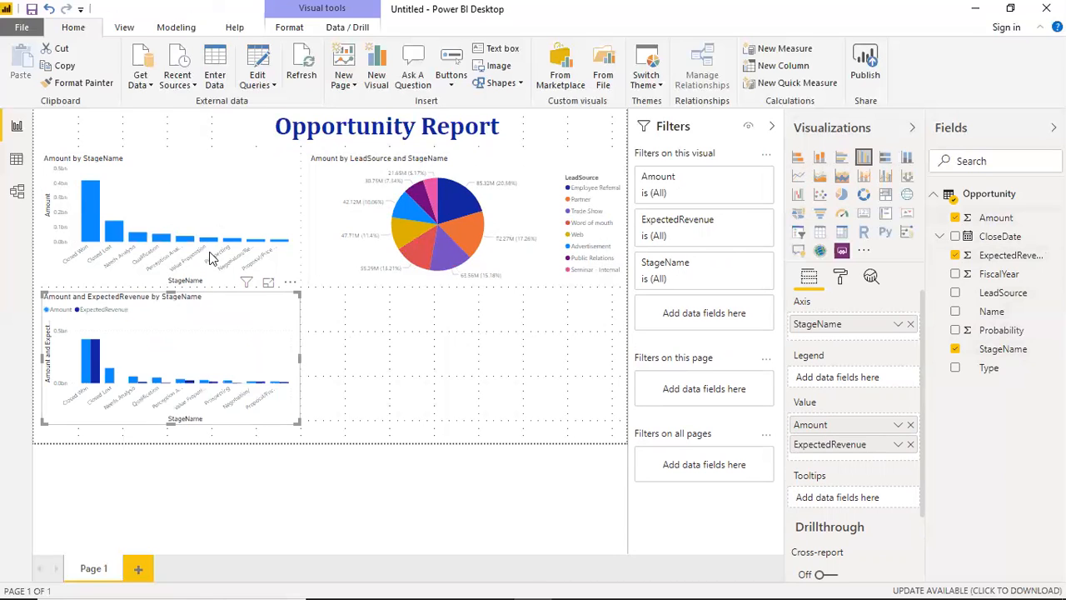
mouse_move(386, 208)
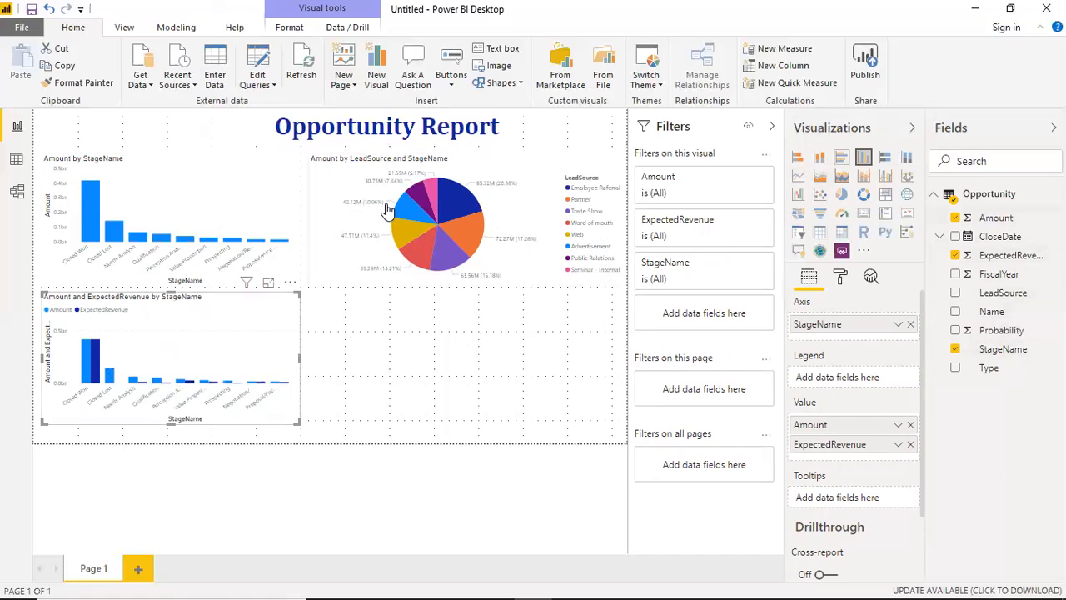
click(841, 157)
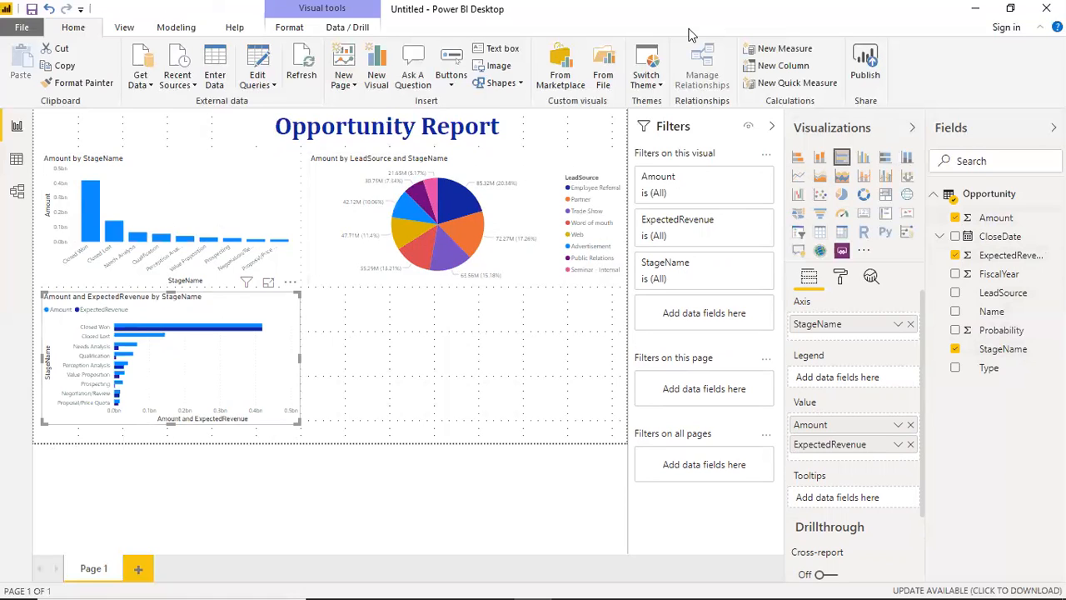
mouse_move(450, 401)
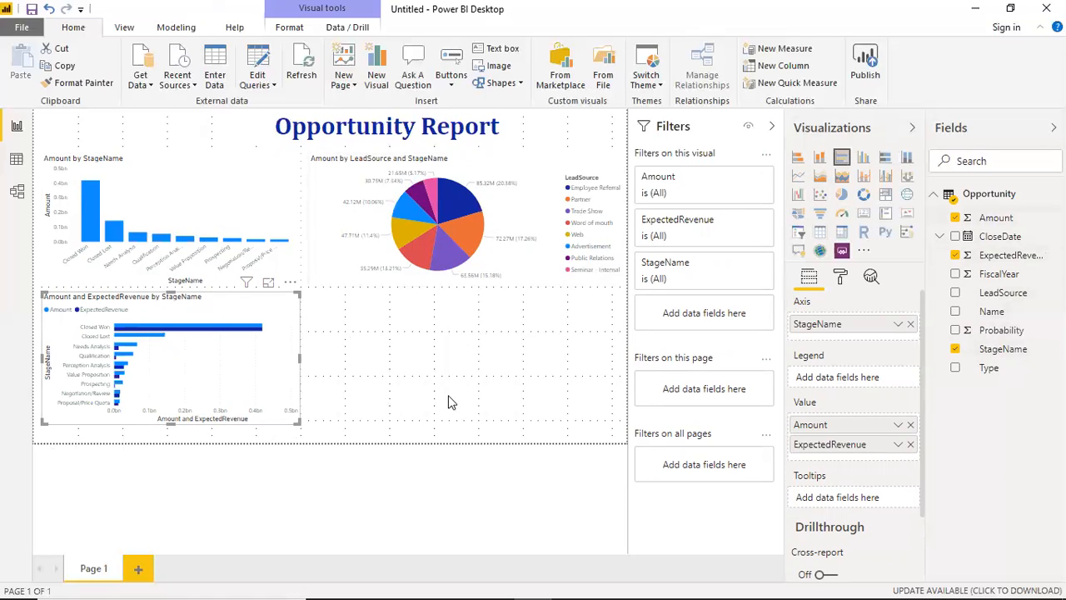
mouse_move(516, 276)
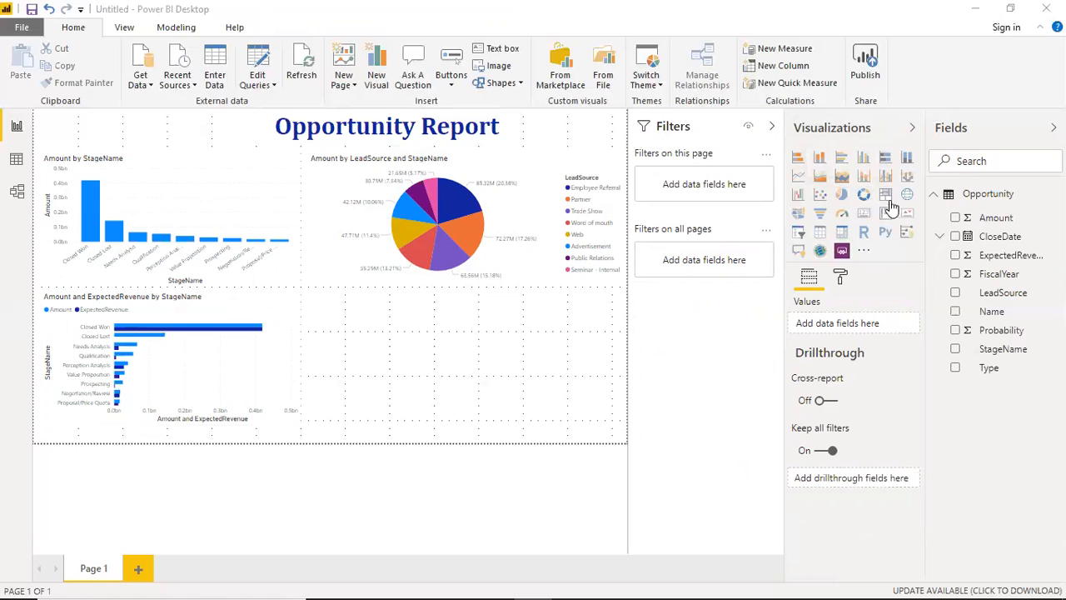
mouse_move(808, 183)
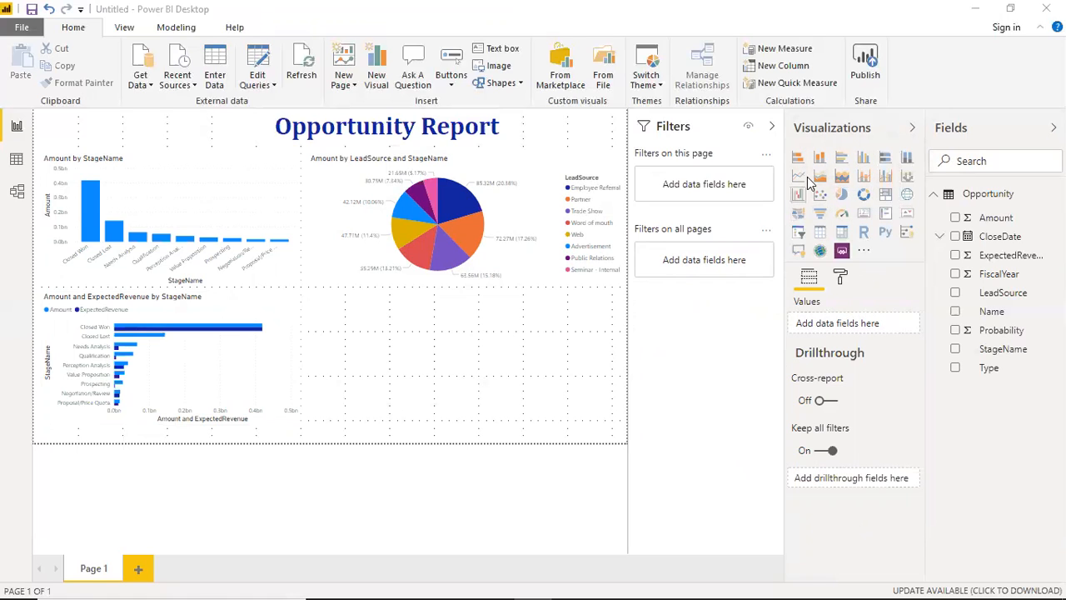
mouse_move(797, 179)
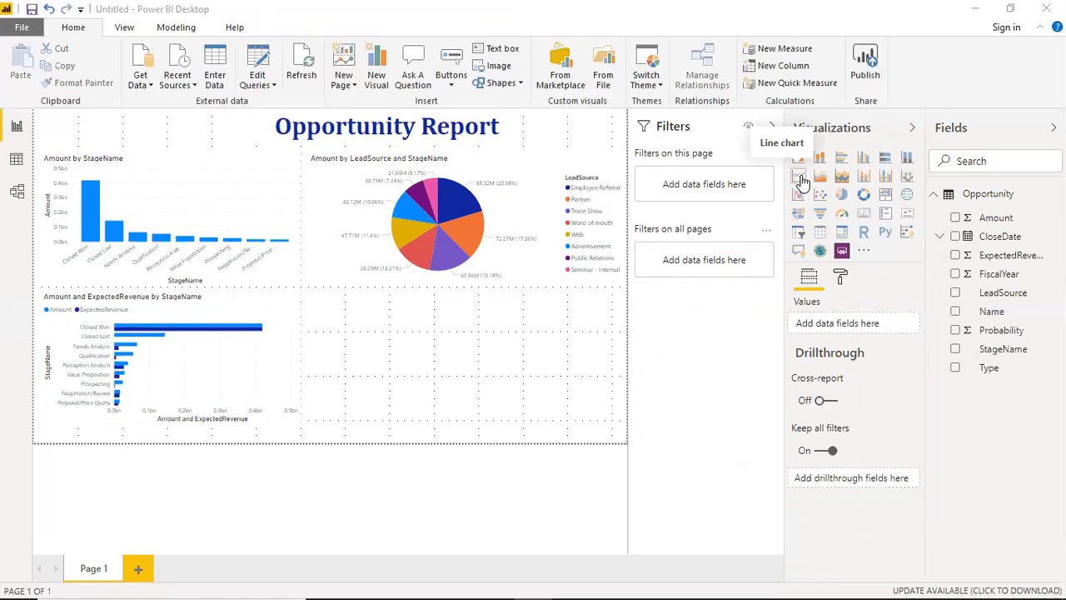
mouse_move(801, 179)
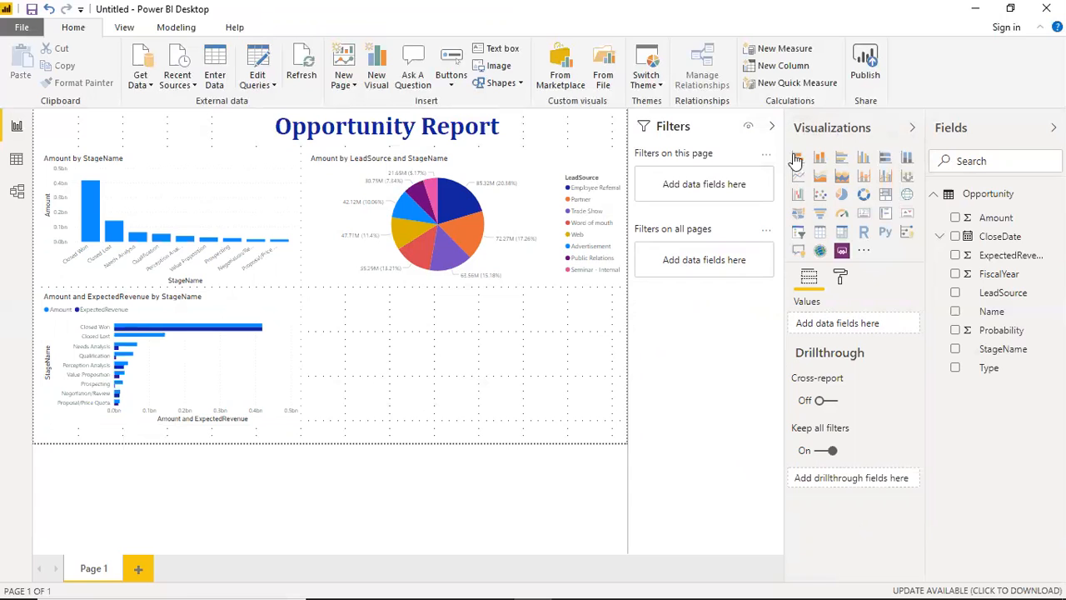
click(797, 175)
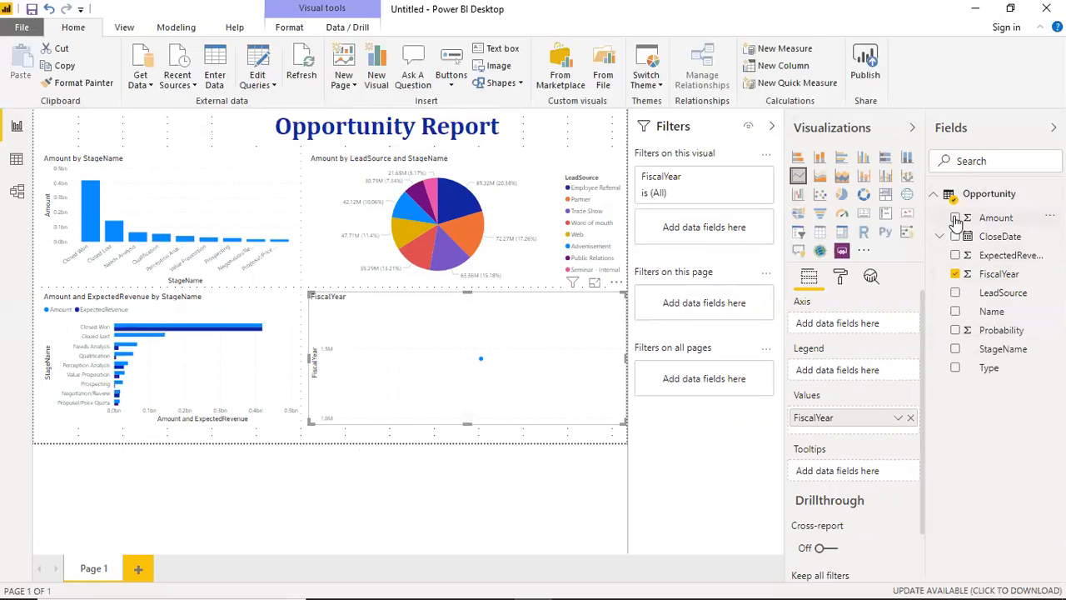
click(955, 217)
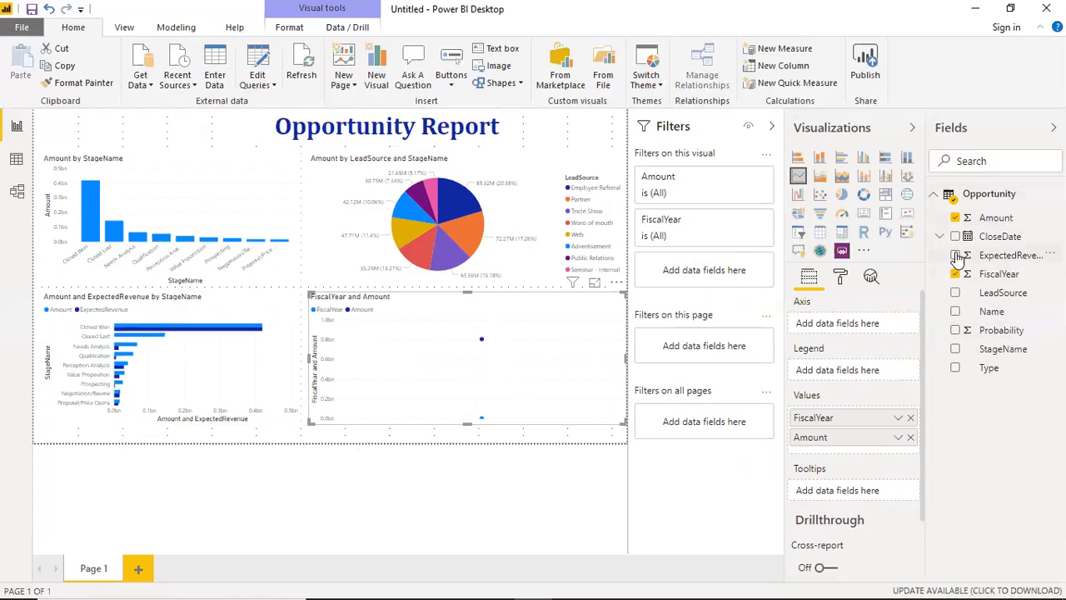
click(955, 255)
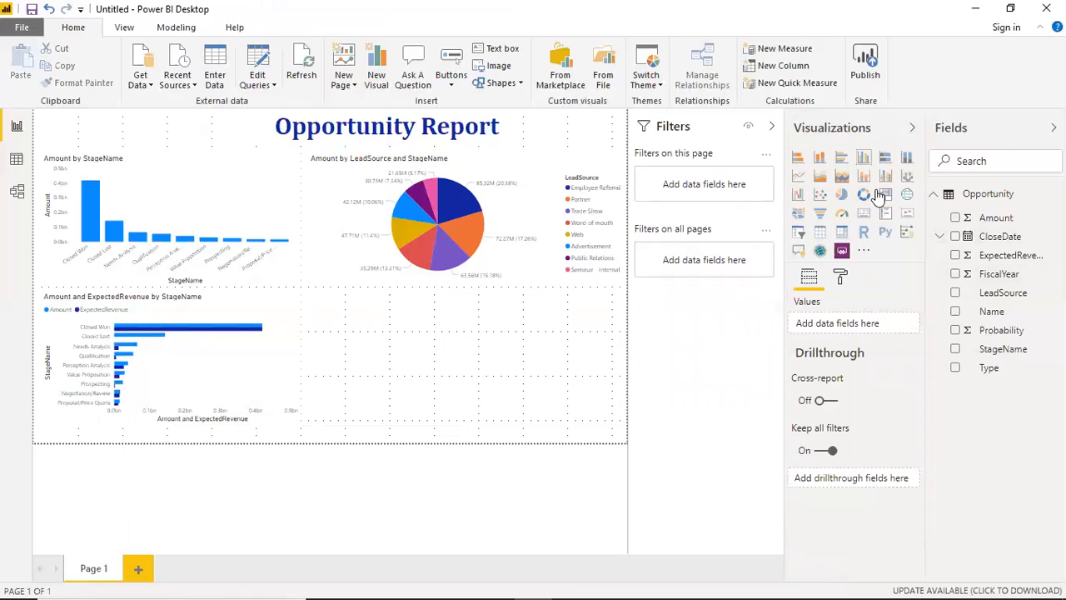
- Add a donut chart with StageName legend, swapping Probability for Amount as values
click(864, 194)
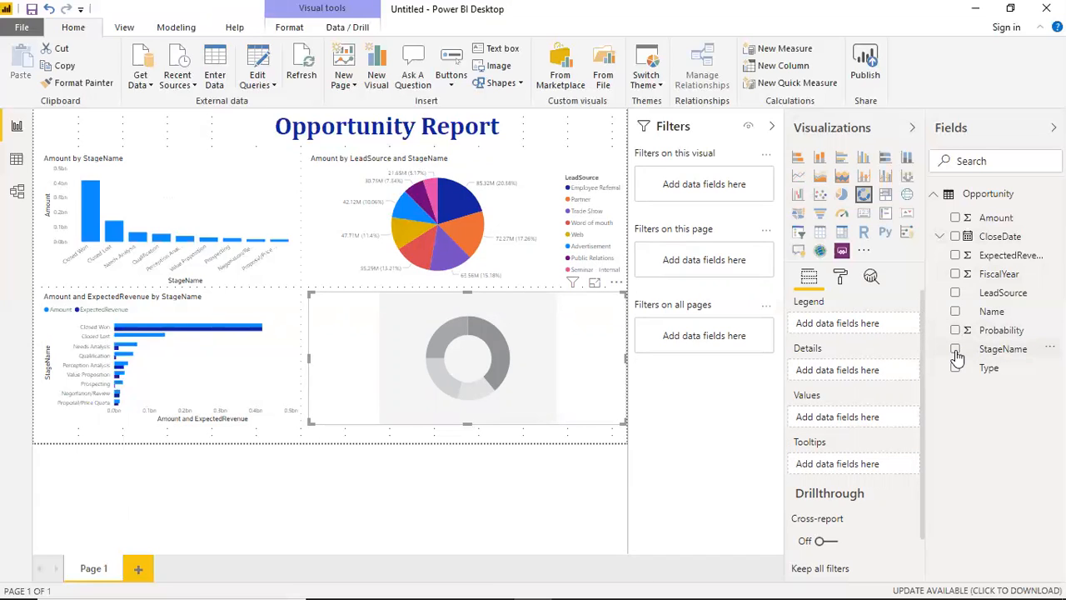
mouse_move(956, 368)
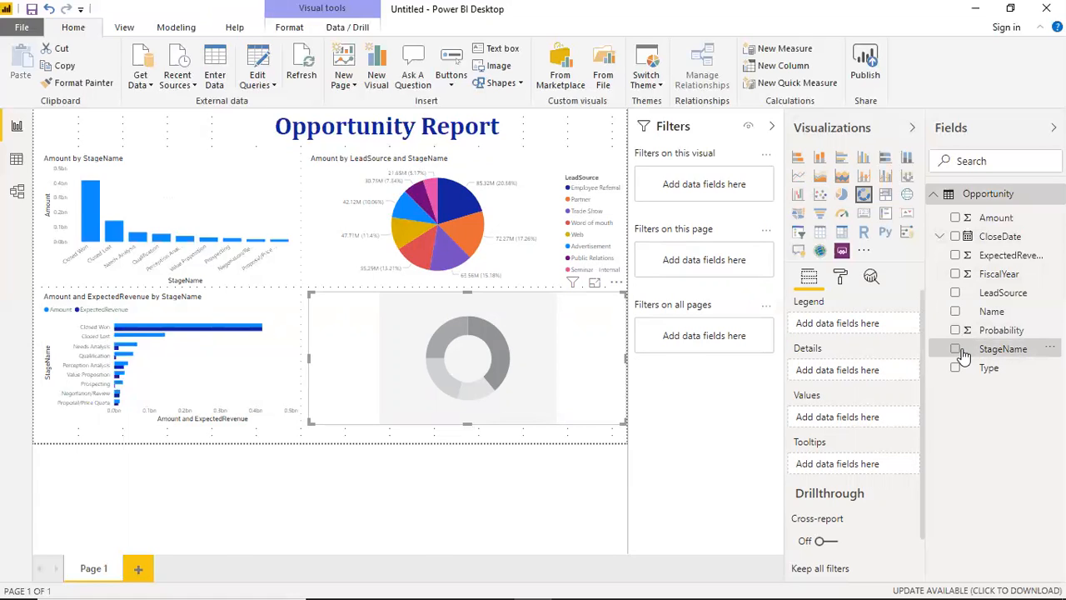
click(955, 348)
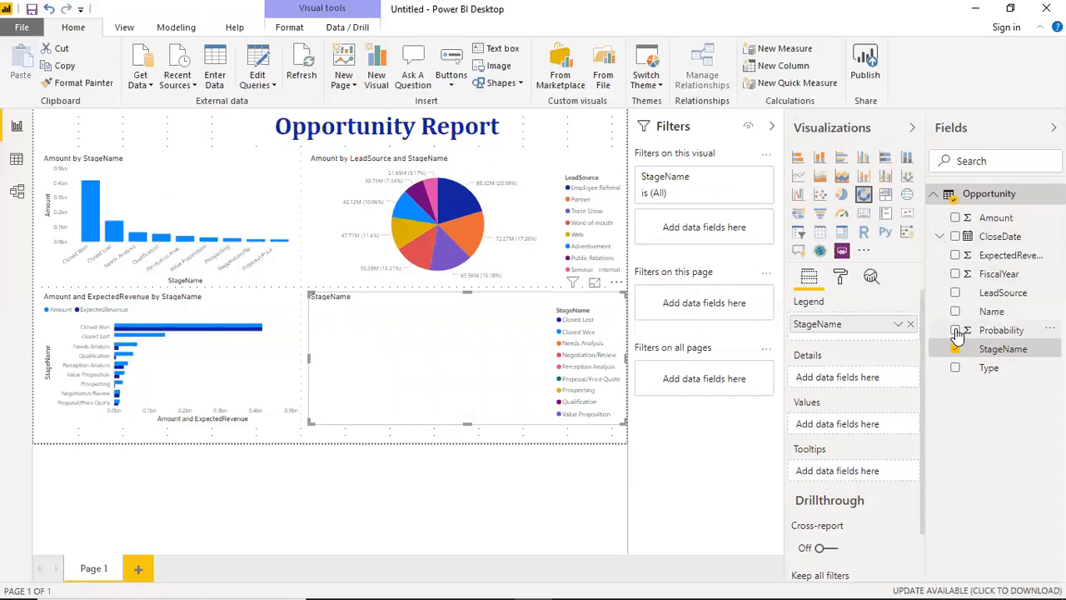
click(955, 330)
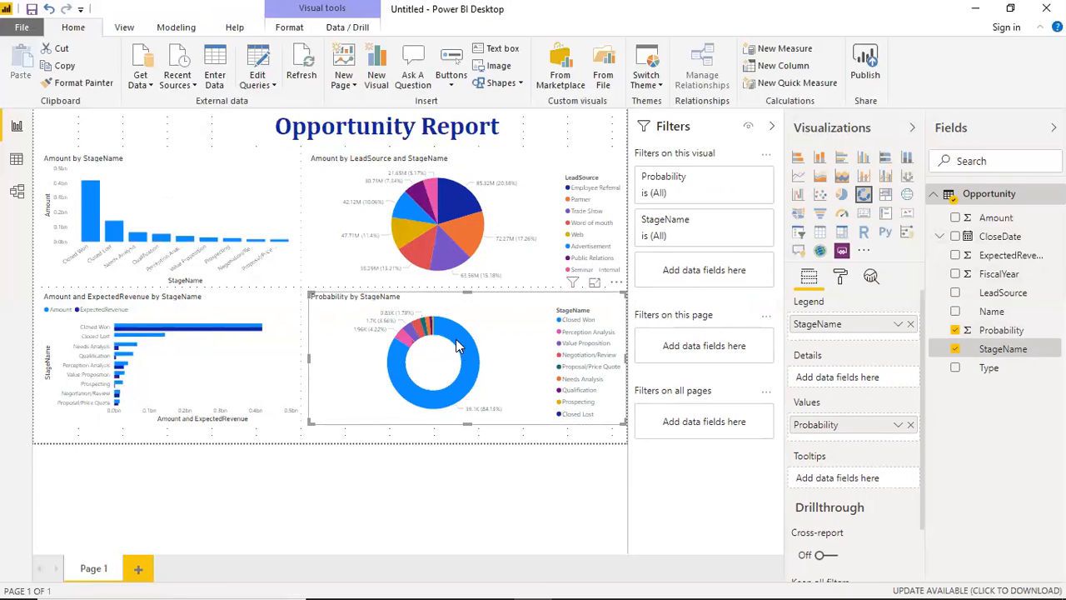
mouse_move(452, 358)
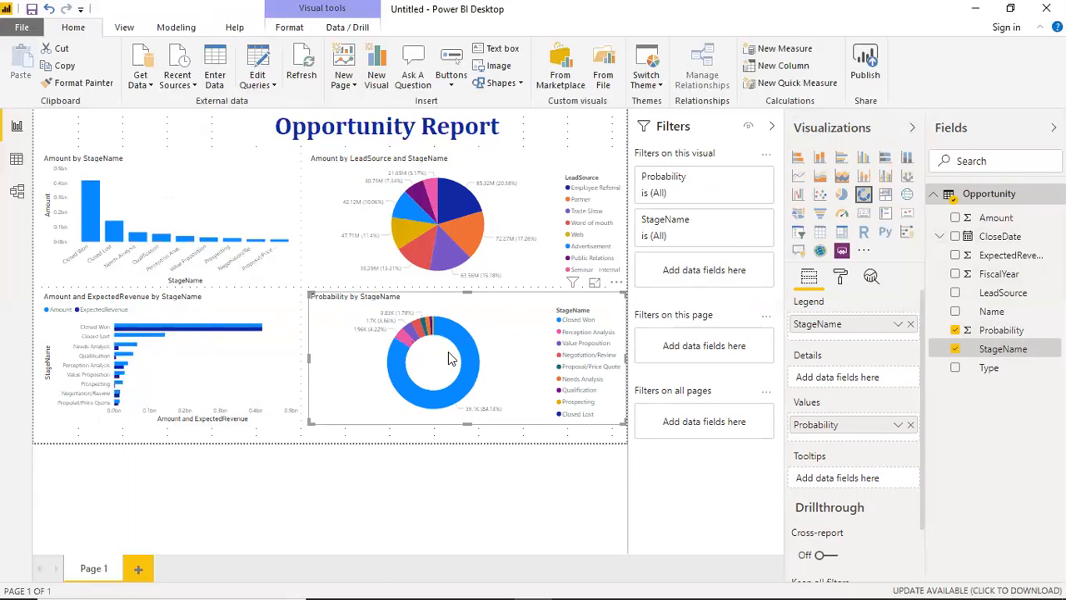
click(955, 330)
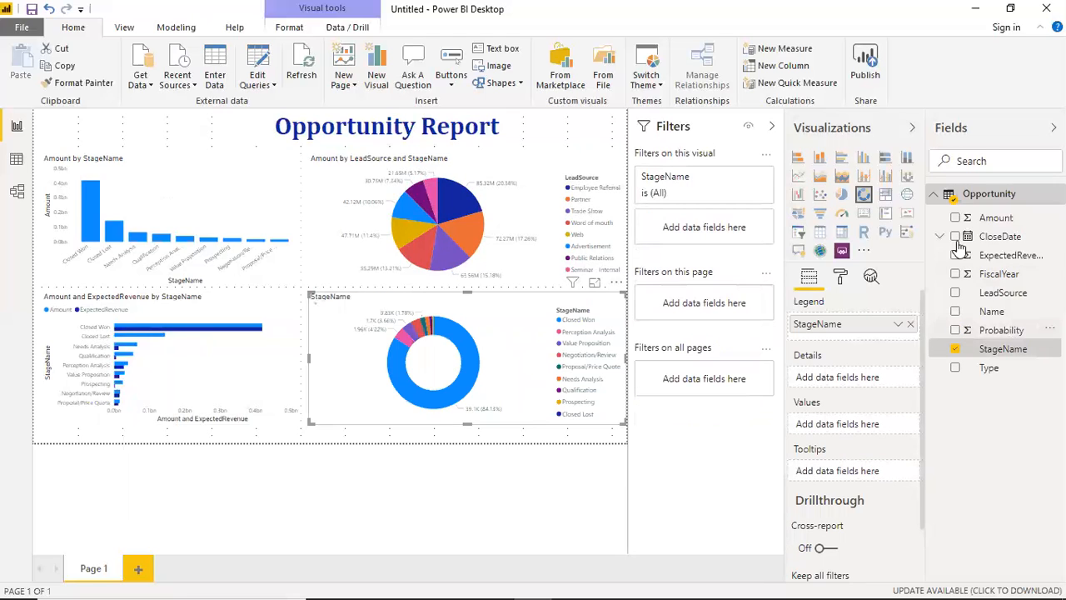
click(955, 217)
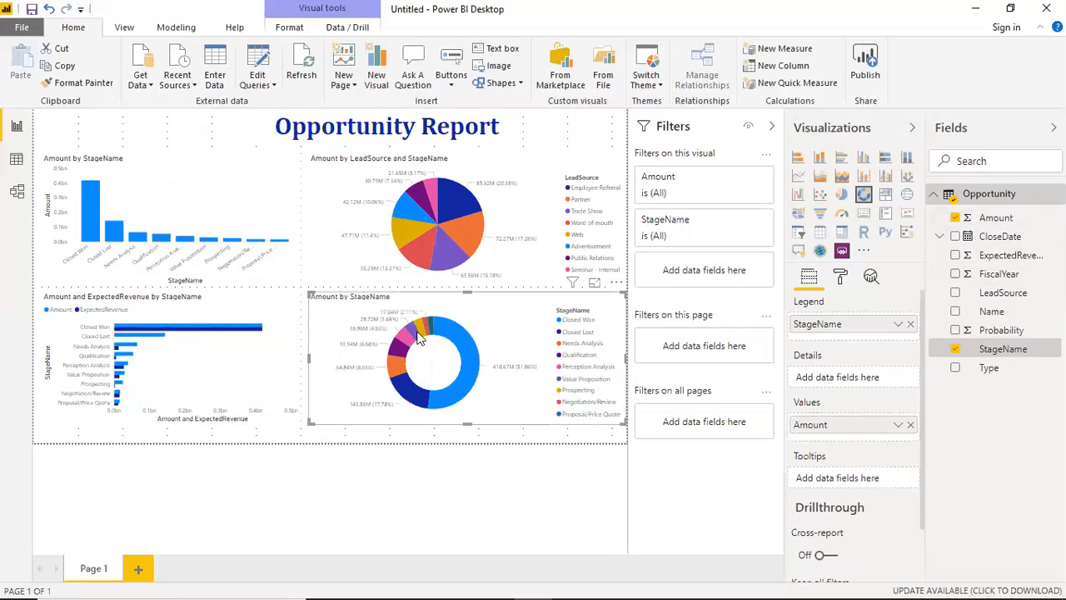
mouse_move(458, 340)
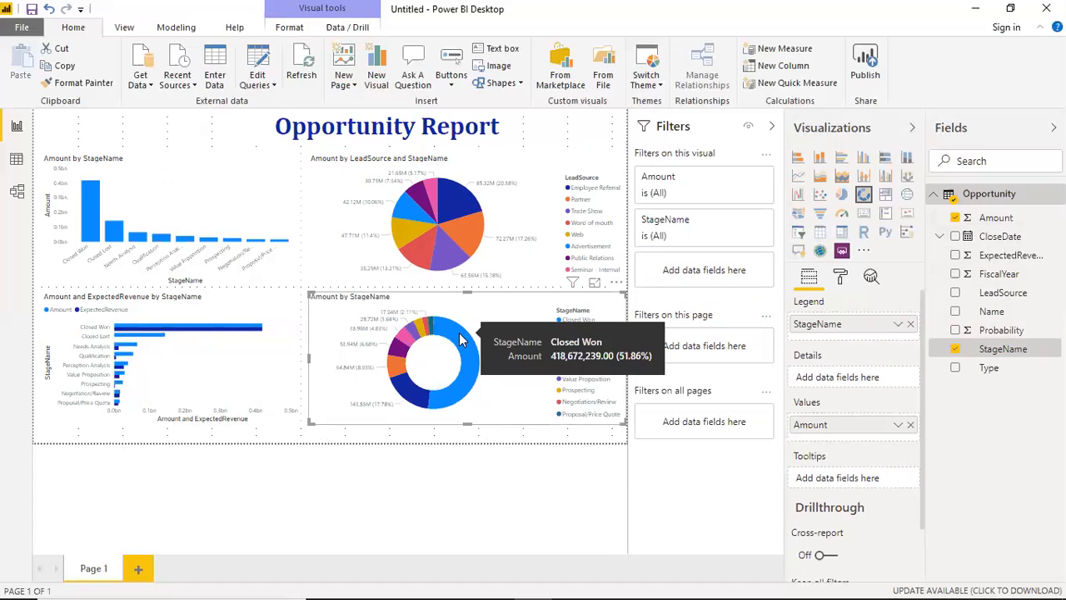
mouse_move(574, 515)
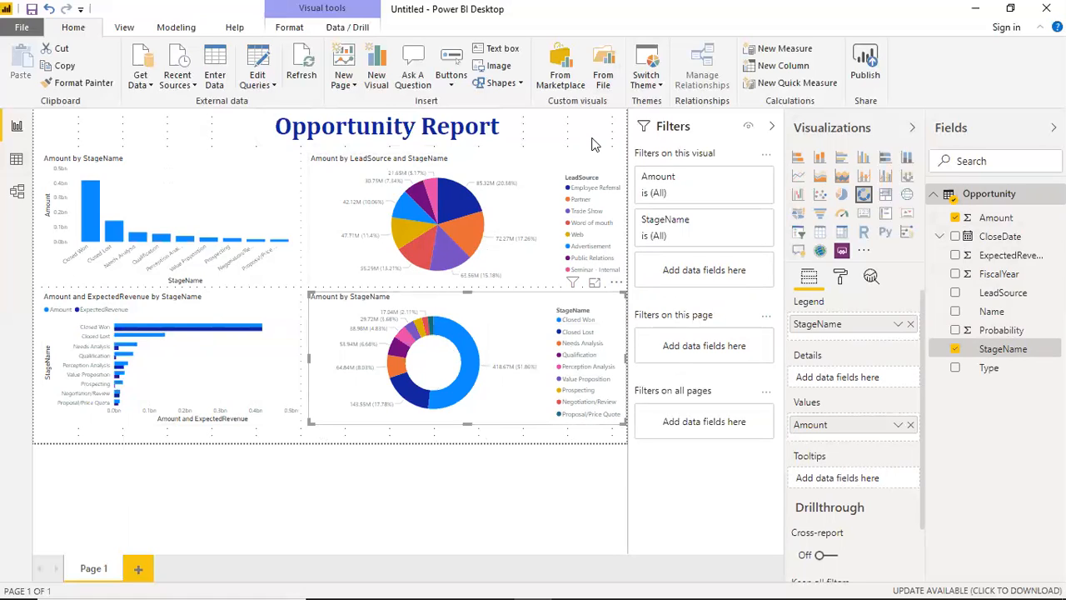
mouse_move(865, 58)
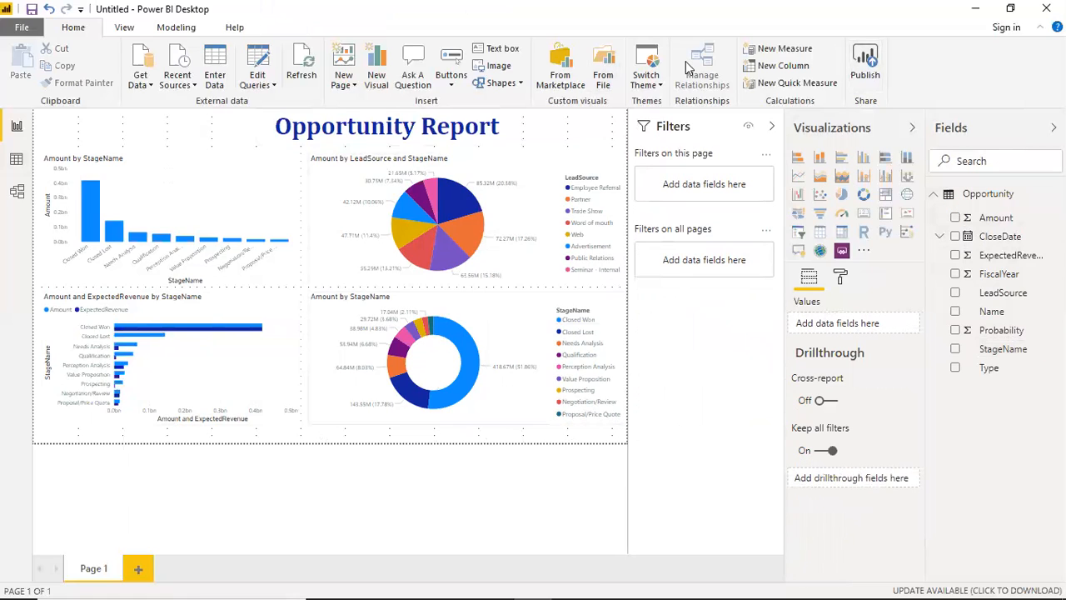
mouse_move(662, 111)
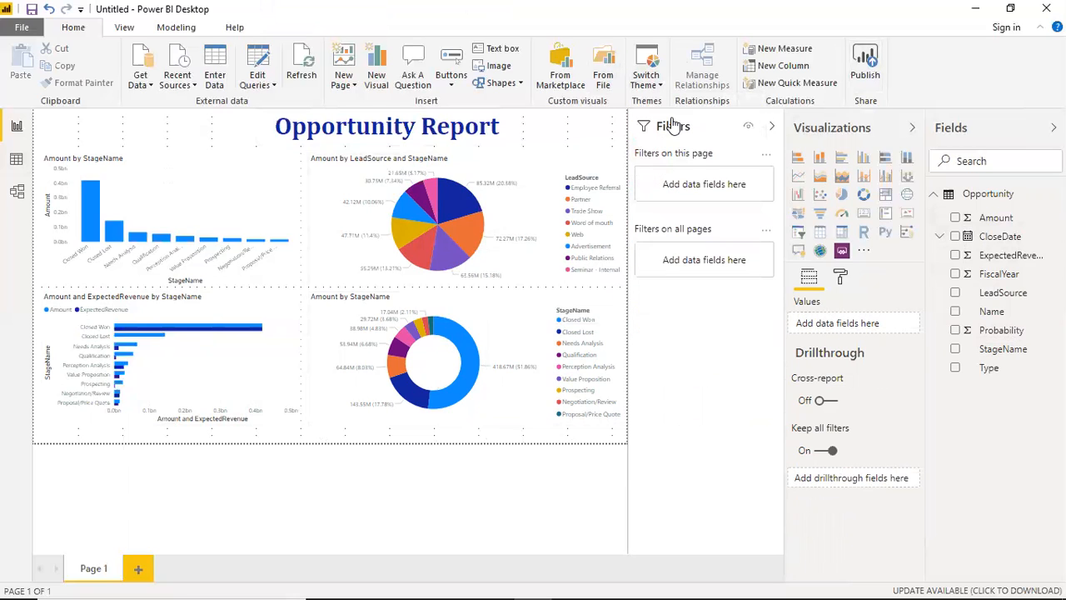
click(646, 67)
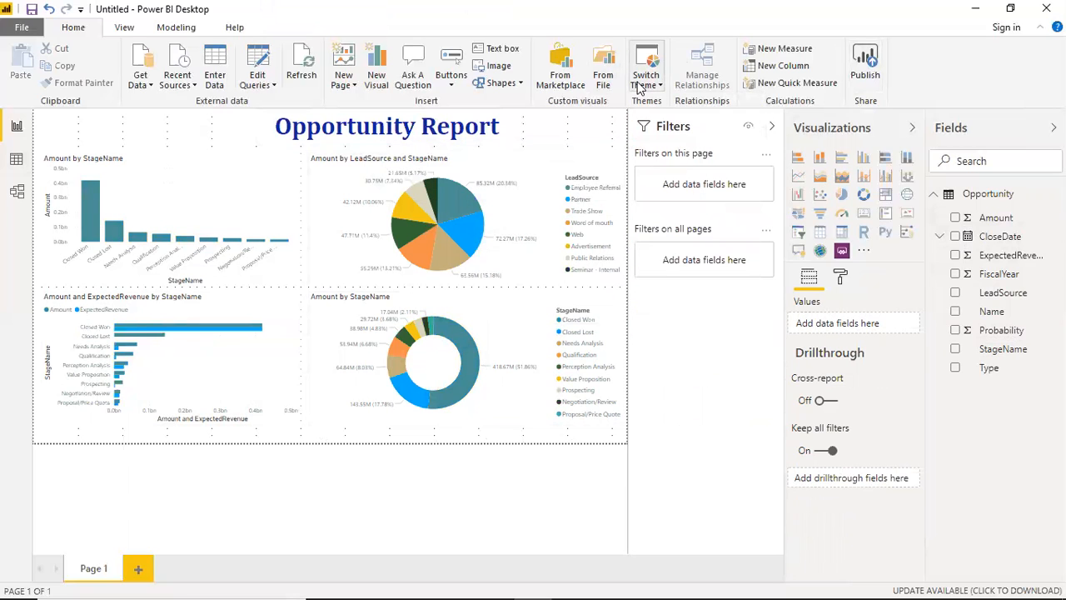
click(645, 67)
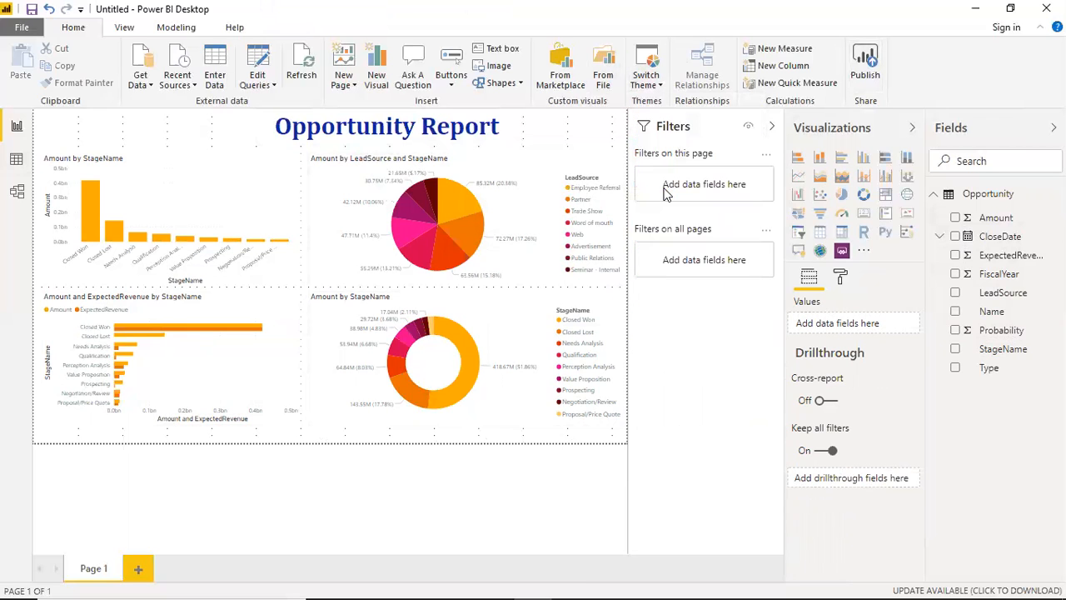
click(647, 66)
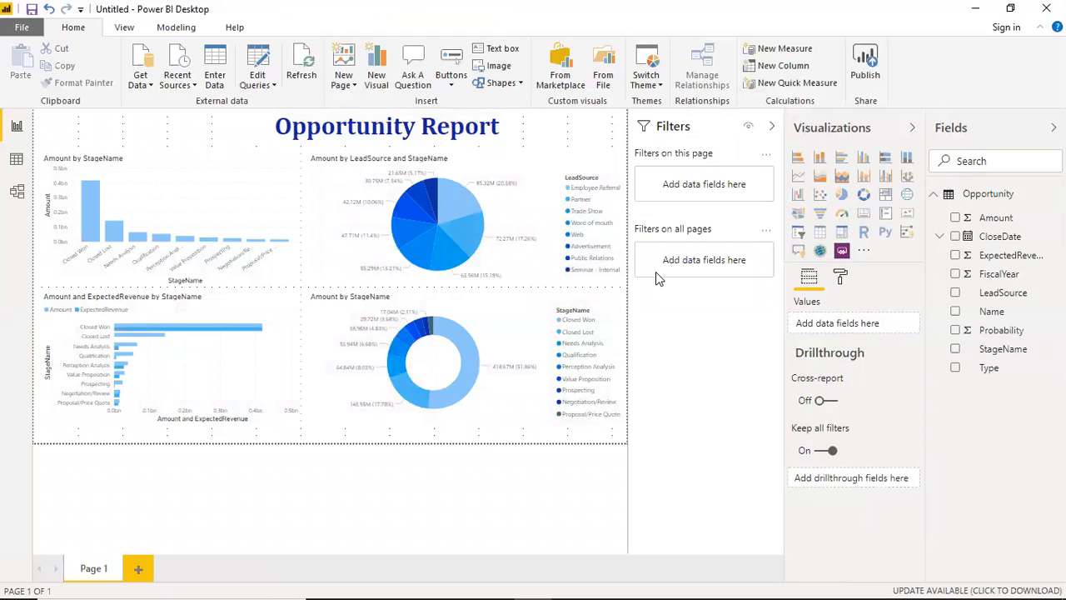
click(646, 67)
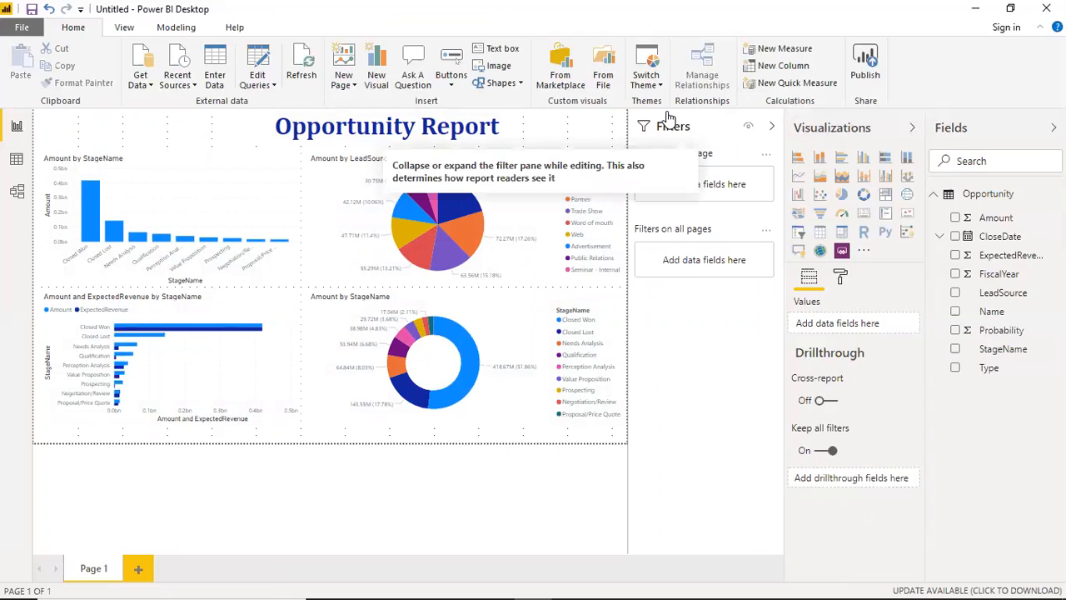
mouse_move(258, 412)
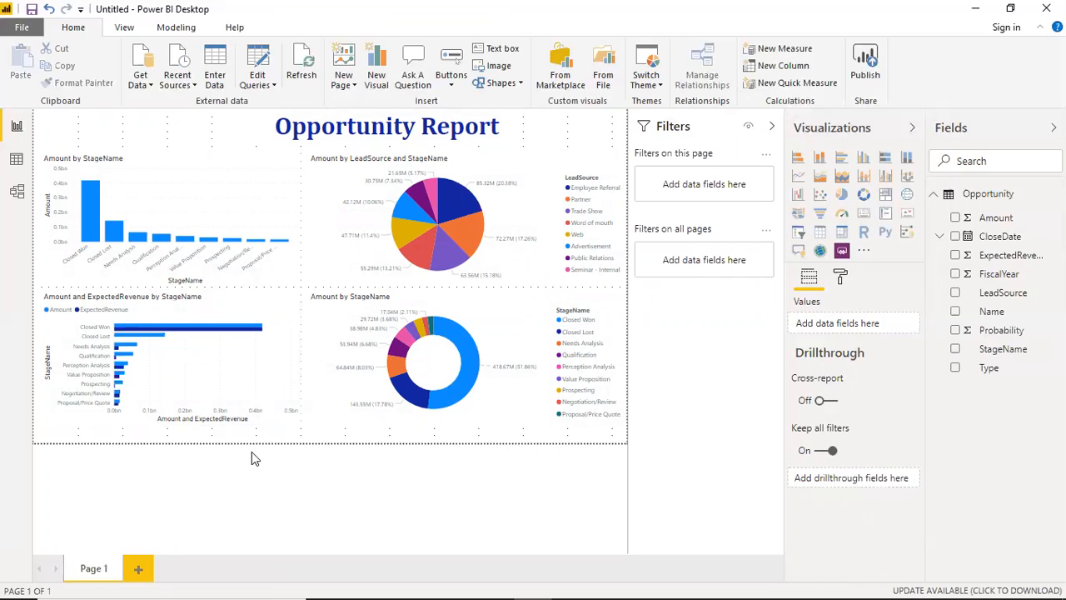
- Export the report page to PDF, then close the PDF after reviewing it
click(22, 27)
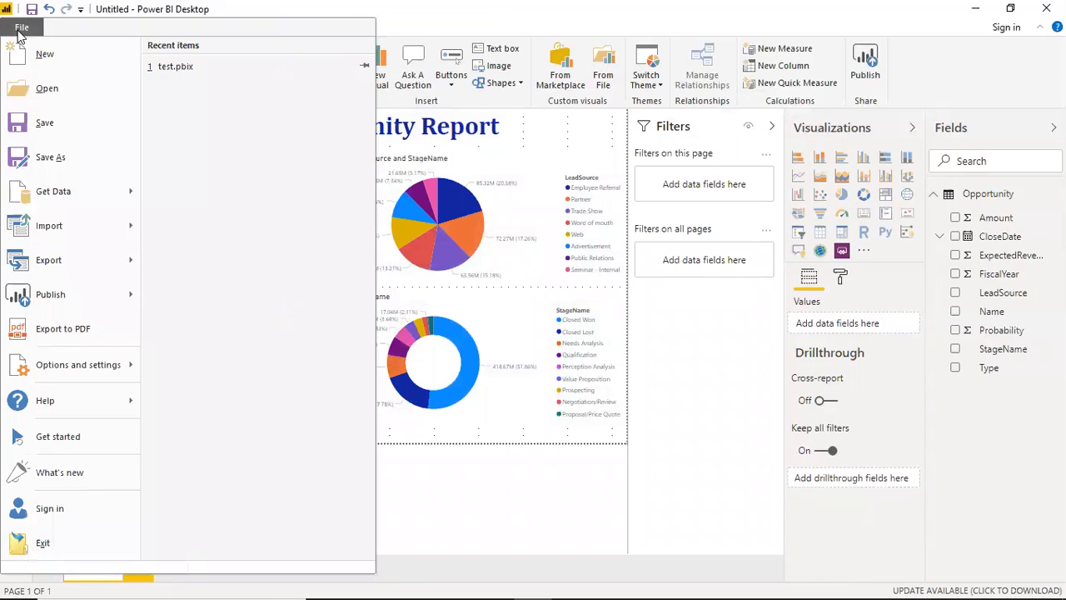
click(49, 259)
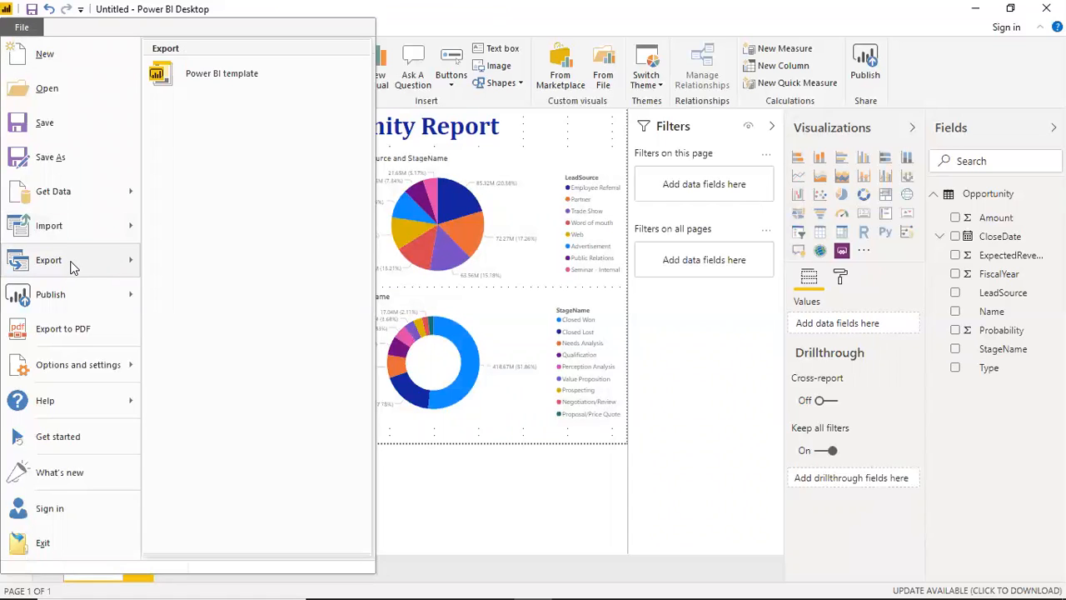
mouse_move(129, 265)
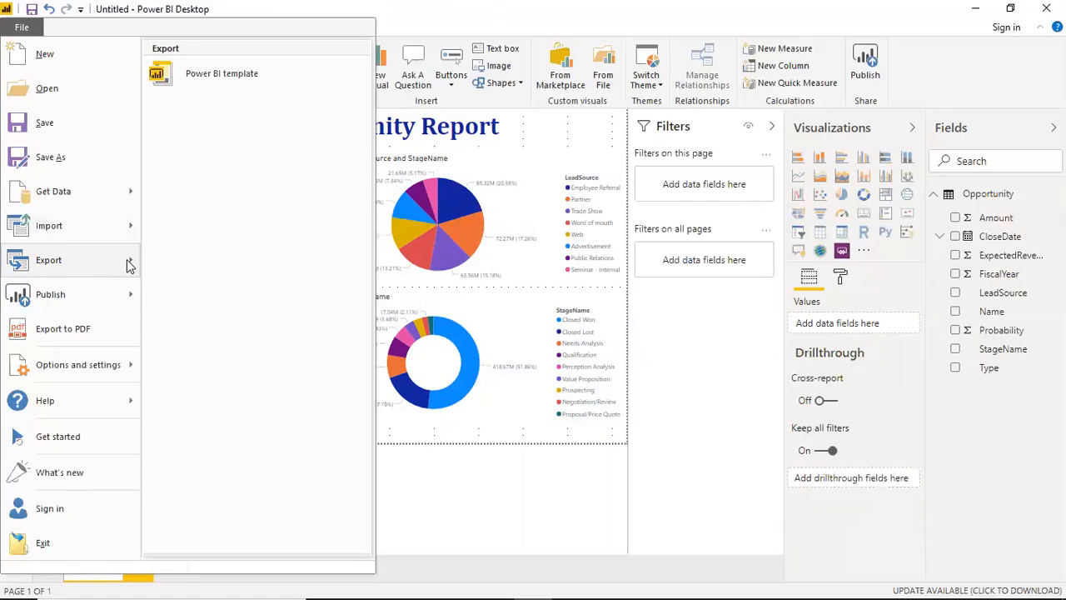
click(62, 328)
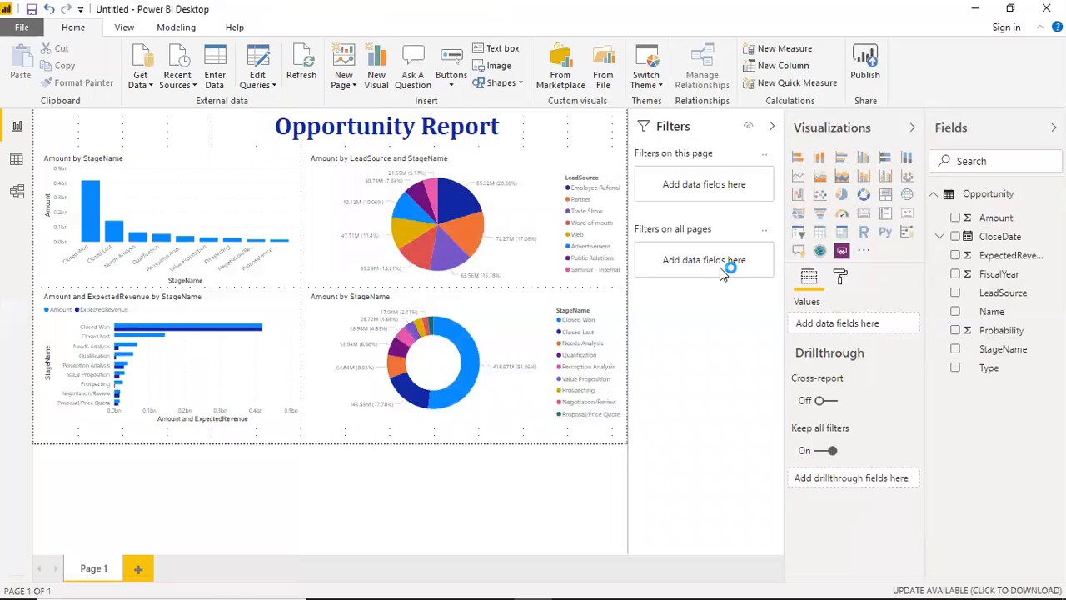
mouse_move(722, 273)
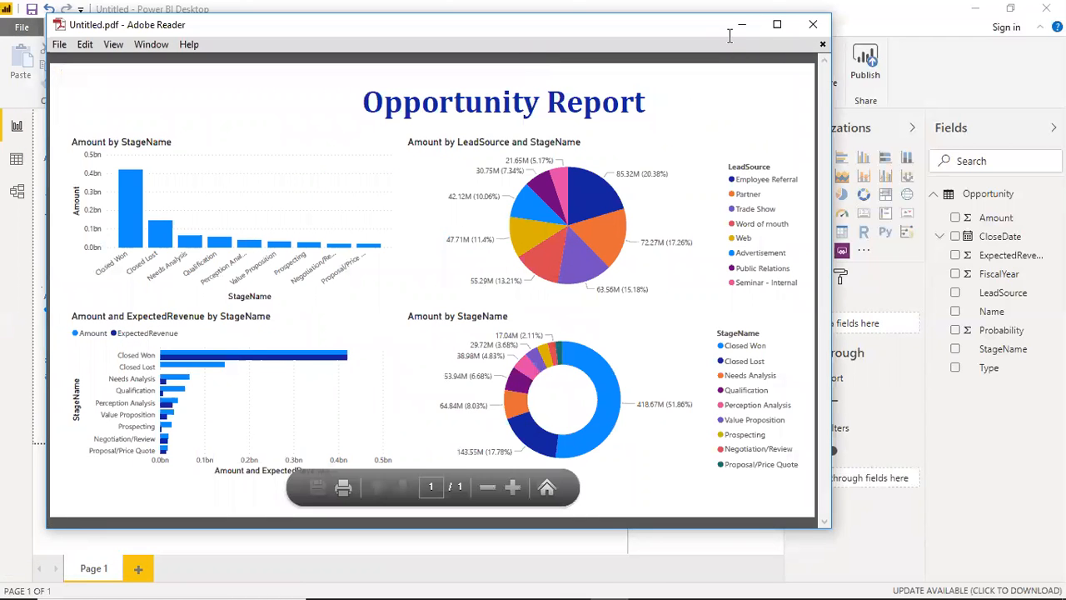
click(812, 23)
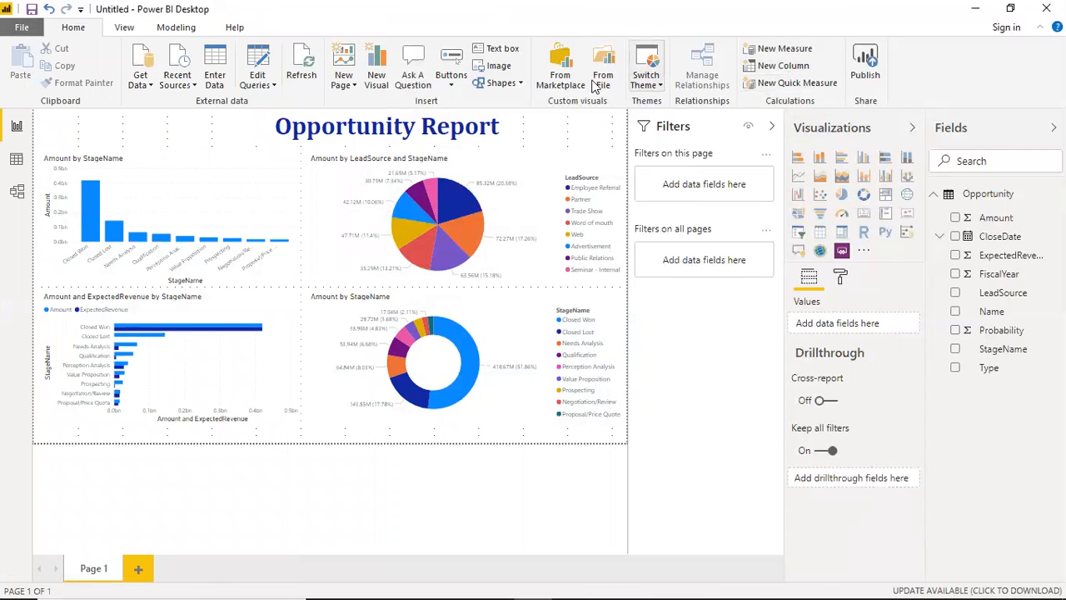
mouse_move(865, 67)
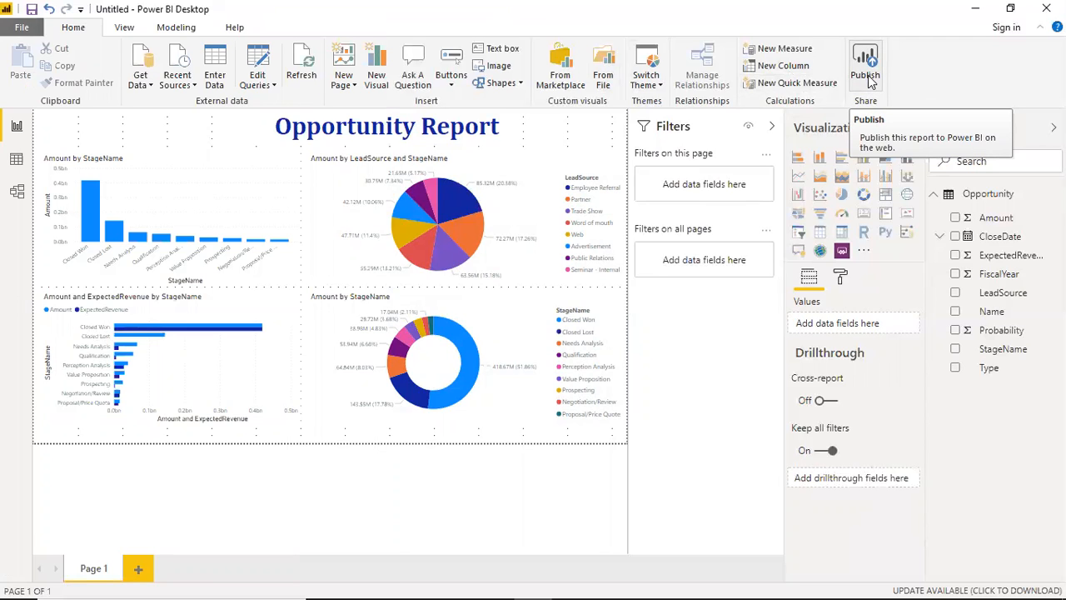
click(124, 28)
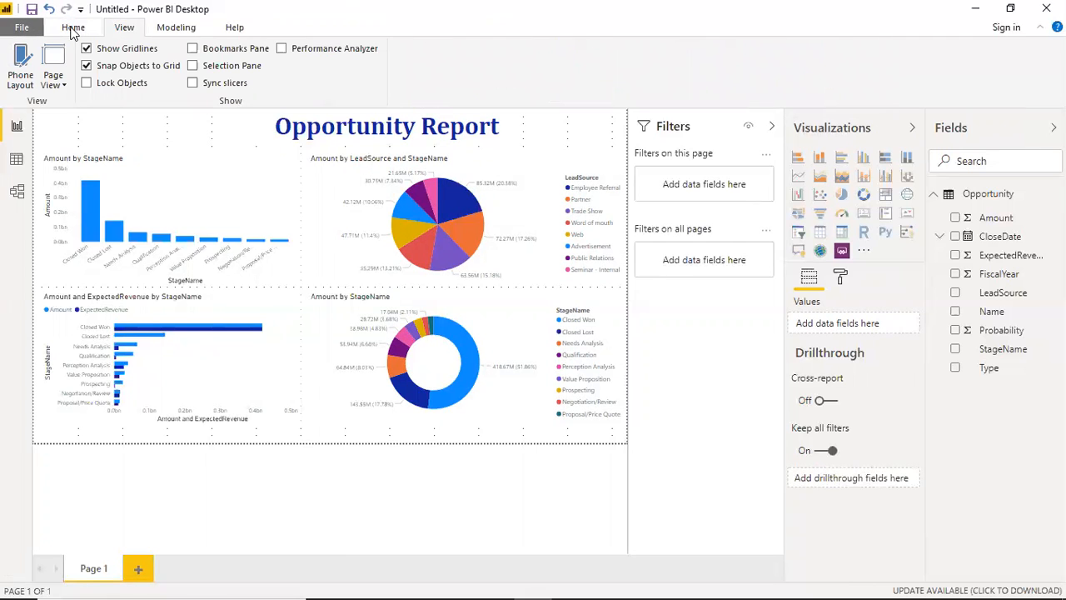
click(73, 27)
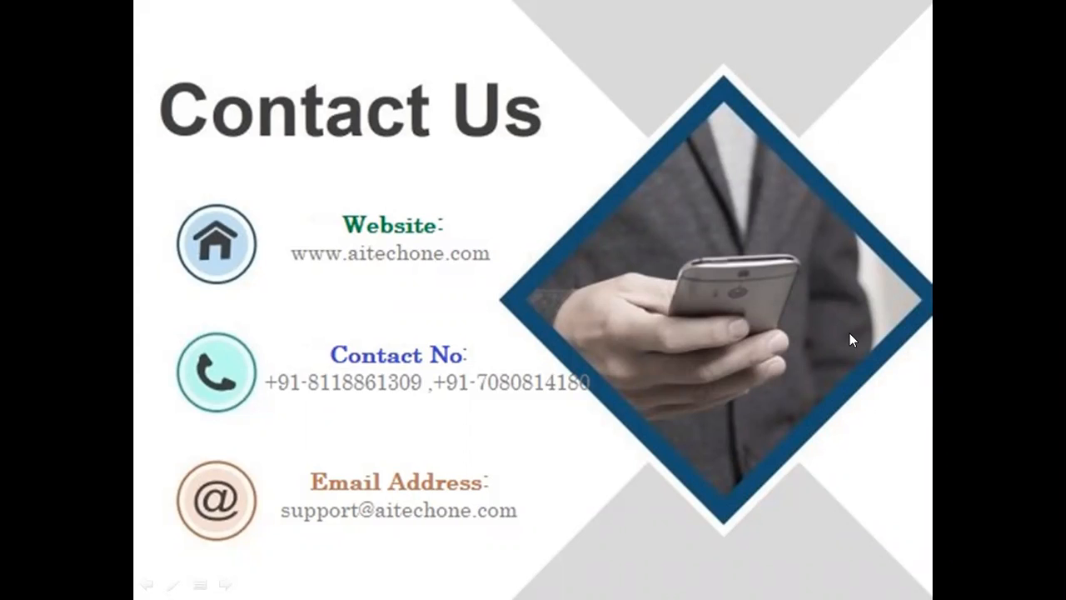
mouse_move(891, 218)
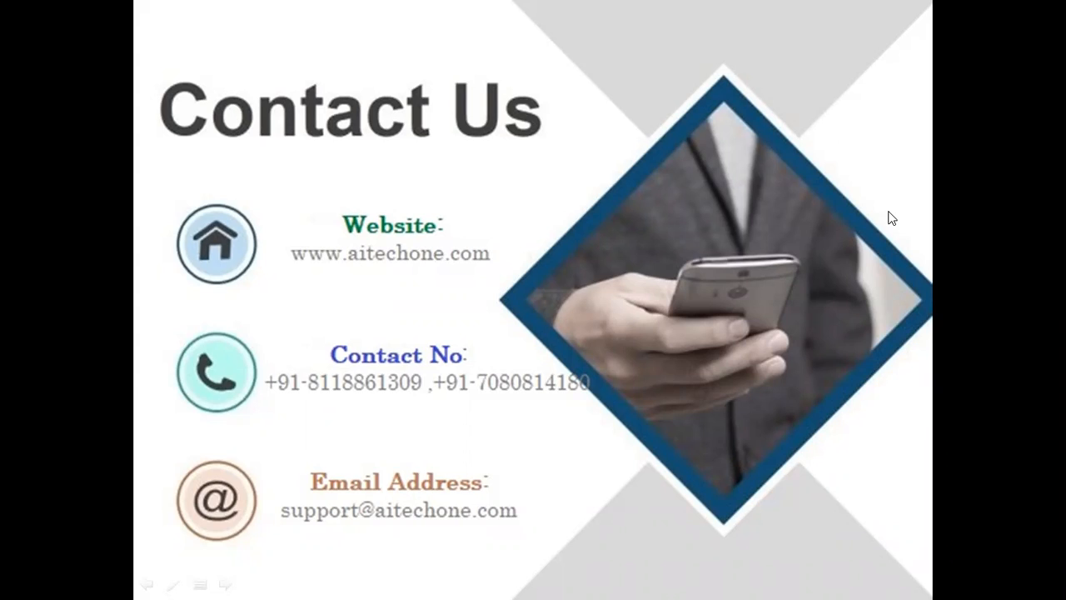
mouse_move(862, 194)
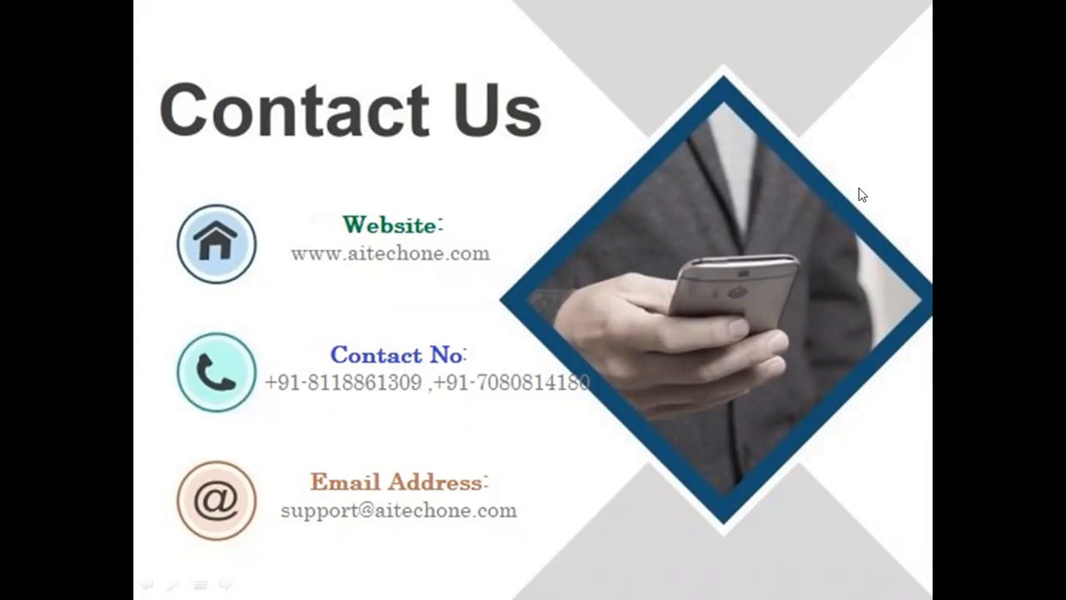